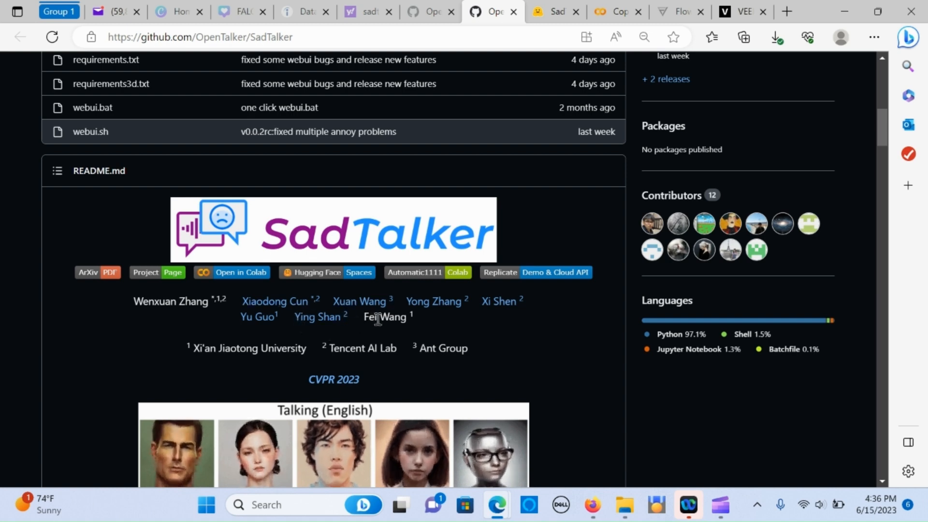
pyautogui.moveTo(352, 330)
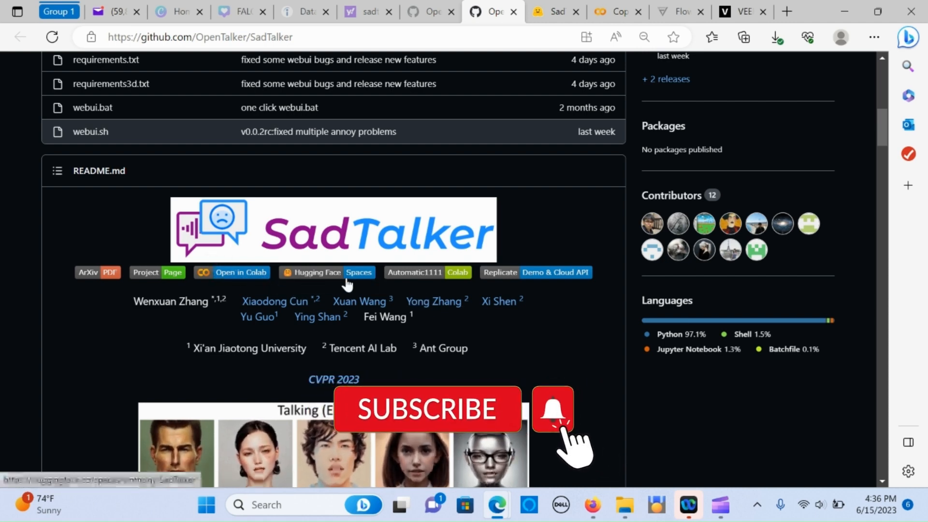
pyautogui.moveTo(479, 290)
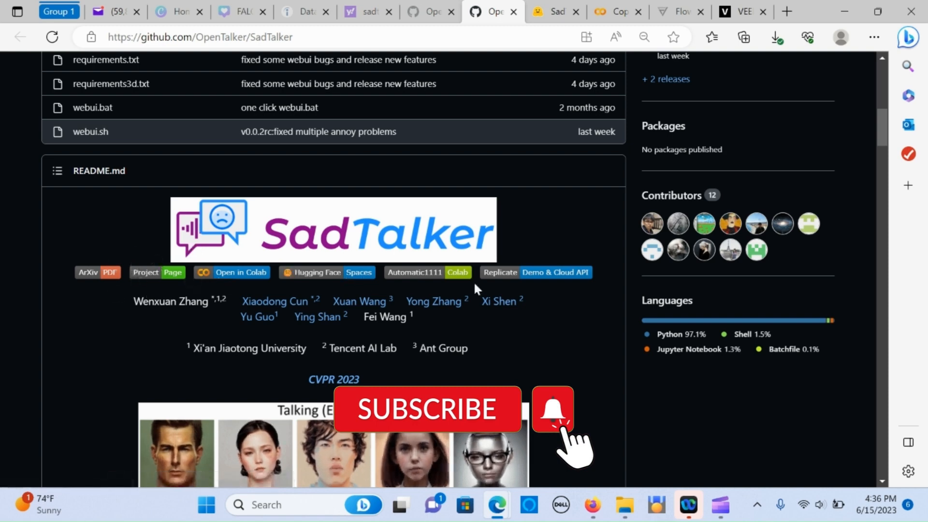
pyautogui.moveTo(405, 267)
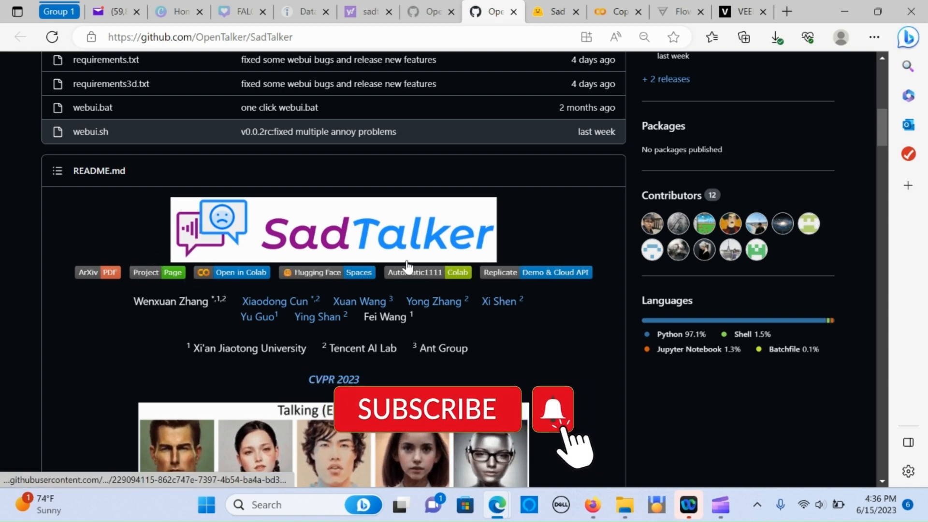
pyautogui.moveTo(337, 256)
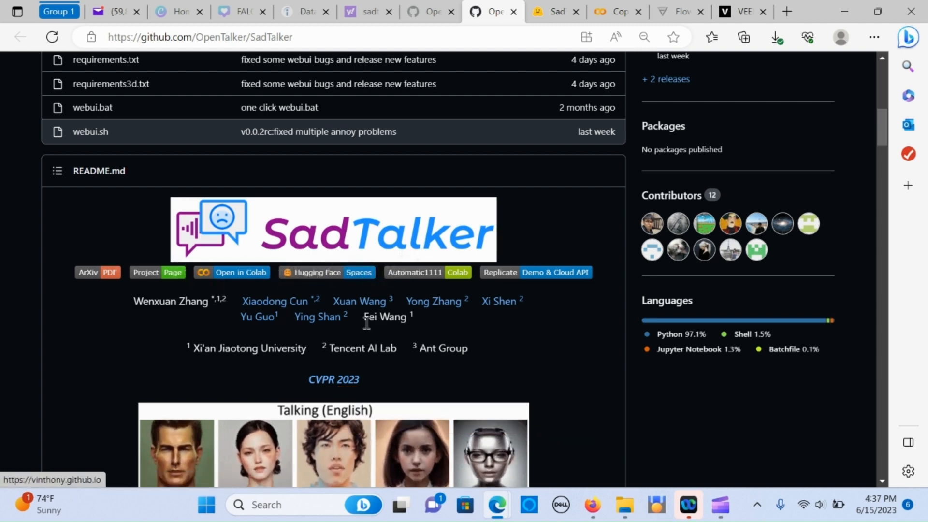
# Switch to the SadTalker Hugging Face Space and look over its upload, settings and generated-video panels.
pyautogui.scroll(-3)
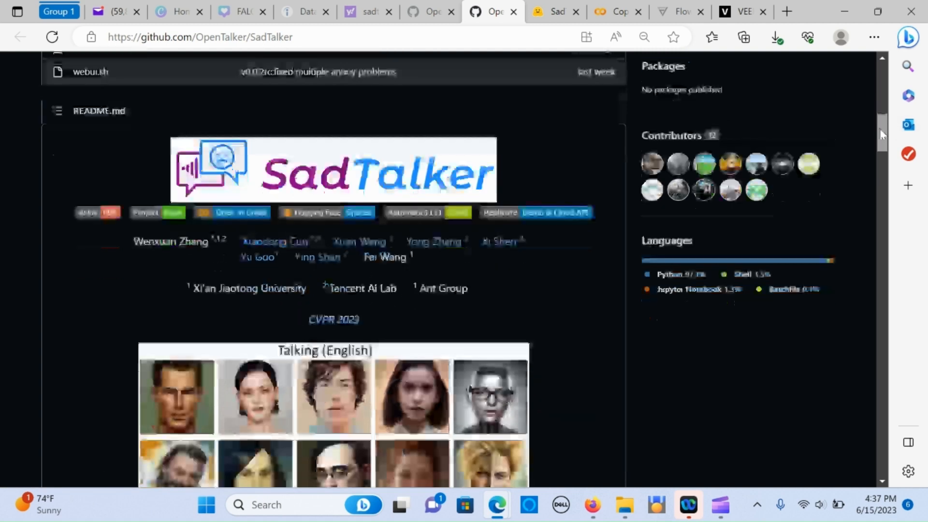
pyautogui.click(556, 11)
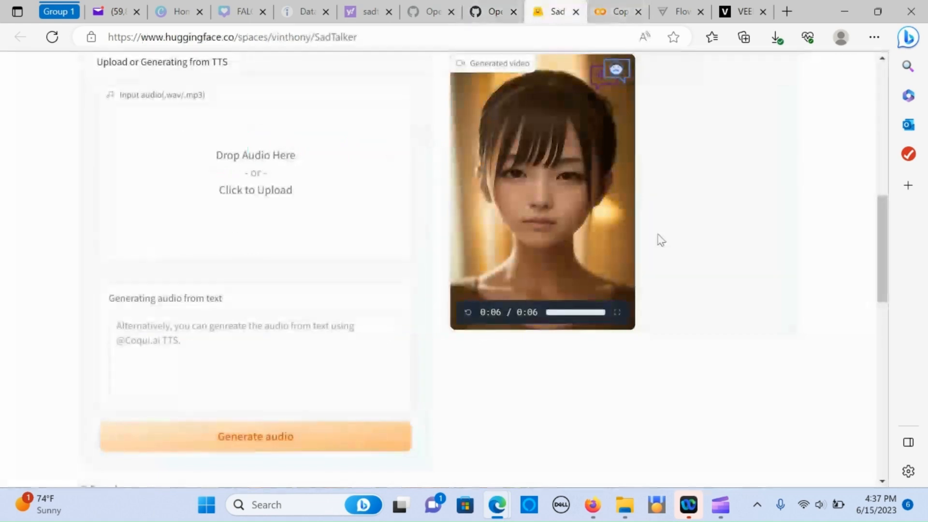
pyautogui.scroll(3)
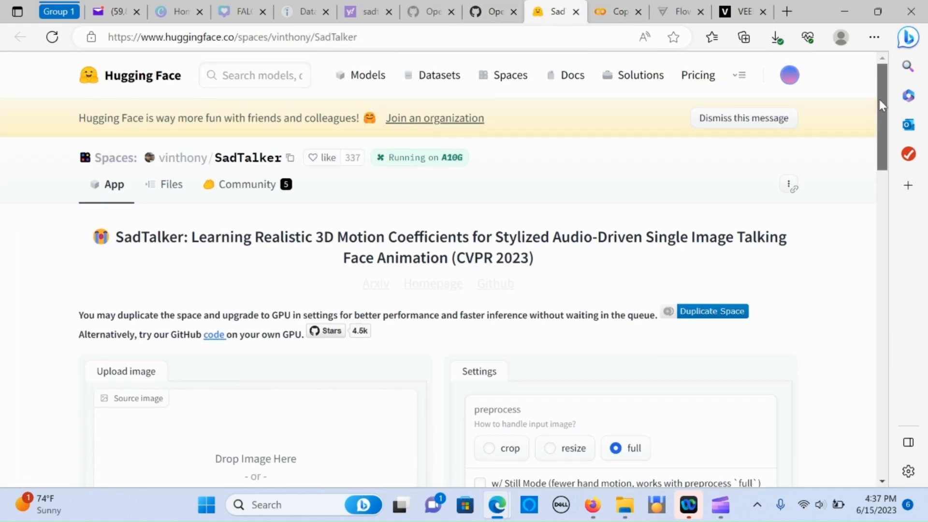
pyautogui.scroll(-3)
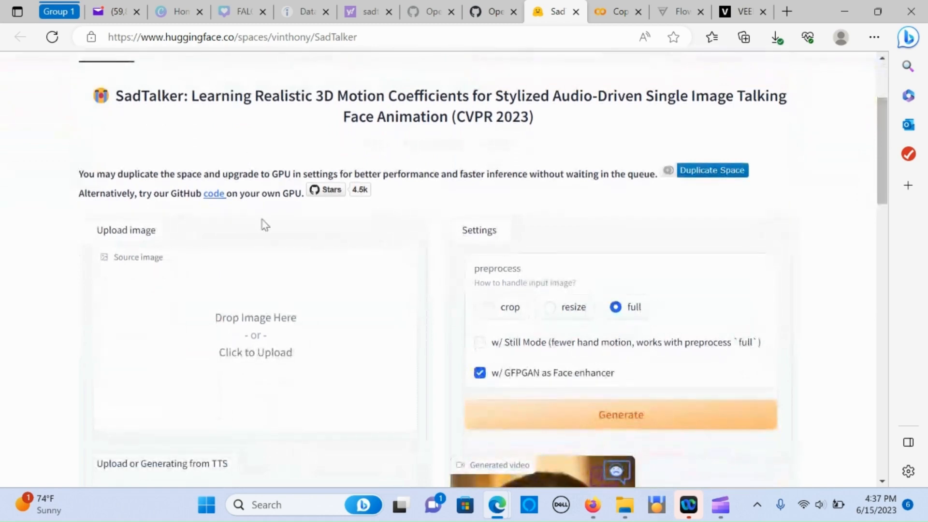
pyautogui.moveTo(437, 240)
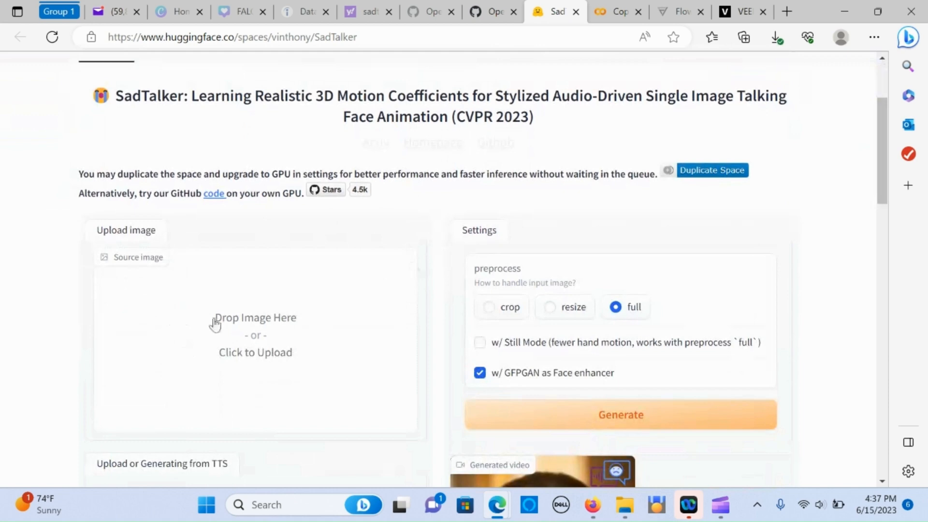
pyautogui.moveTo(843, 147)
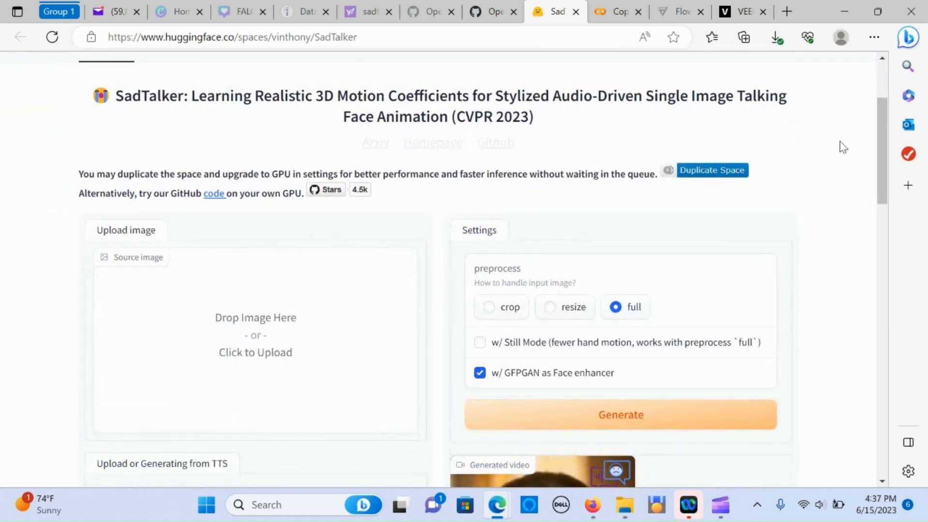
pyautogui.scroll(-3)
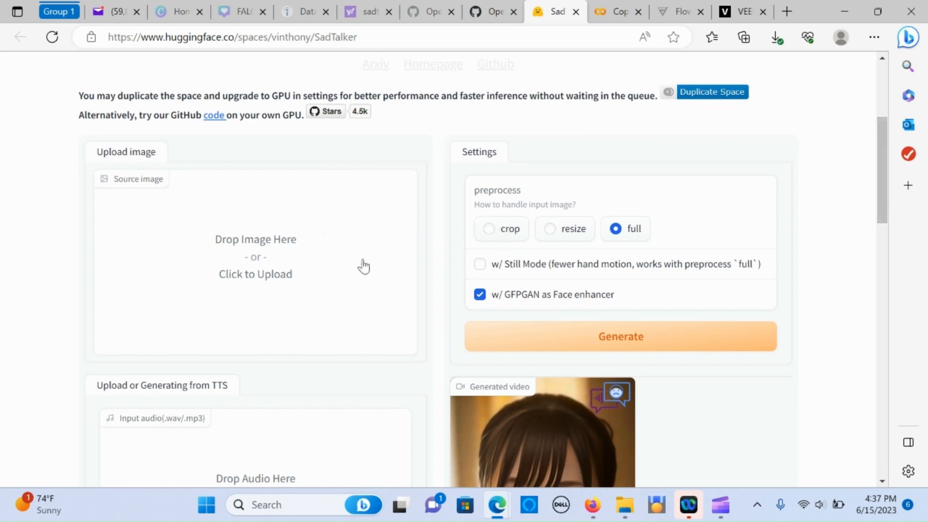
pyautogui.moveTo(249, 261)
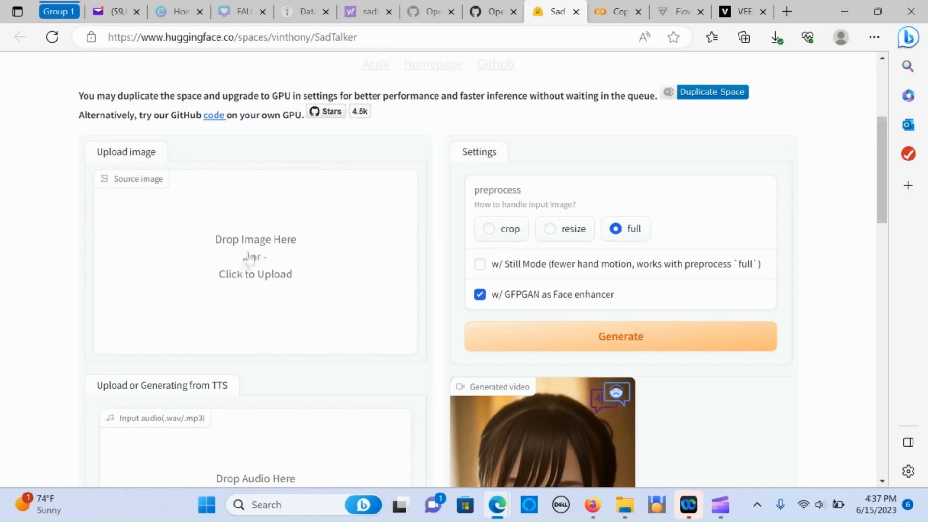
pyautogui.moveTo(673, 173)
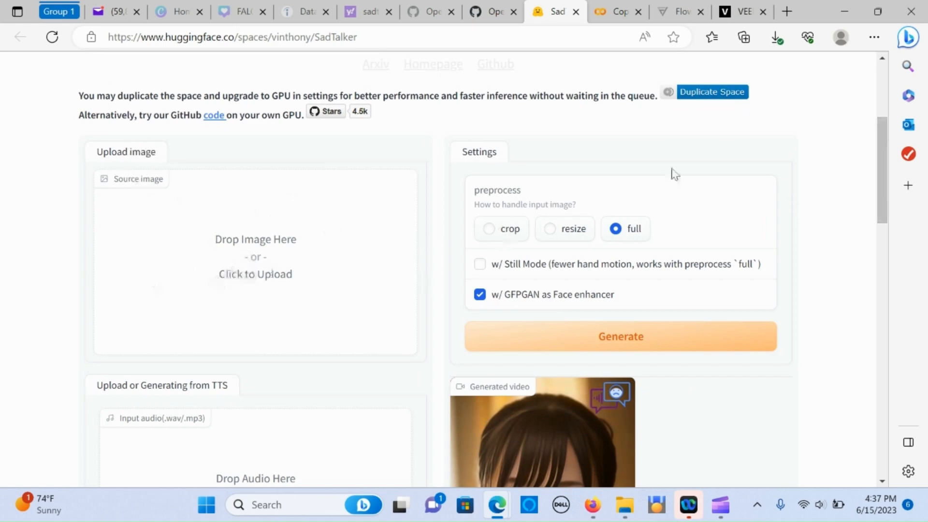
pyautogui.scroll(-3)
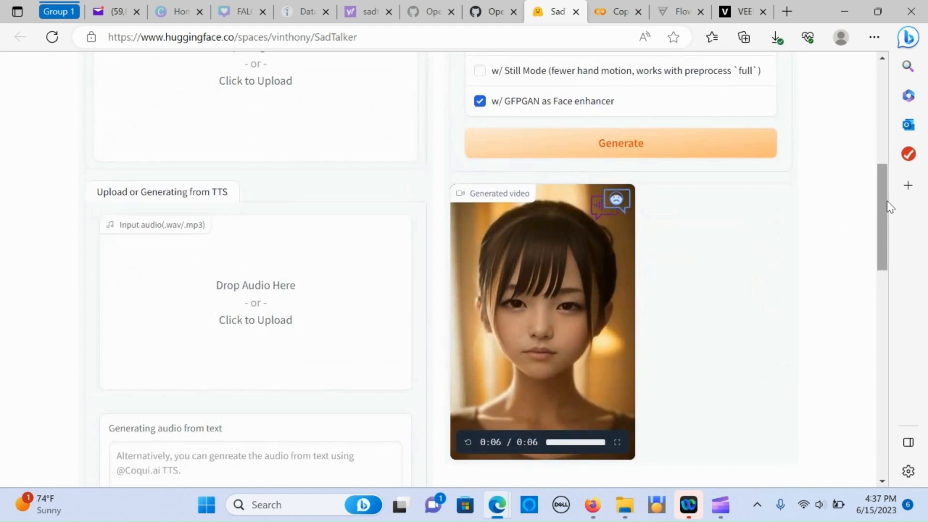
pyautogui.scroll(-3)
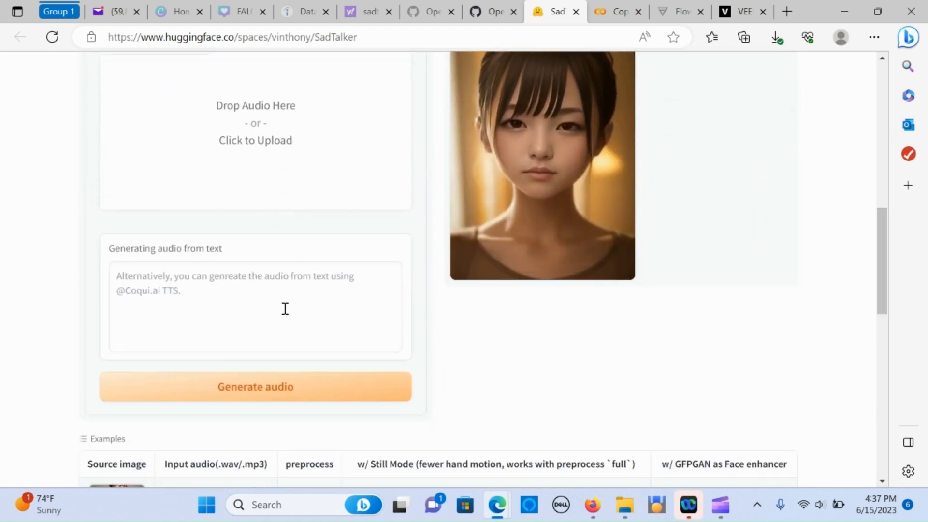
pyautogui.moveTo(254, 343)
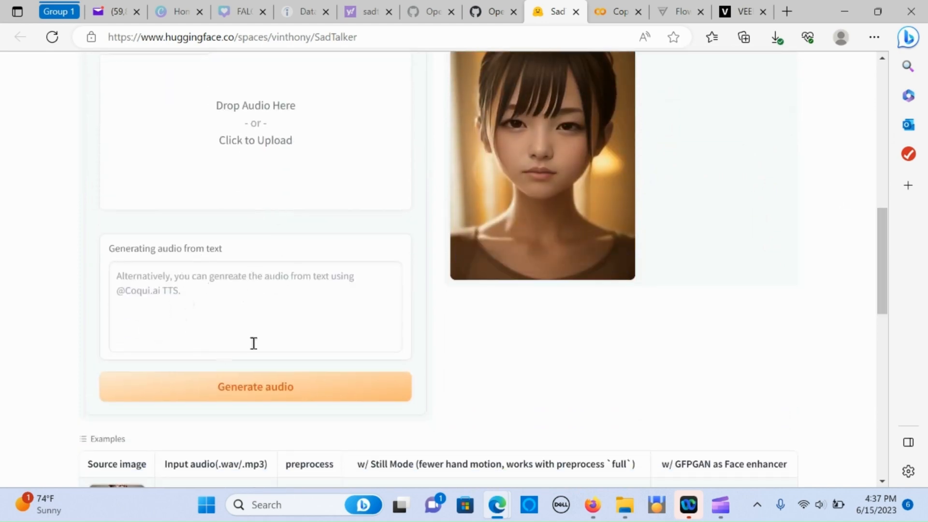
pyautogui.moveTo(271, 390)
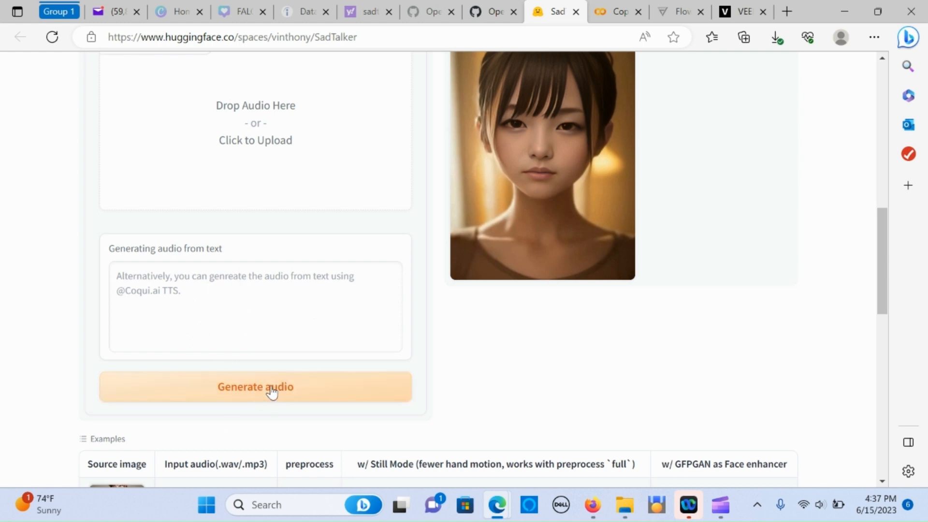
pyautogui.scroll(3)
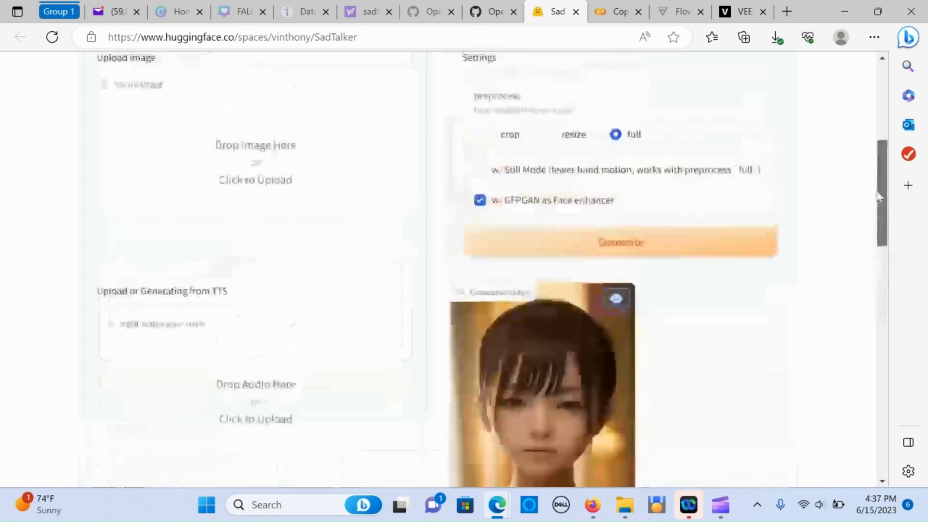
pyautogui.scroll(3)
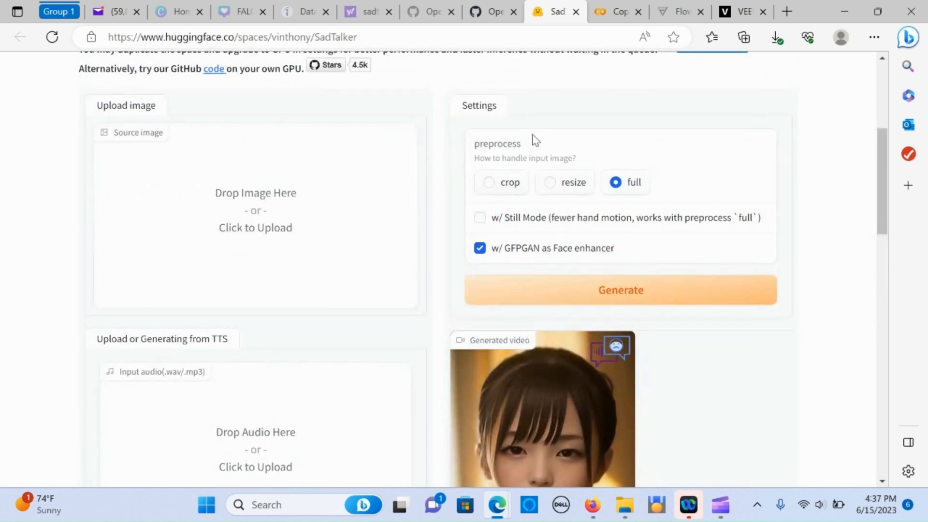
pyautogui.moveTo(494, 188)
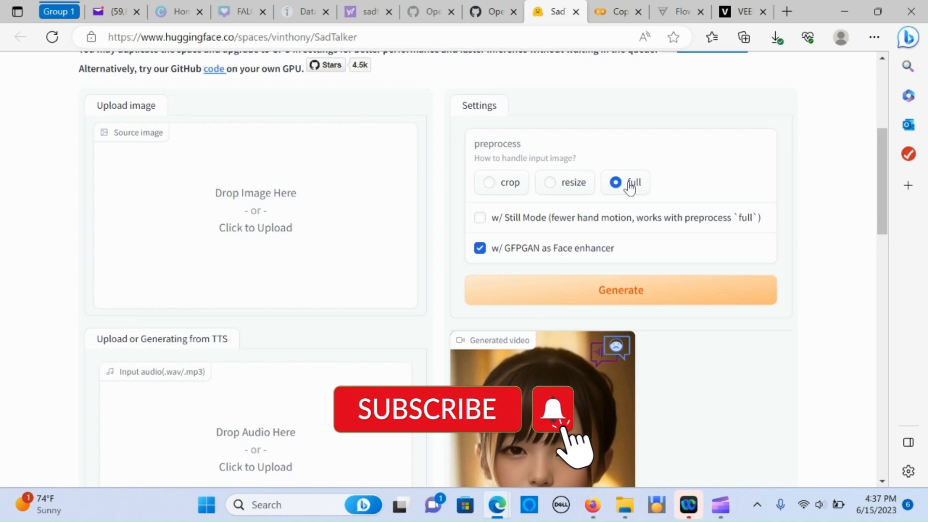
pyautogui.moveTo(520, 232)
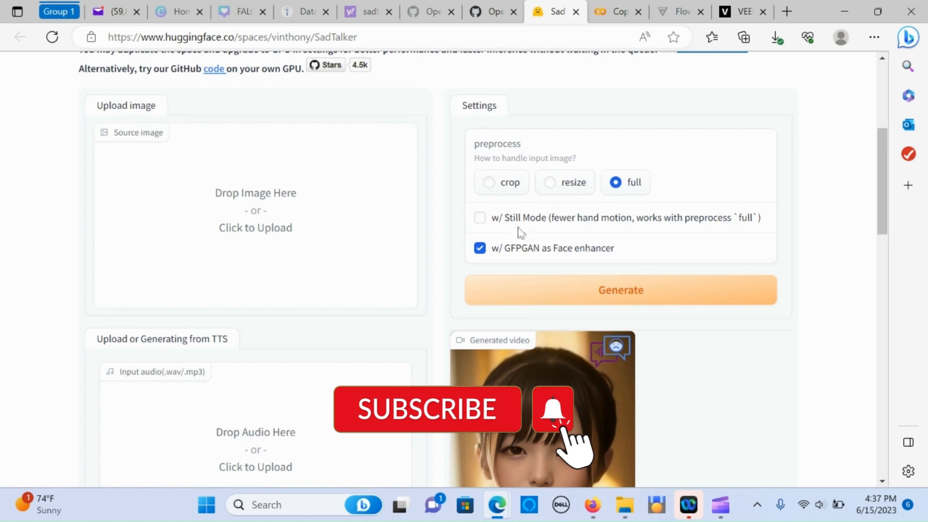
pyautogui.moveTo(623, 227)
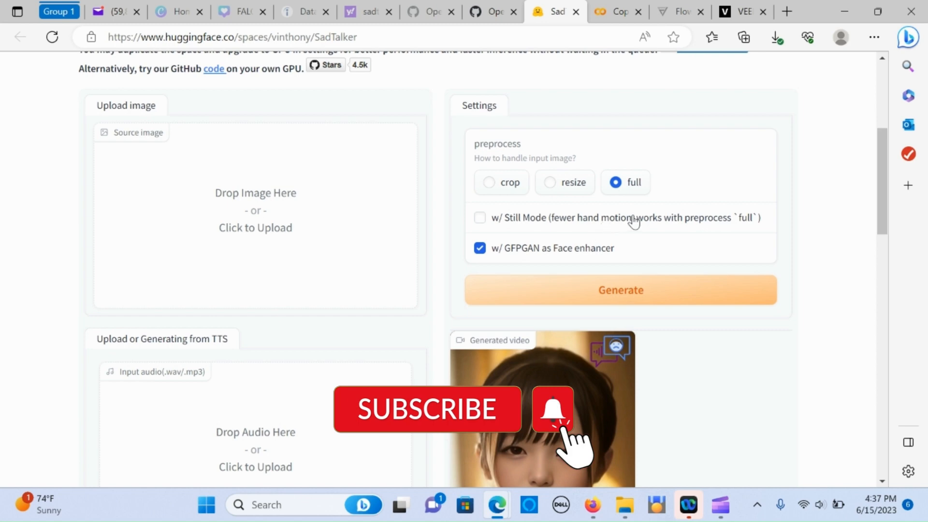
pyautogui.moveTo(717, 213)
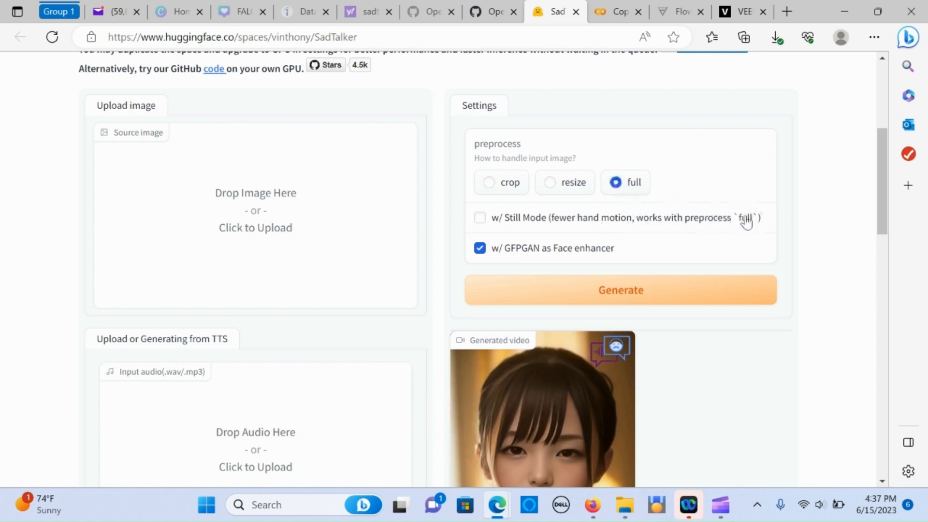
pyautogui.moveTo(559, 228)
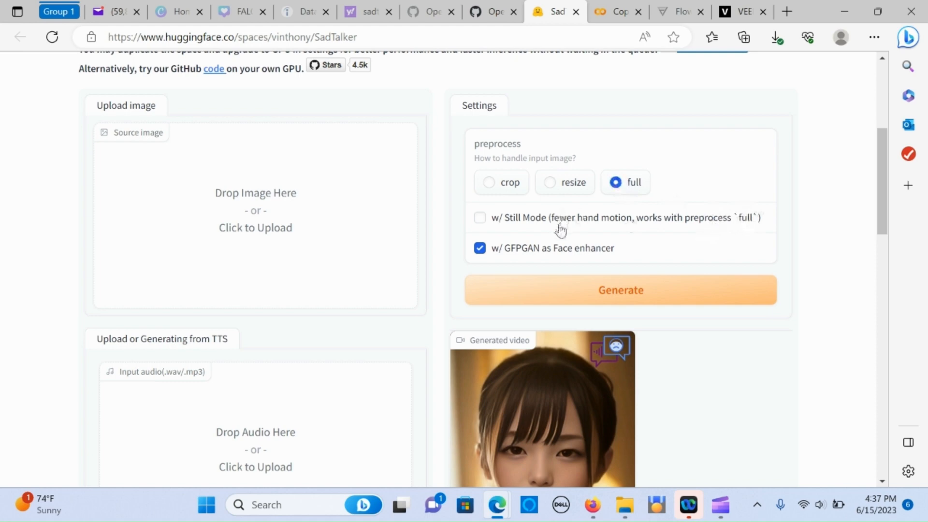
pyautogui.moveTo(609, 224)
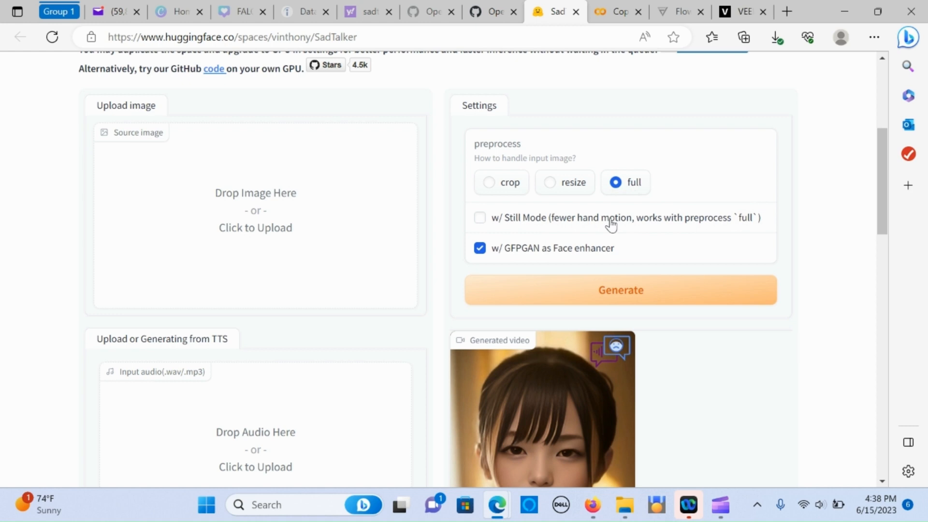
pyautogui.moveTo(511, 262)
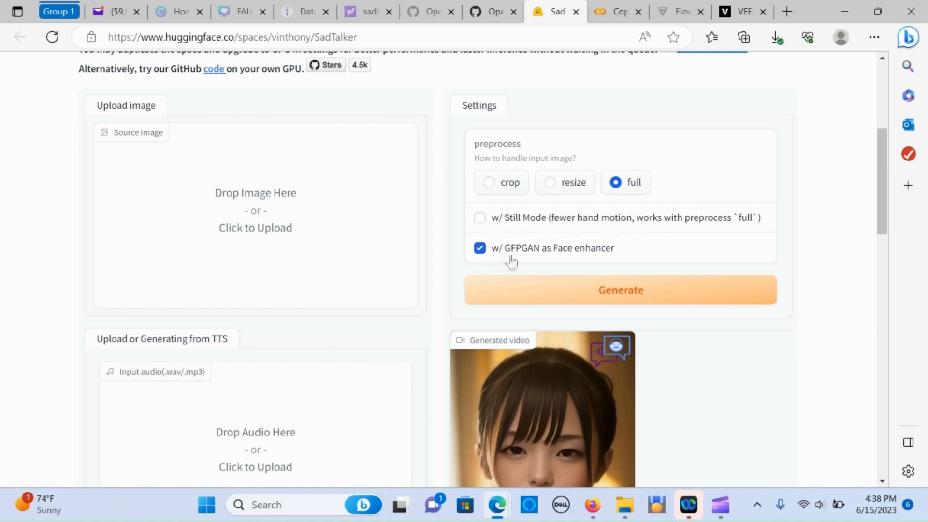
pyautogui.moveTo(549, 255)
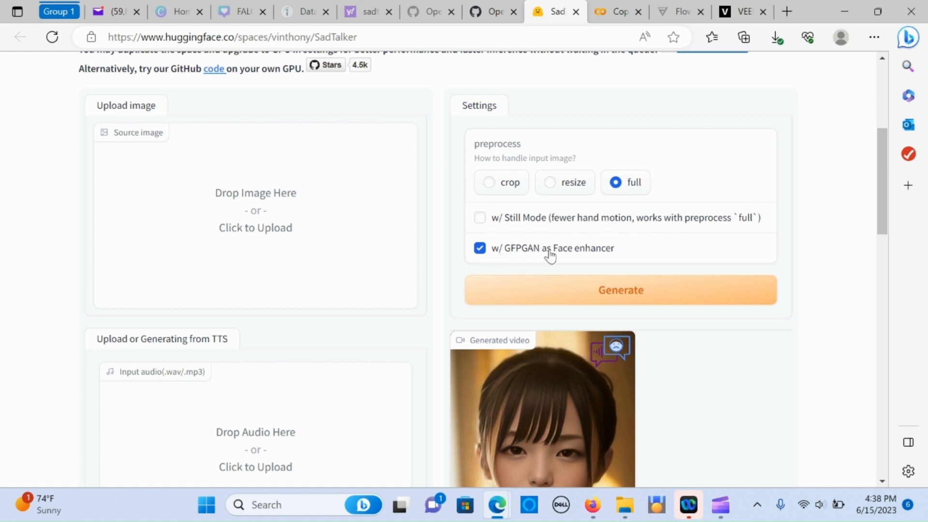
pyautogui.moveTo(588, 255)
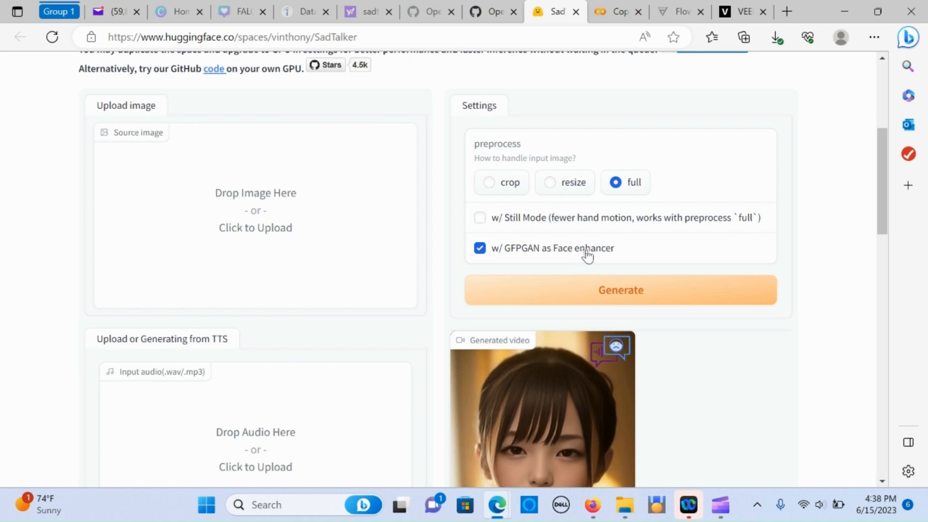
pyautogui.moveTo(614, 255)
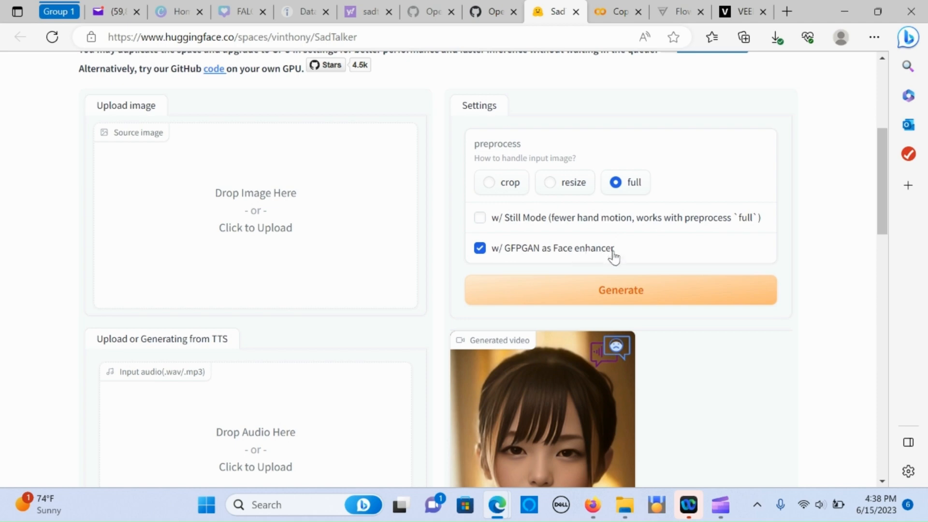
pyautogui.moveTo(528, 229)
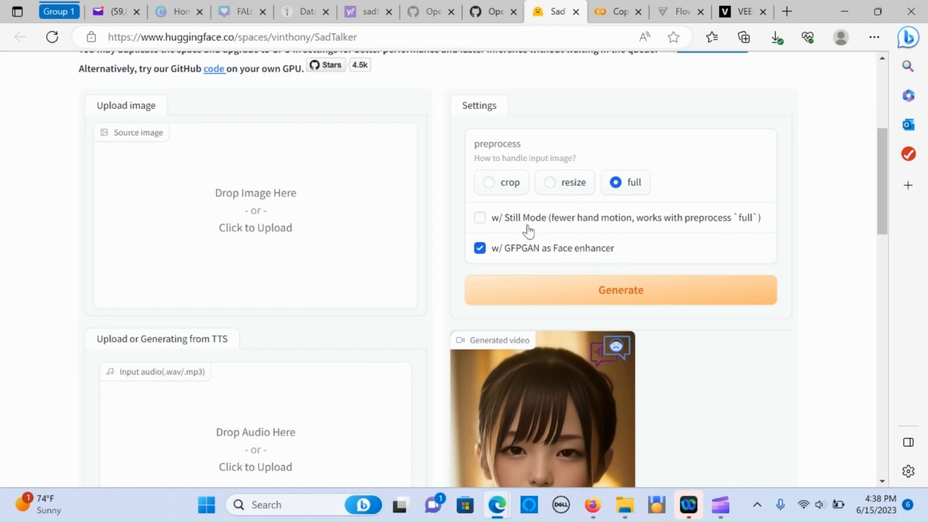
pyautogui.moveTo(670, 252)
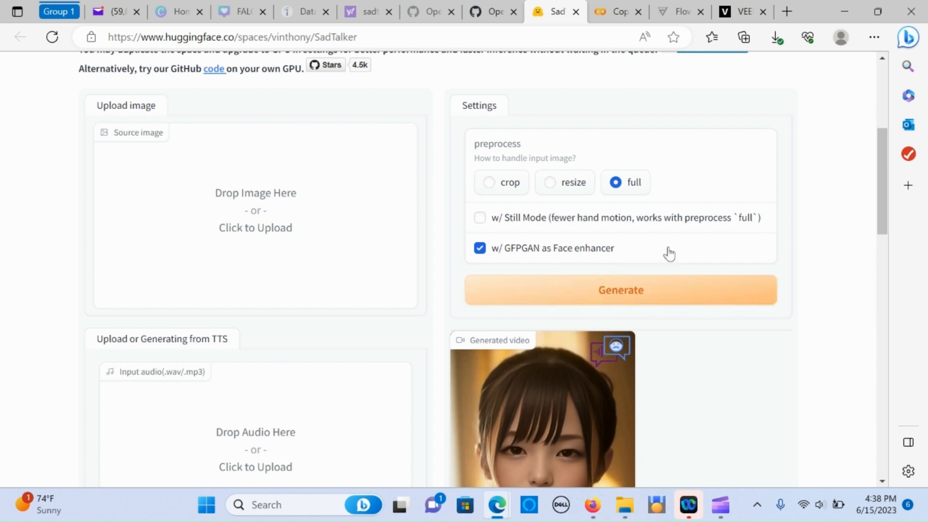
pyautogui.moveTo(720, 231)
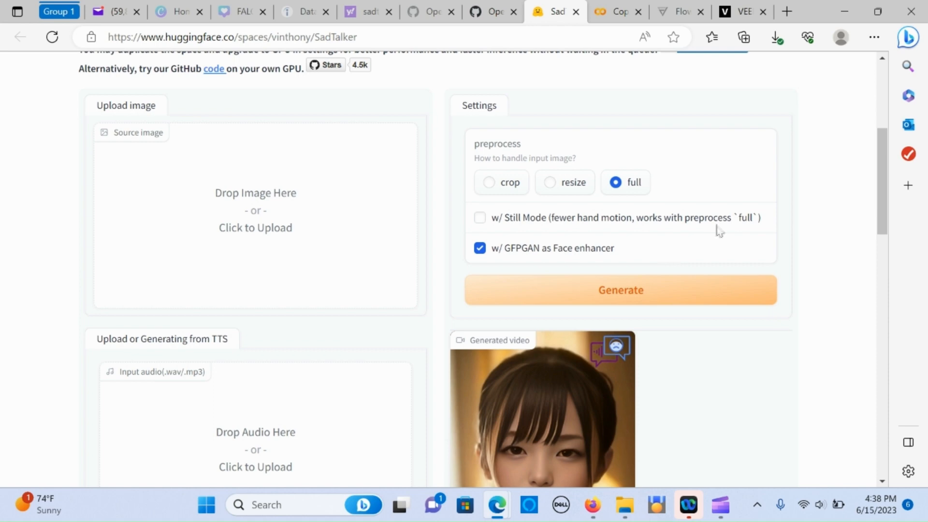
pyautogui.moveTo(586, 263)
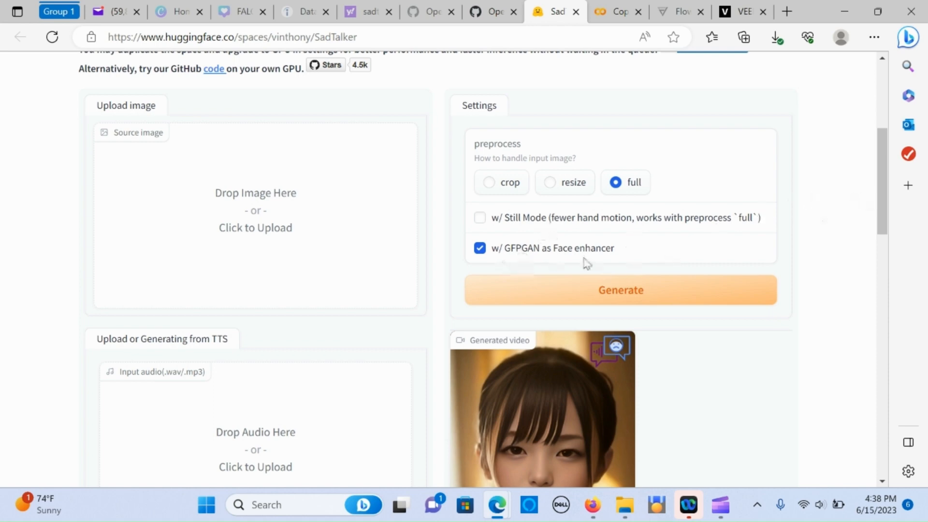
pyautogui.moveTo(887, 182)
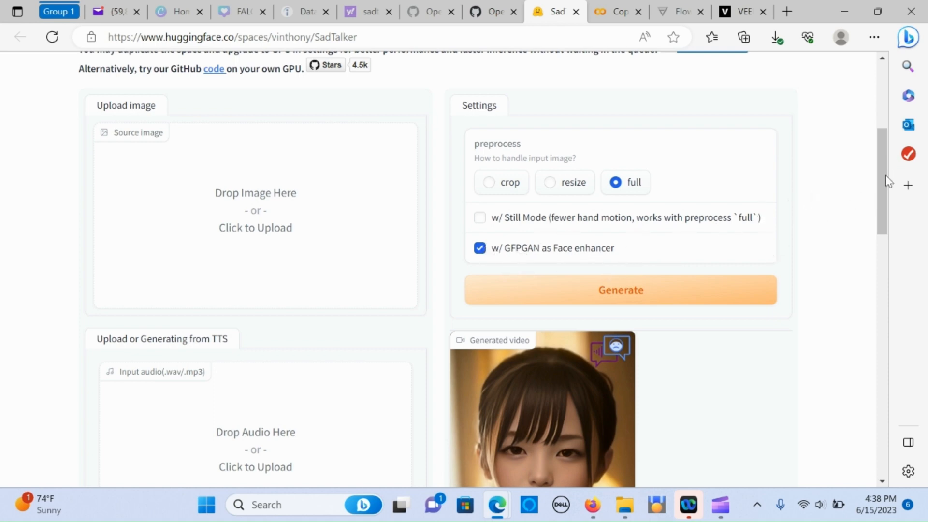
# Scroll the Space page down to the Examples table of portrait and audio combinations.
pyautogui.scroll(-3)
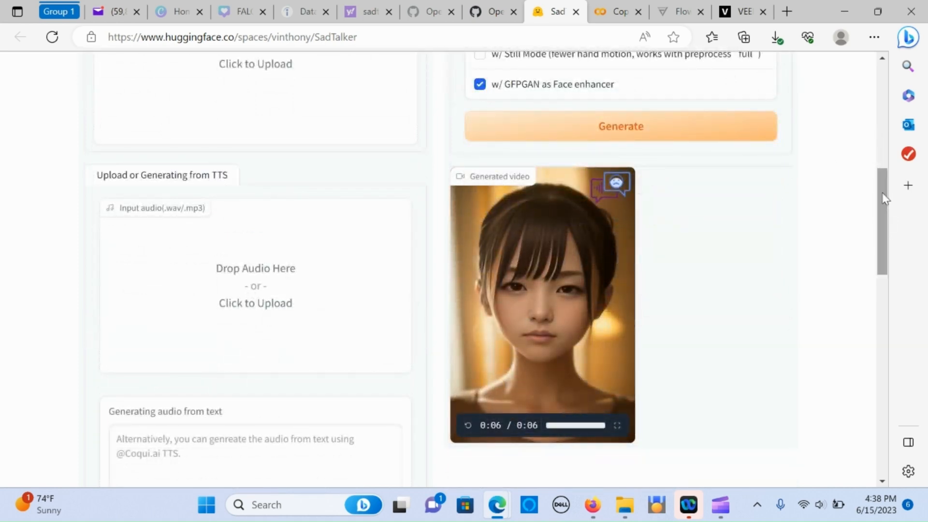
pyautogui.scroll(-3)
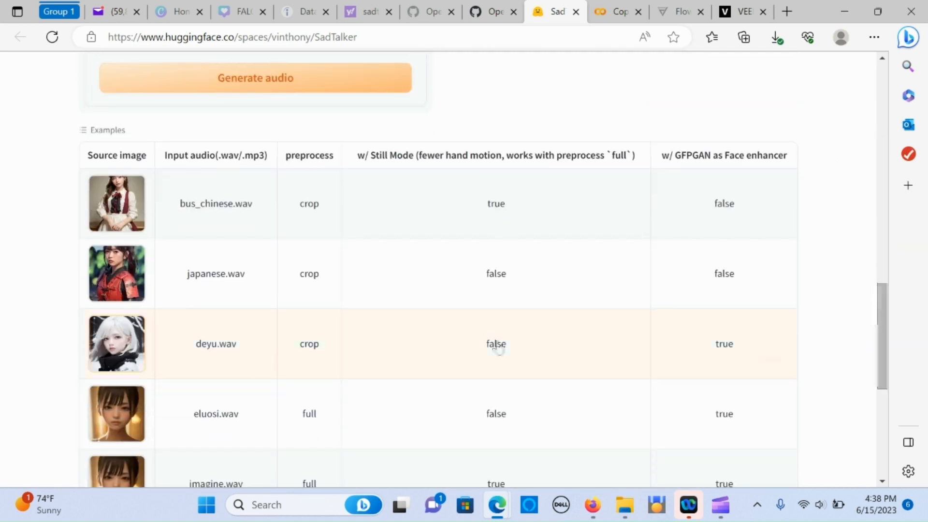
pyautogui.moveTo(129, 158)
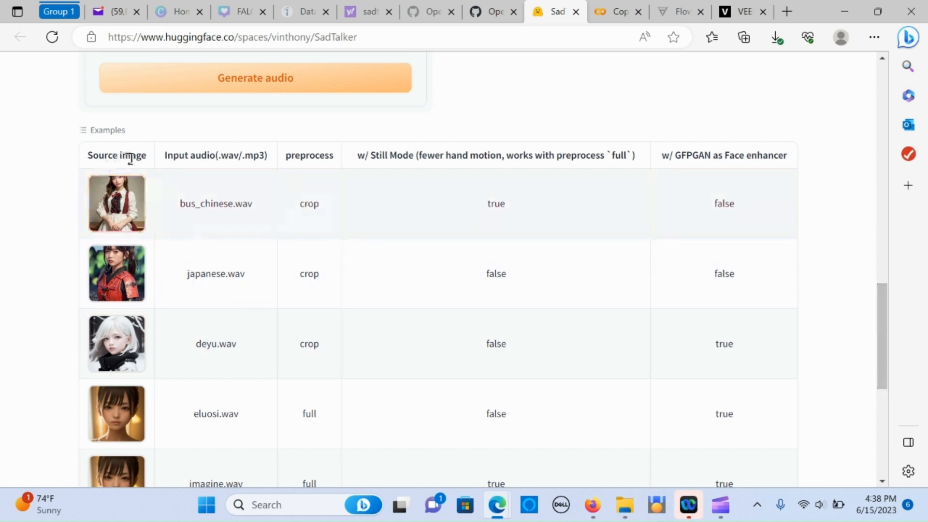
pyautogui.moveTo(327, 168)
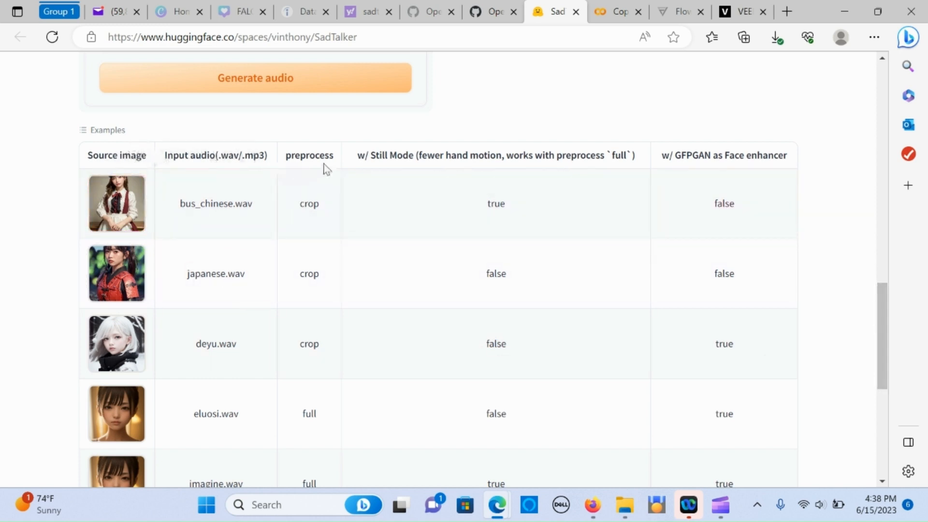
pyautogui.moveTo(319, 274)
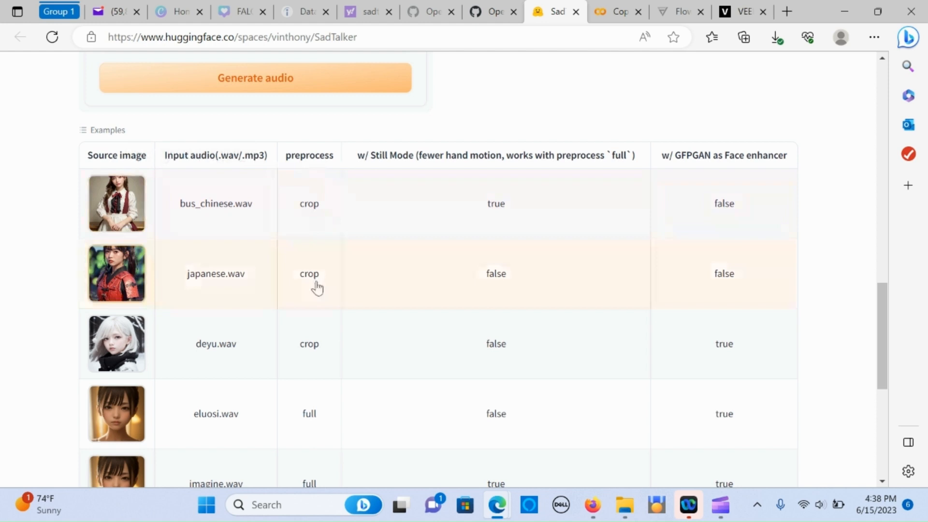
pyautogui.moveTo(318, 310)
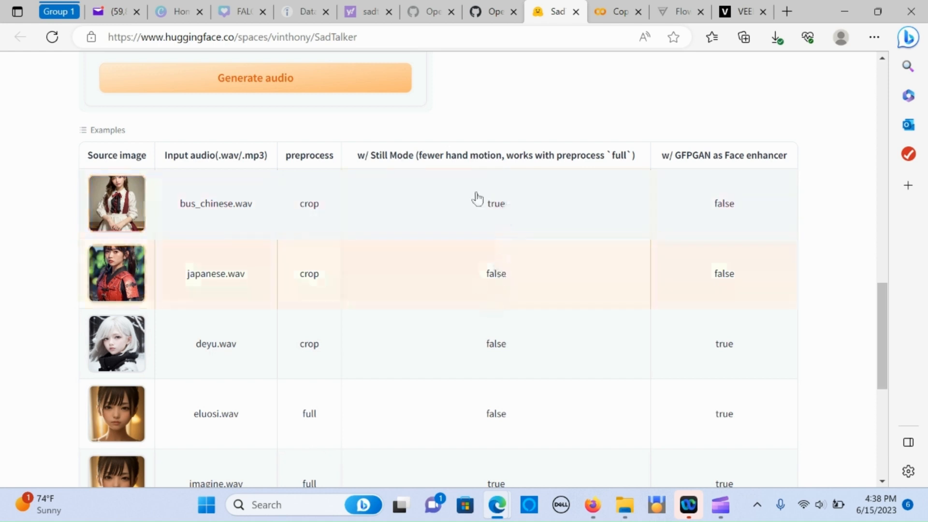
pyautogui.moveTo(400, 155)
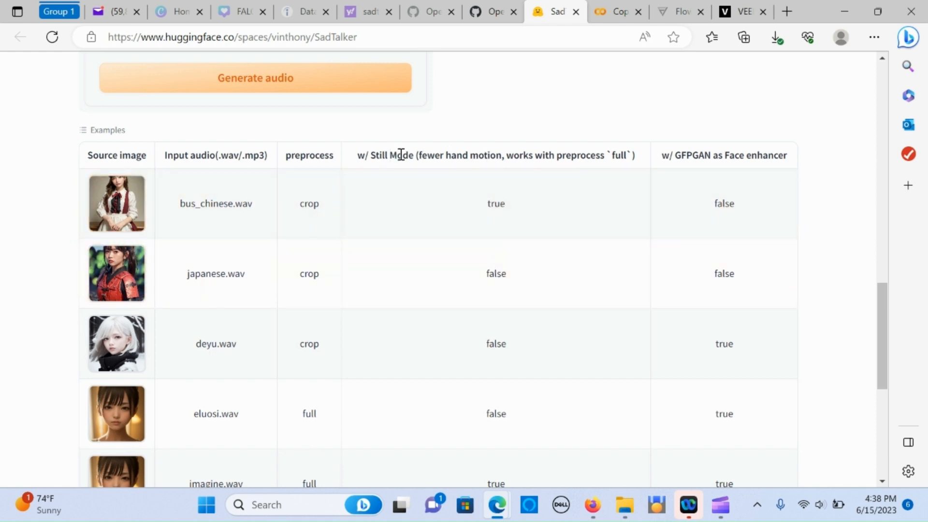
pyautogui.moveTo(554, 194)
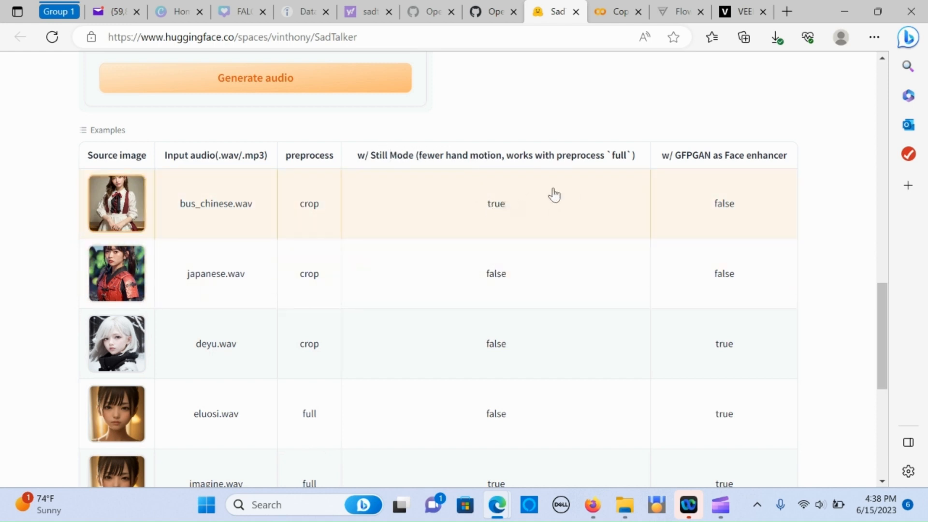
pyautogui.moveTo(749, 195)
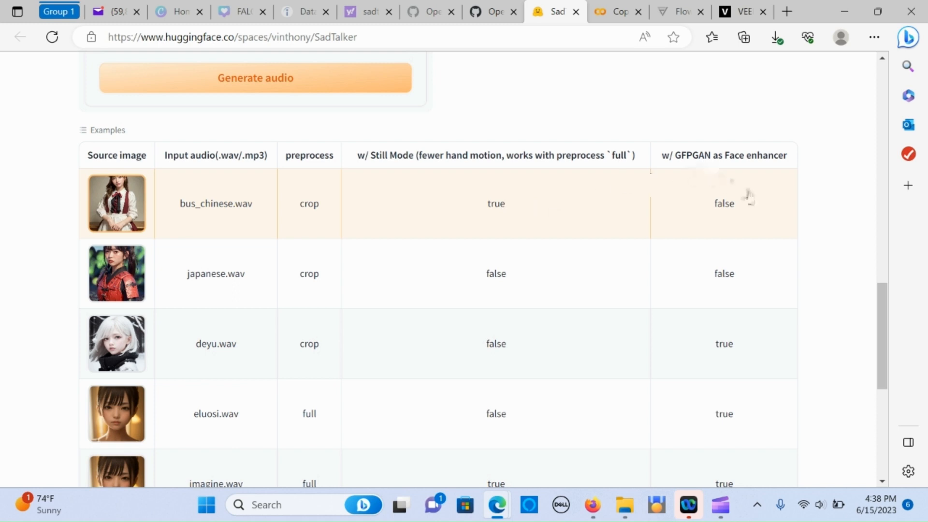
pyautogui.moveTo(698, 221)
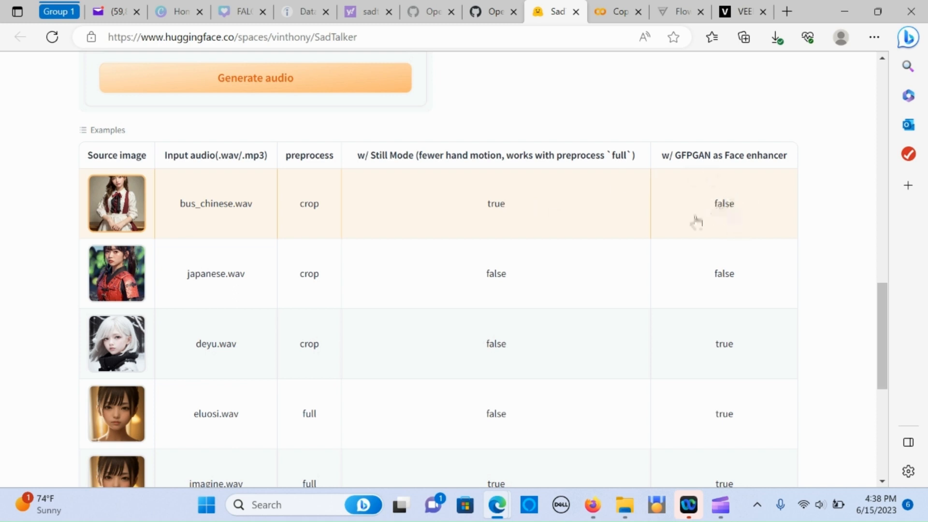
pyautogui.moveTo(252, 222)
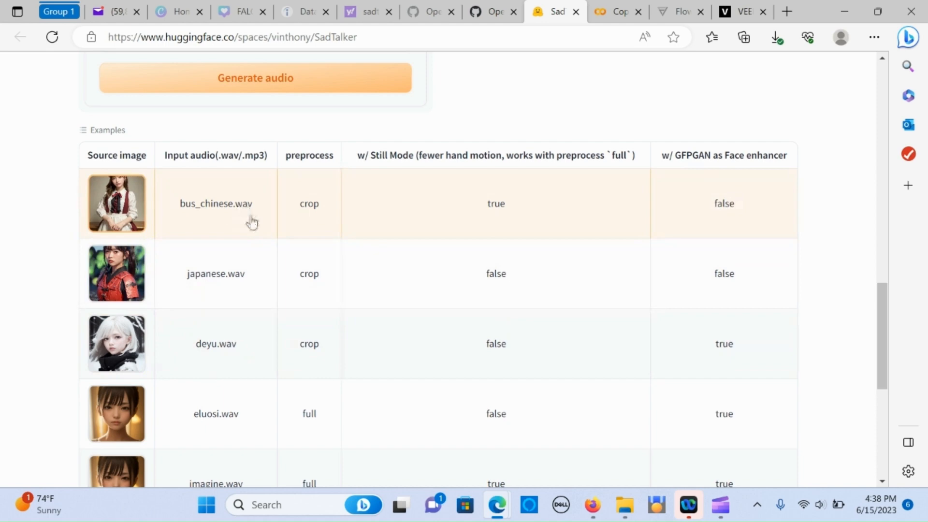
pyautogui.scroll(-3)
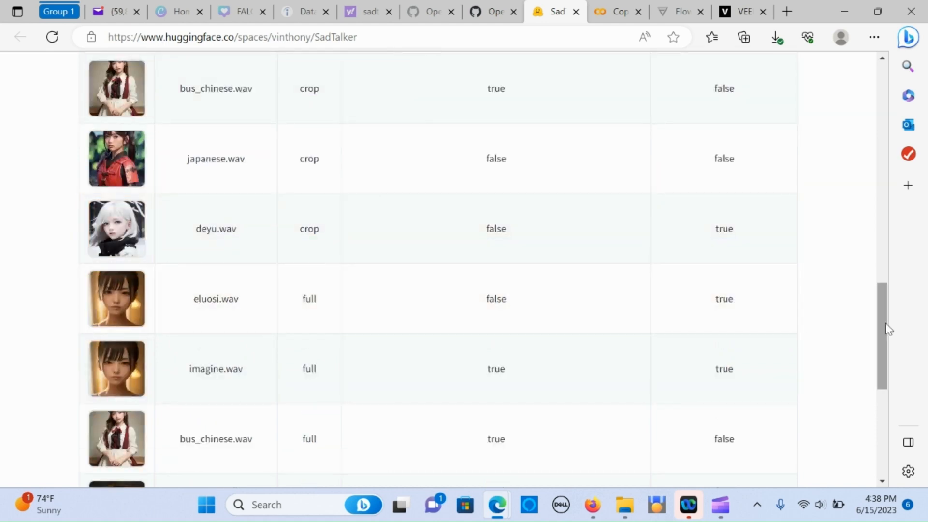
# Play the generated talking video of the maid portrait with bus_chinese.wav.
pyautogui.scroll(3)
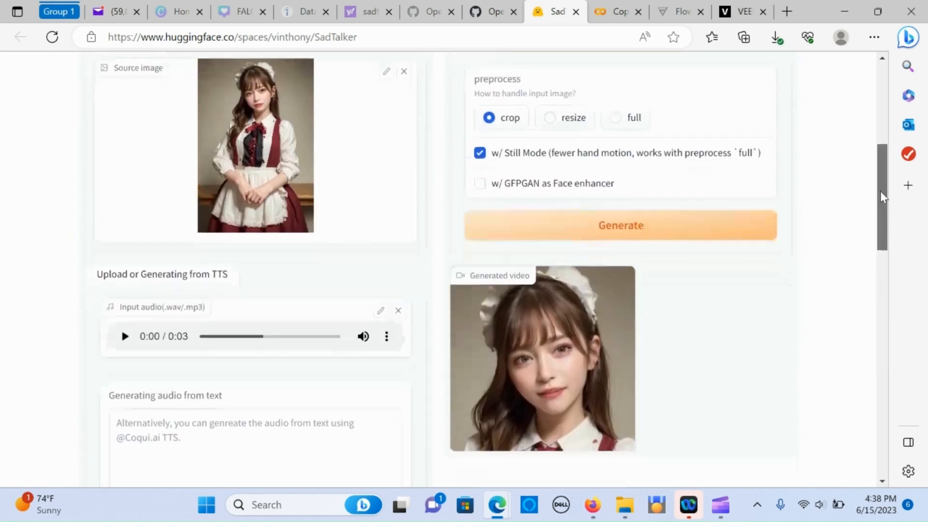
pyautogui.scroll(-3)
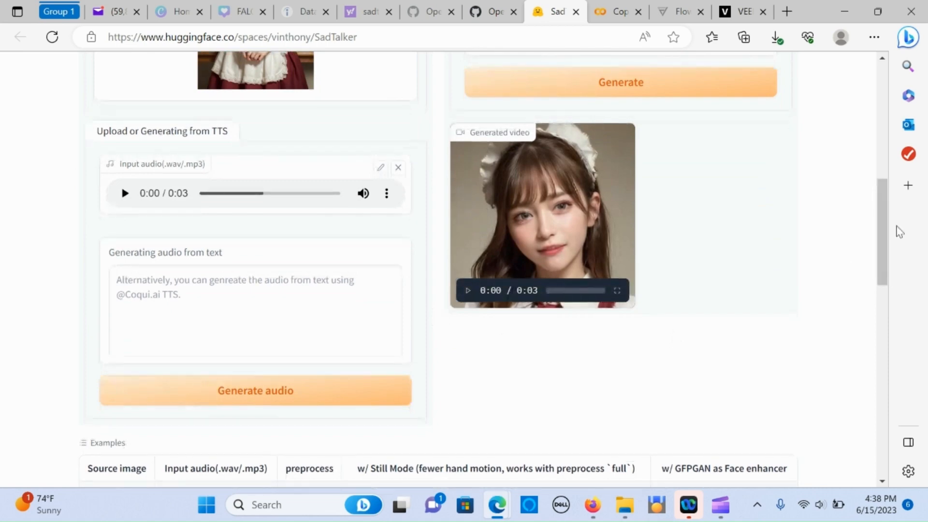
pyautogui.scroll(3)
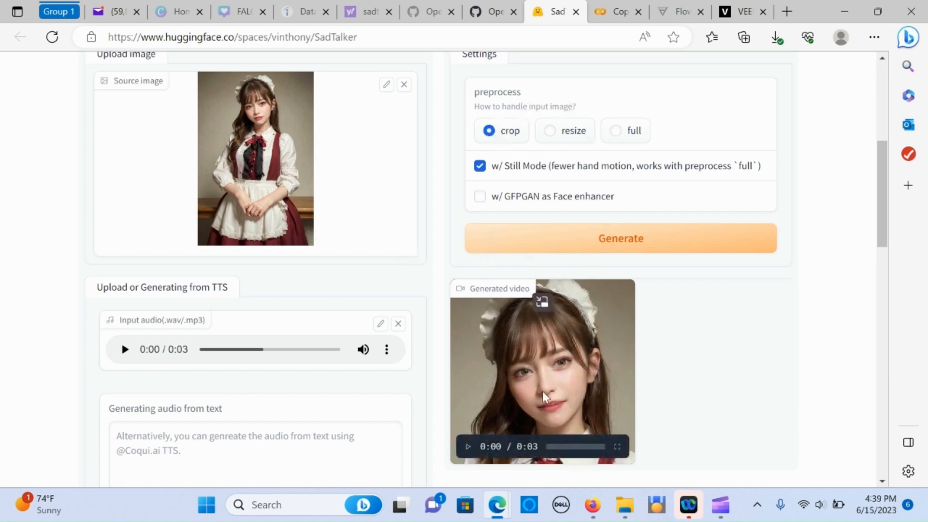
pyautogui.moveTo(617, 183)
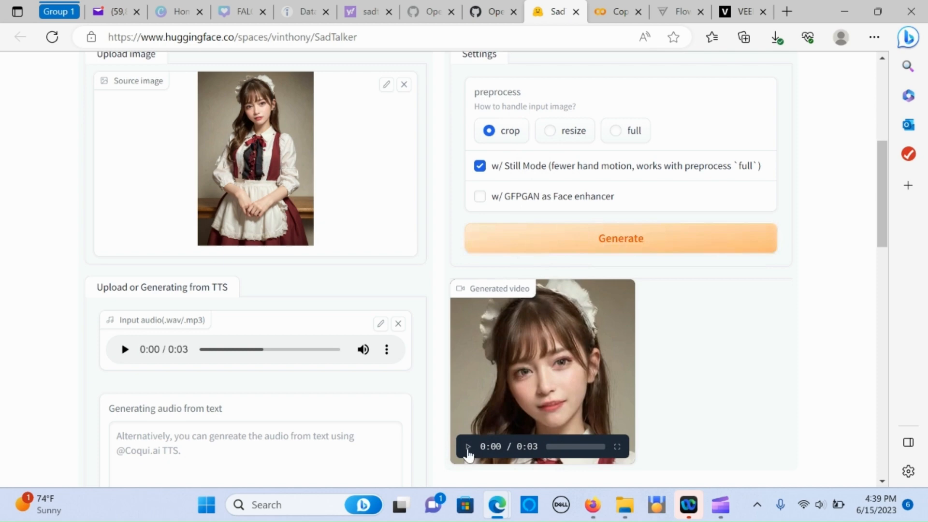
pyautogui.click(467, 447)
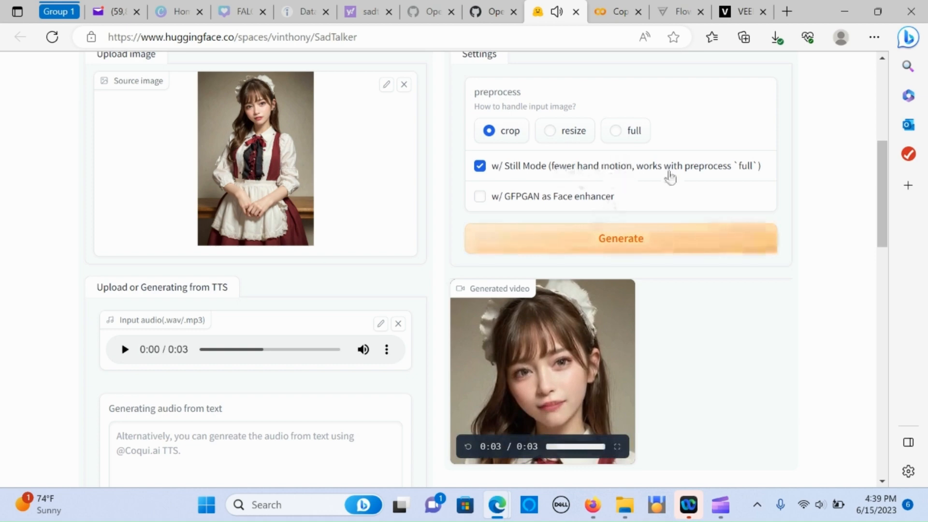
# Scroll to the Examples table and bring the loaded eluosi.wav short-haired portrait example into view.
pyautogui.scroll(-3)
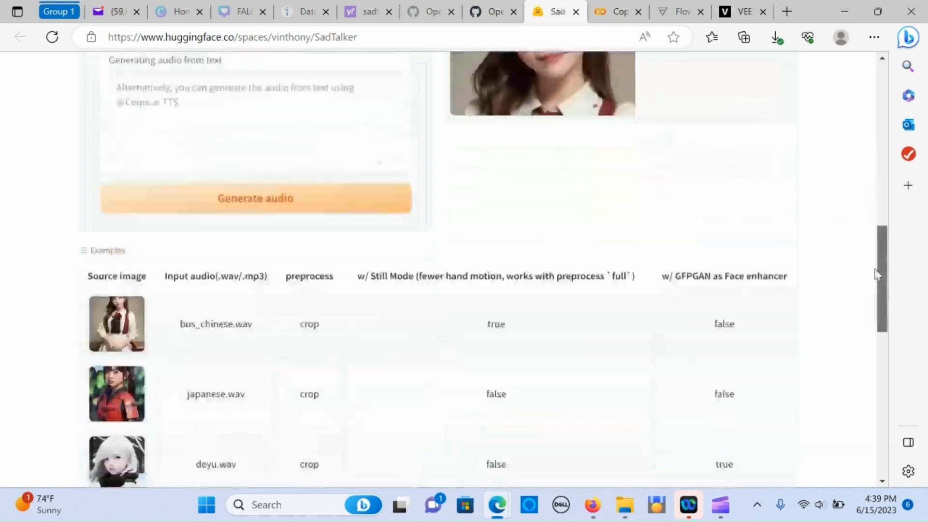
pyautogui.scroll(-3)
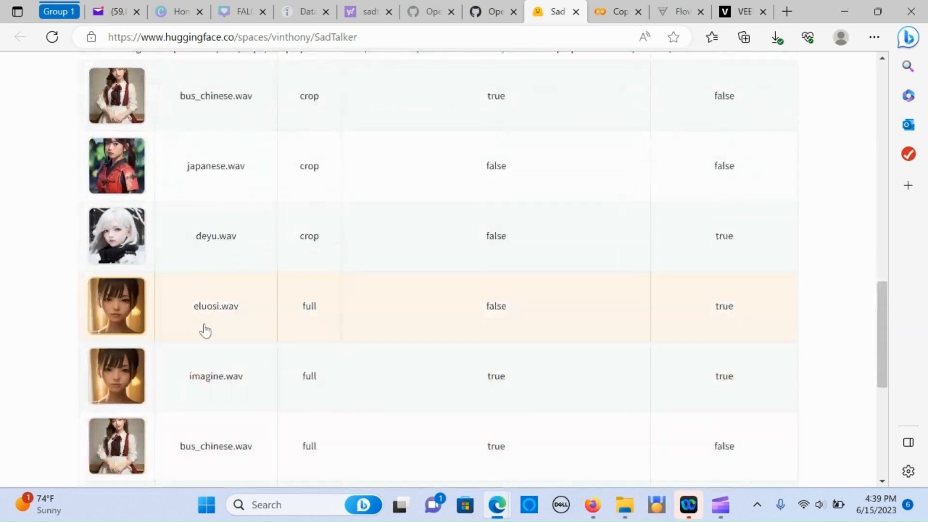
pyautogui.moveTo(868, 313)
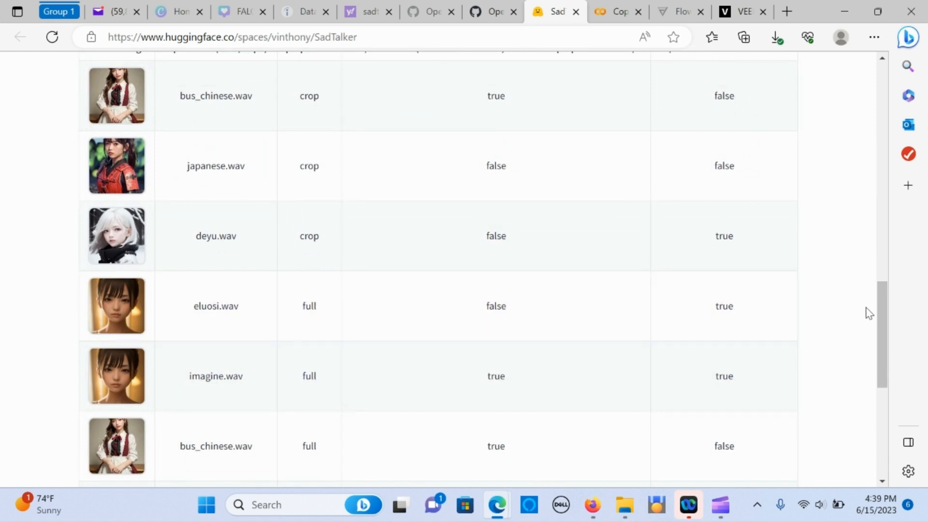
pyautogui.moveTo(298, 302)
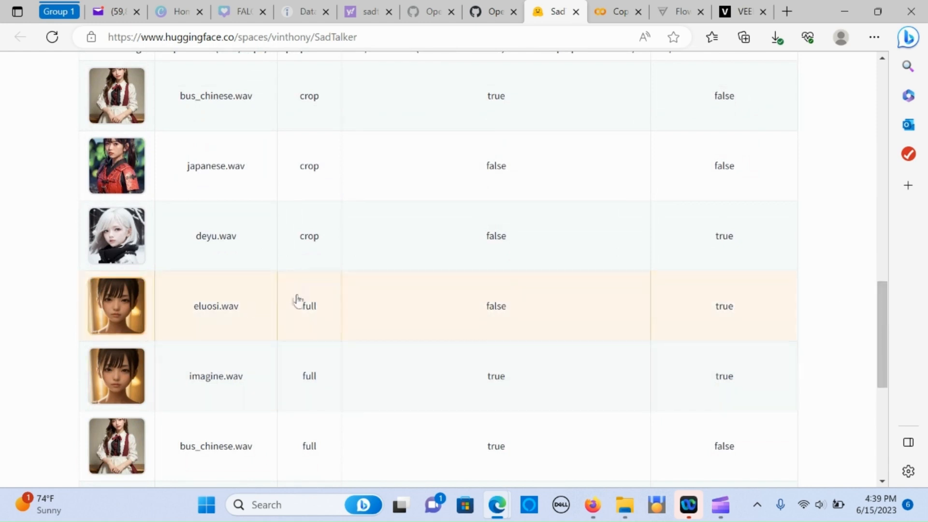
pyautogui.moveTo(409, 293)
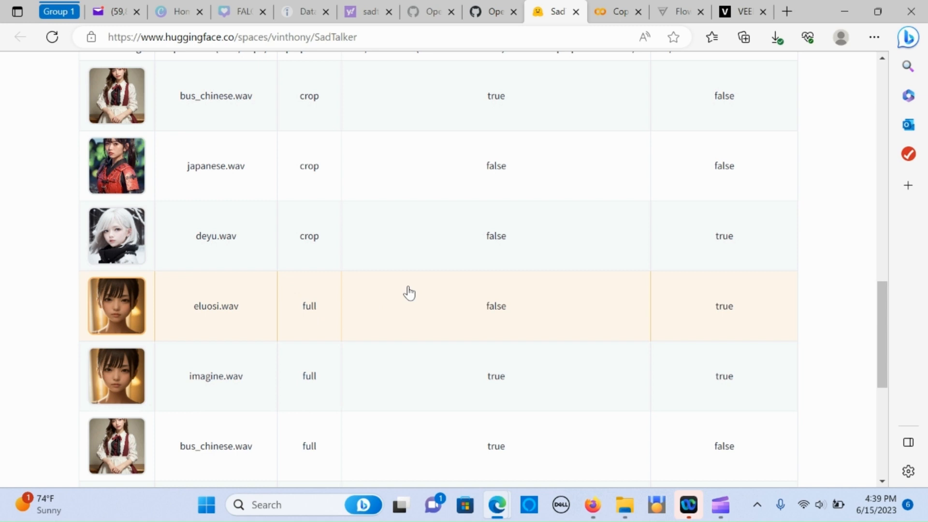
pyautogui.moveTo(756, 323)
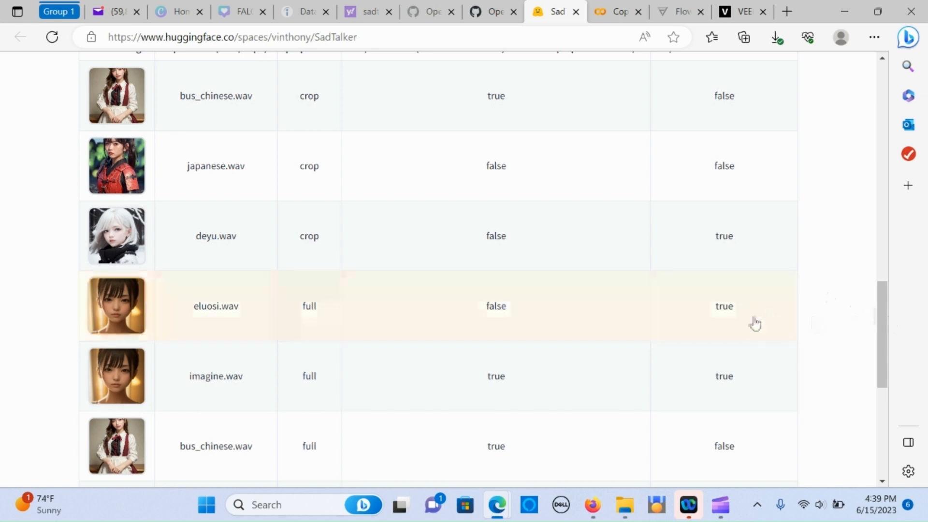
pyautogui.scroll(3)
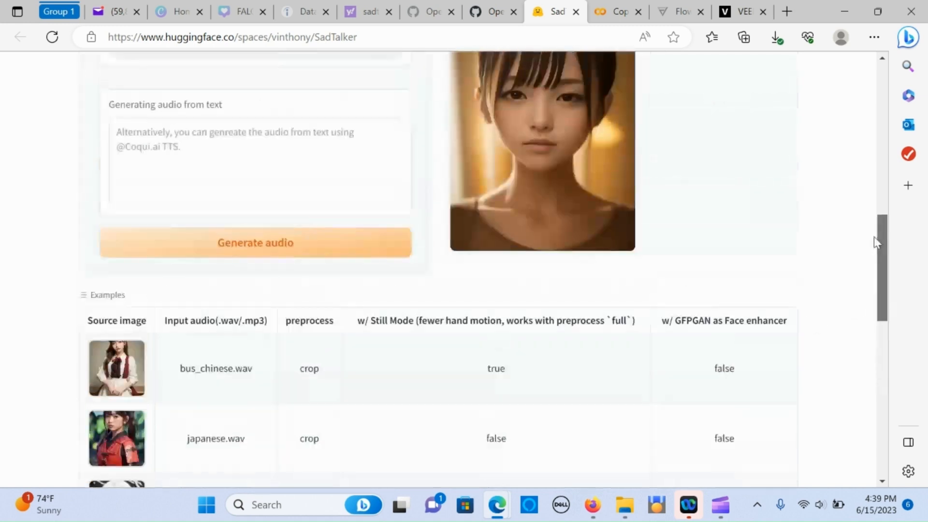
pyautogui.scroll(3)
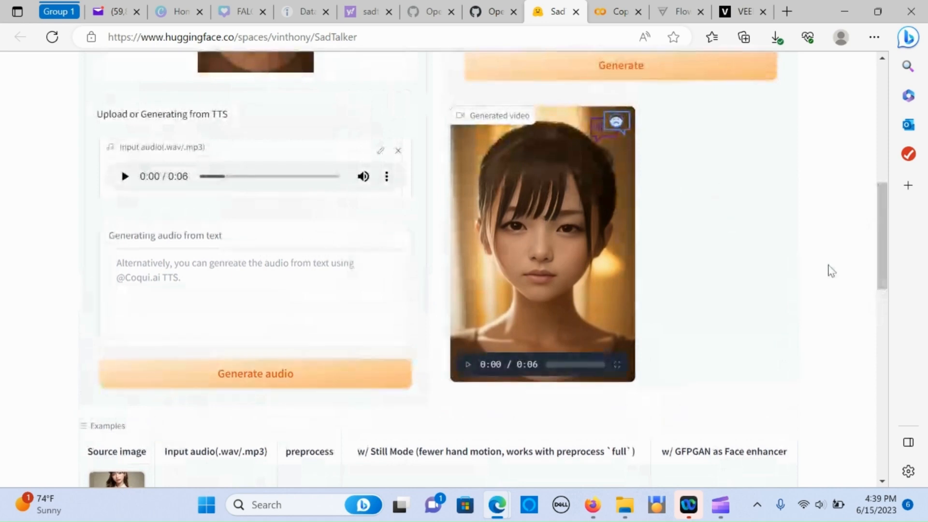
pyautogui.scroll(3)
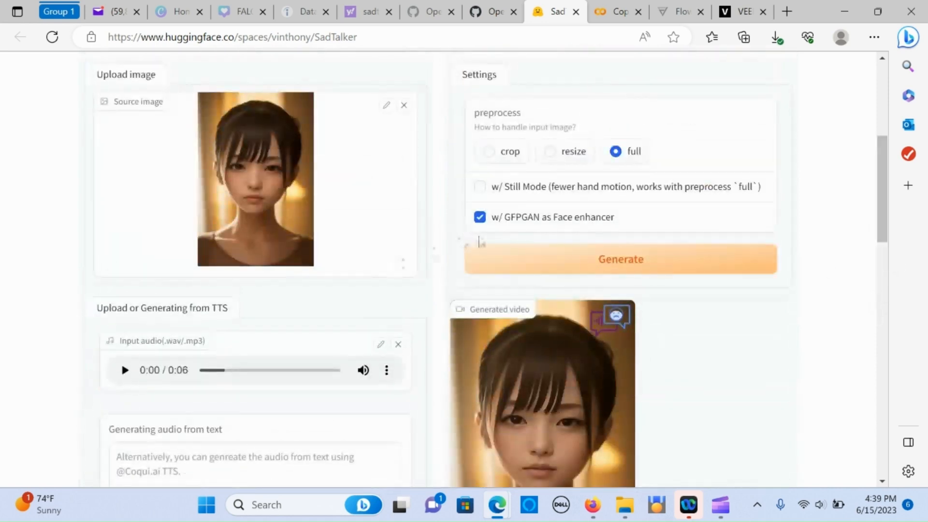
pyautogui.scroll(-3)
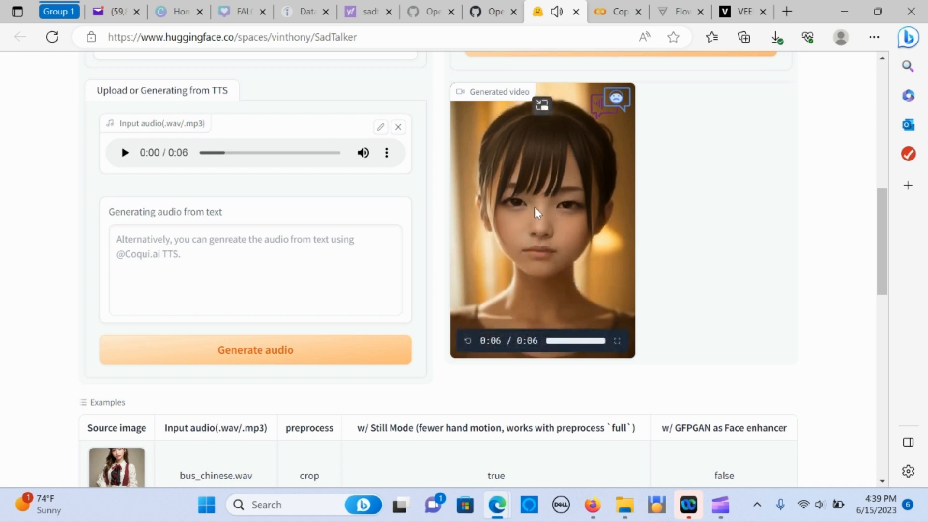
pyautogui.scroll(3)
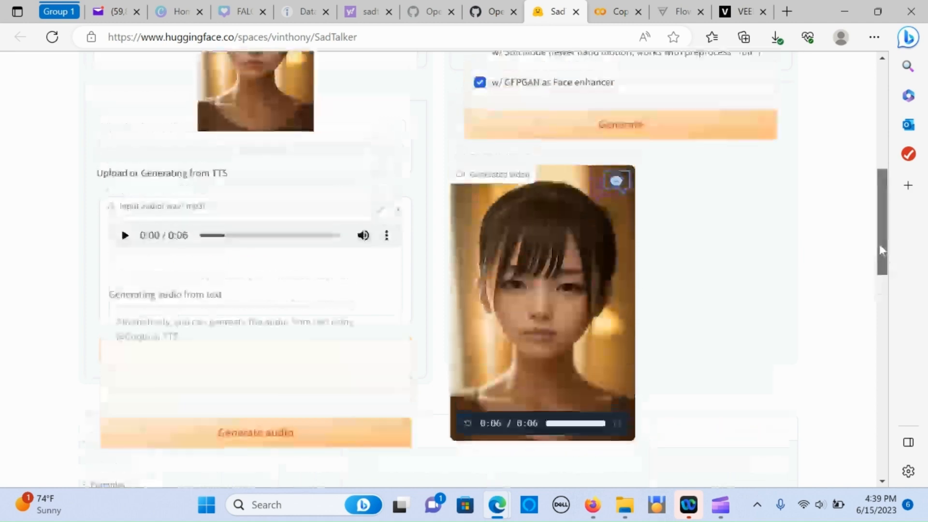
pyautogui.scroll(3)
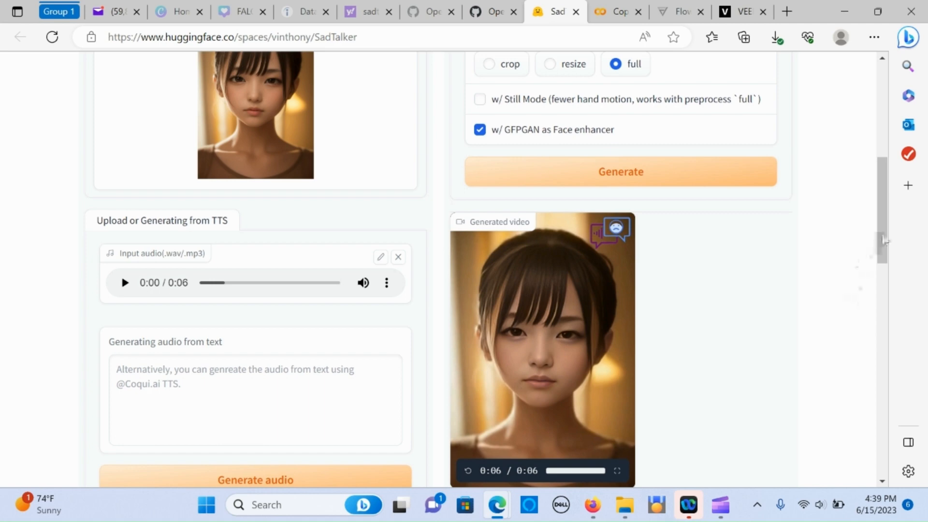
pyautogui.scroll(-3)
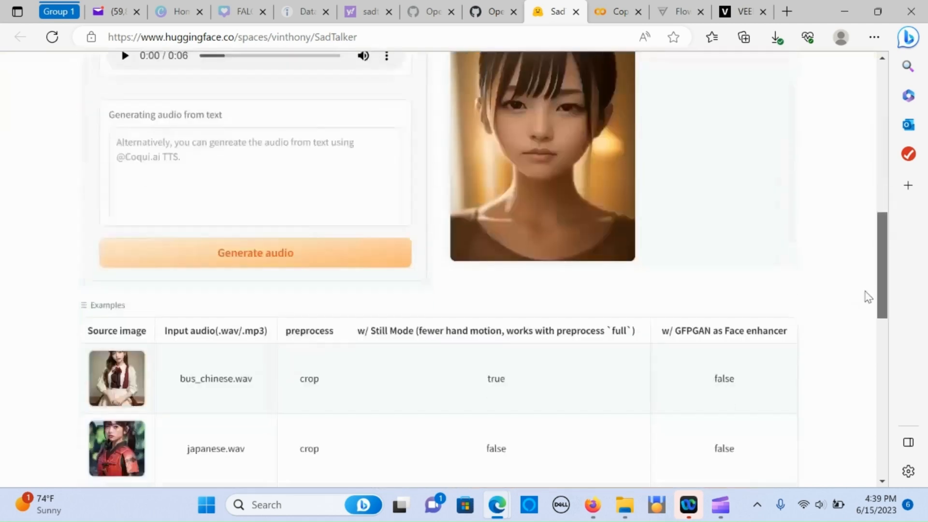
pyautogui.scroll(-3)
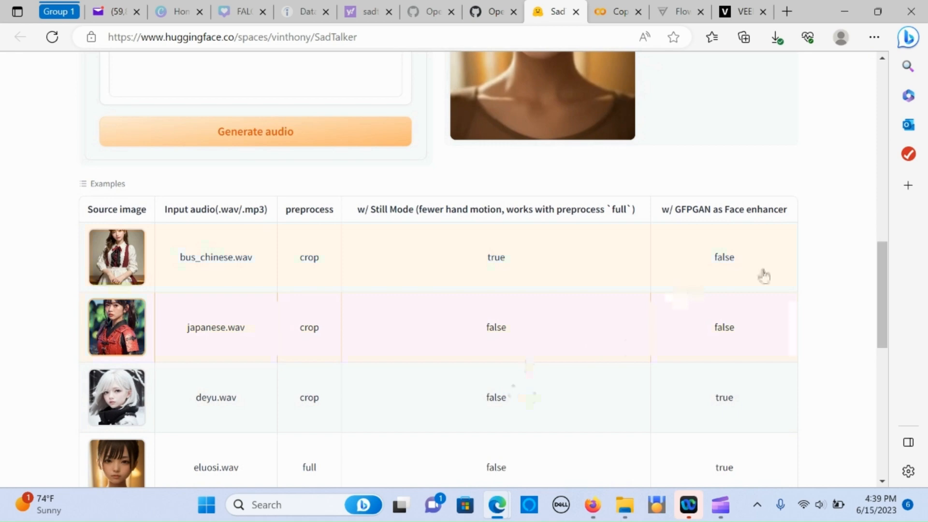
pyautogui.scroll(3)
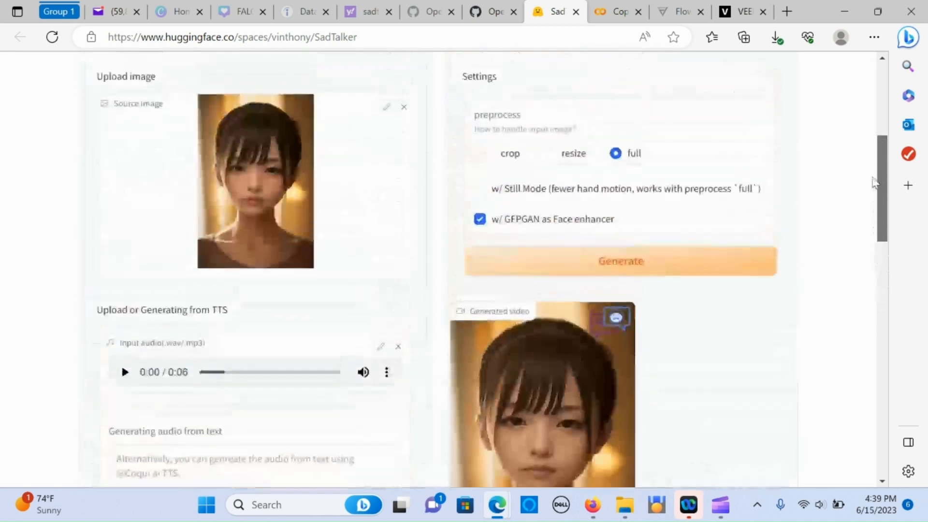
pyautogui.scroll(3)
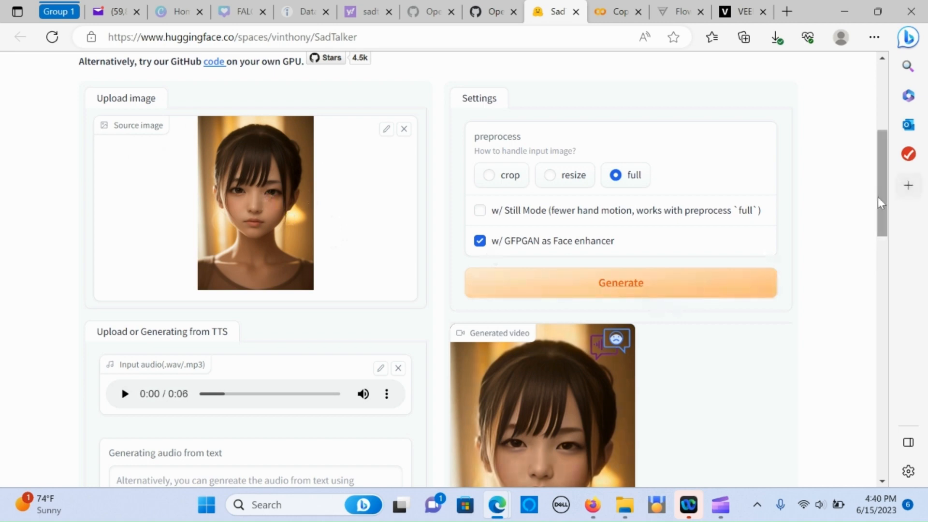
pyautogui.scroll(3)
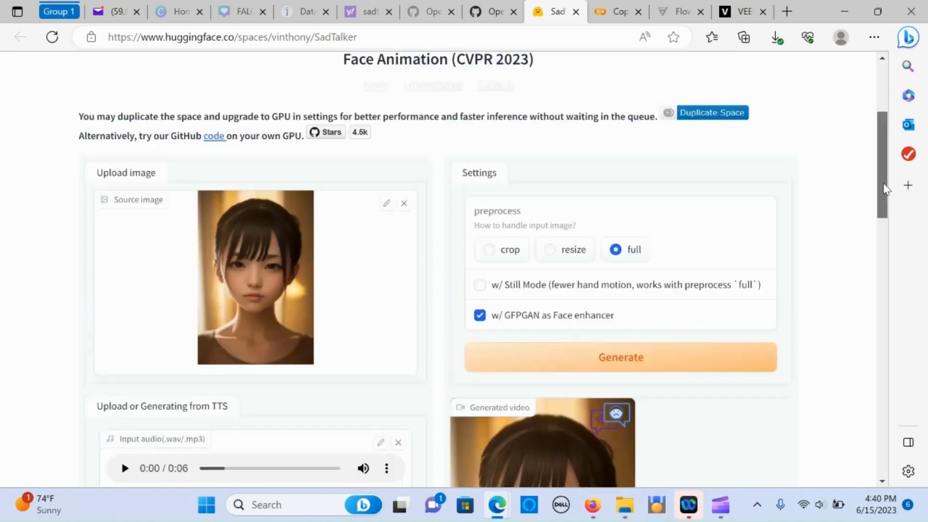
pyautogui.scroll(3)
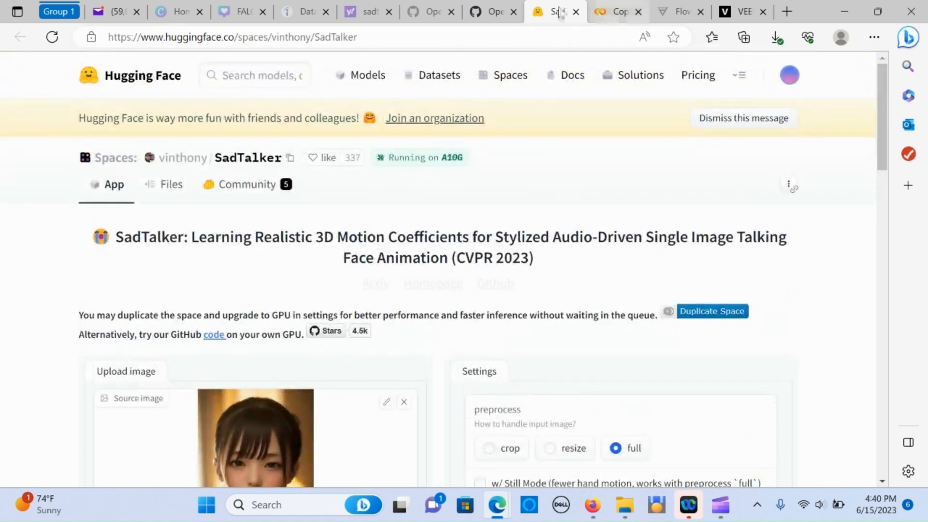
# Switch to the OpenTalker/SadTalker GitHub repository README tab.
pyautogui.click(491, 11)
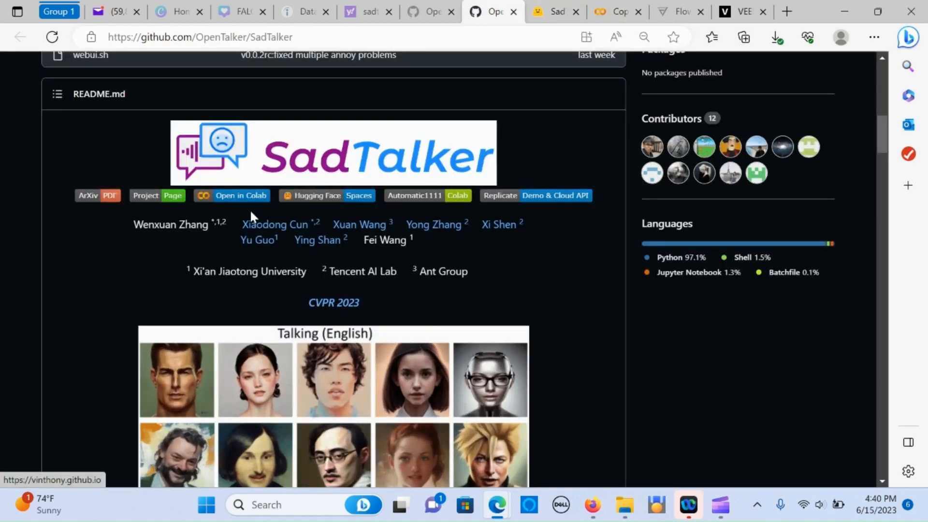
pyautogui.moveTo(350, 200)
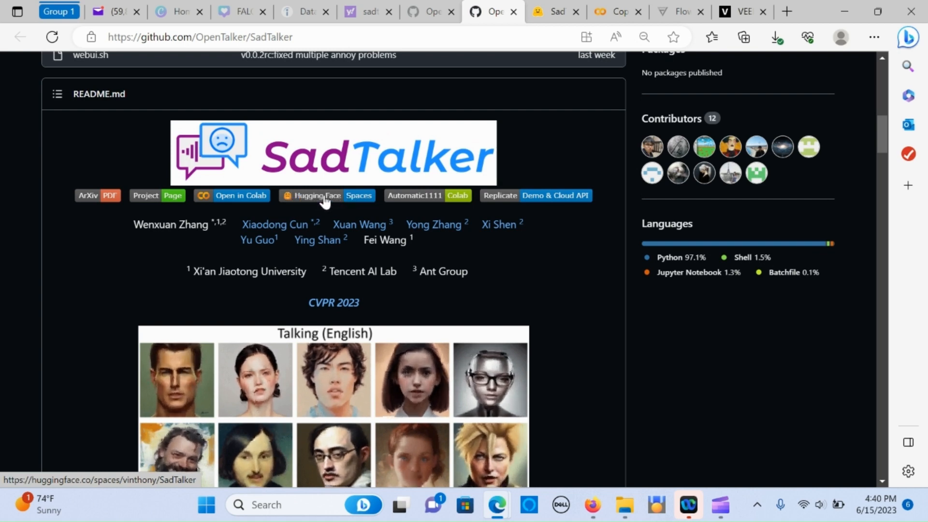
pyautogui.moveTo(231, 195)
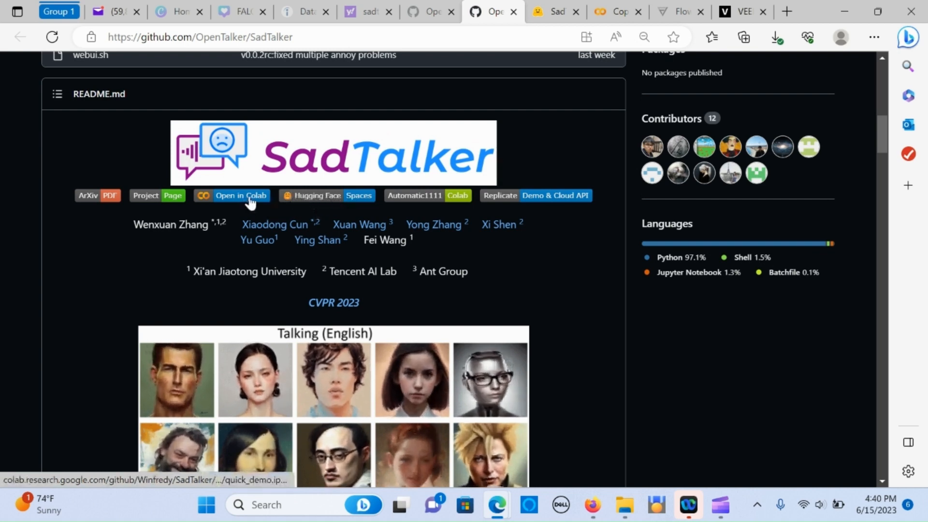
pyautogui.moveTo(288, 180)
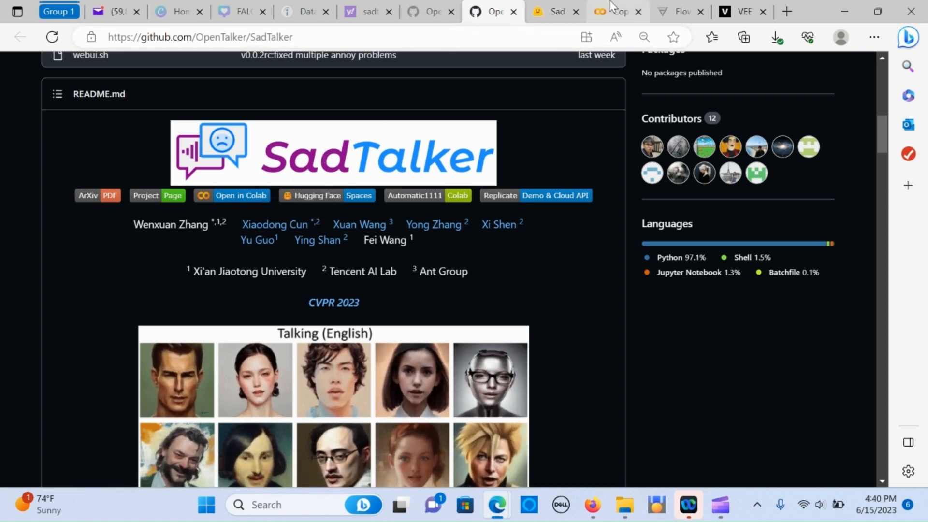
# Switch to the Copy of quick_demo.ipynb Colab tab and glance at its File menu.
pyautogui.click(617, 11)
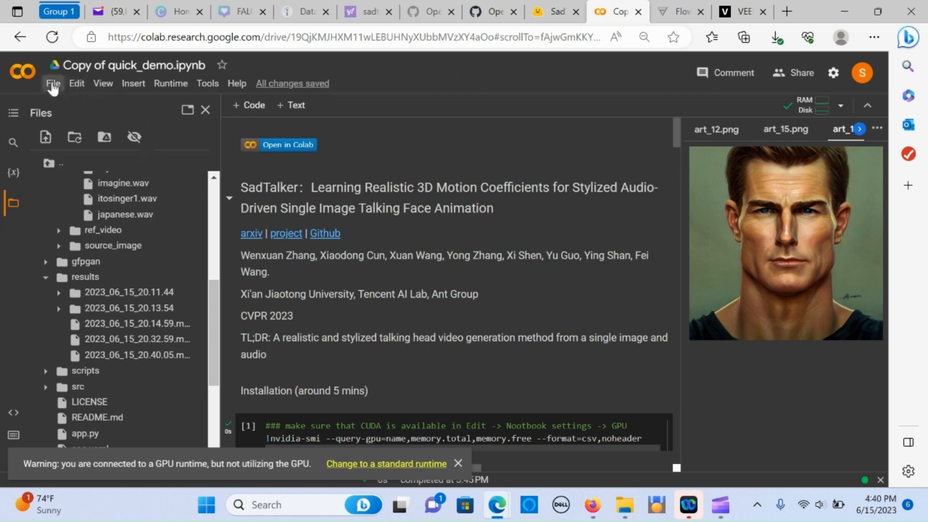
pyautogui.click(52, 83)
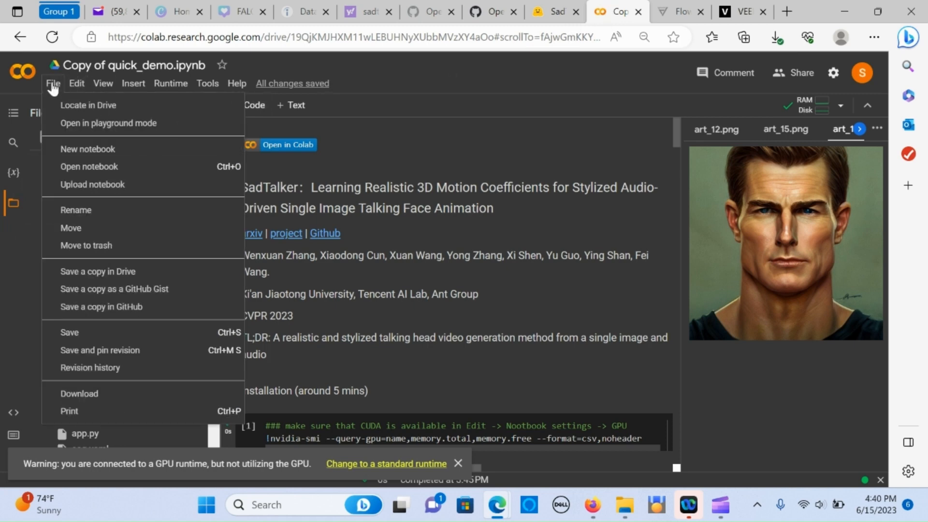
pyautogui.moveTo(98, 271)
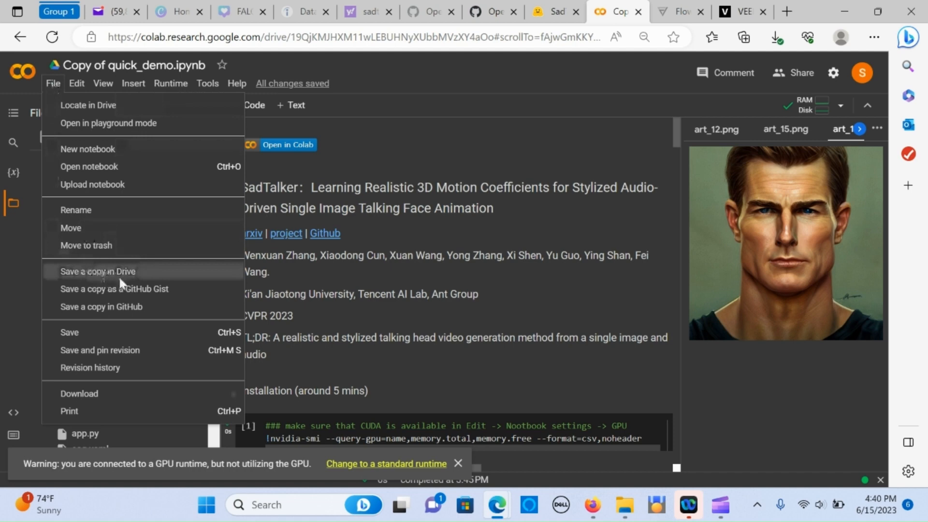
pyautogui.moveTo(180, 279)
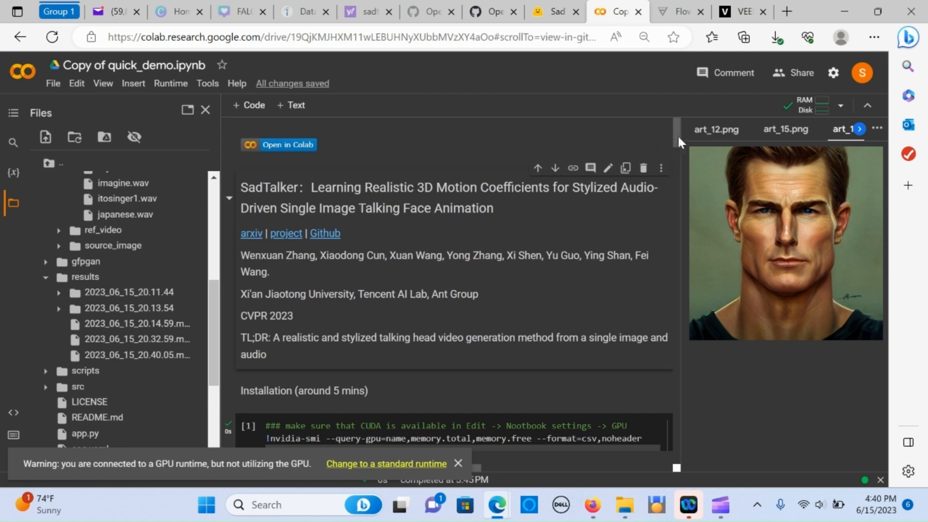
# Save the runtime type with a T4 GPU hardware accelerator via Runtime > Change runtime type.
pyautogui.scroll(-3)
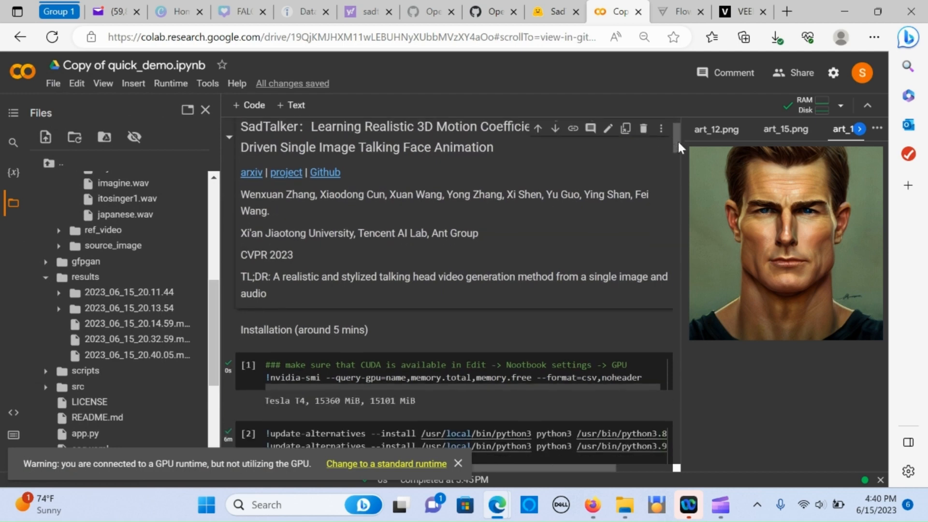
pyautogui.moveTo(171, 84)
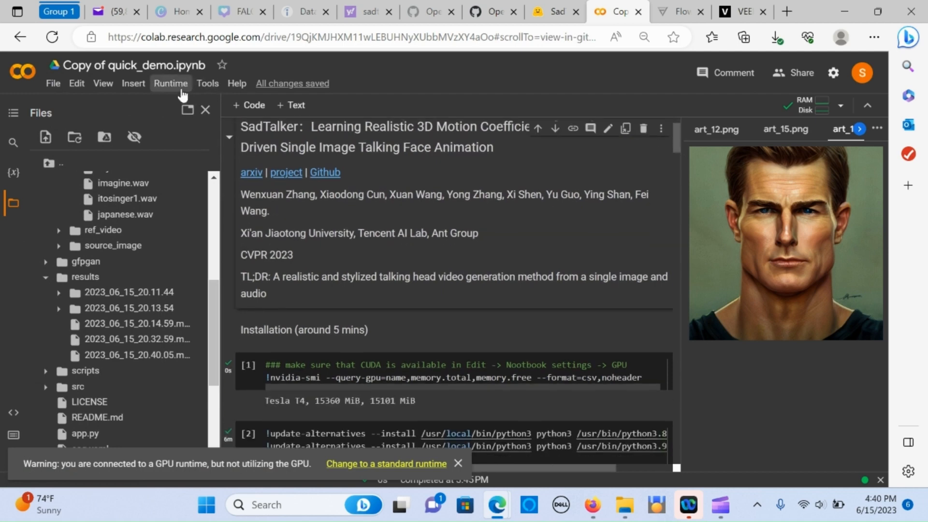
pyautogui.click(170, 83)
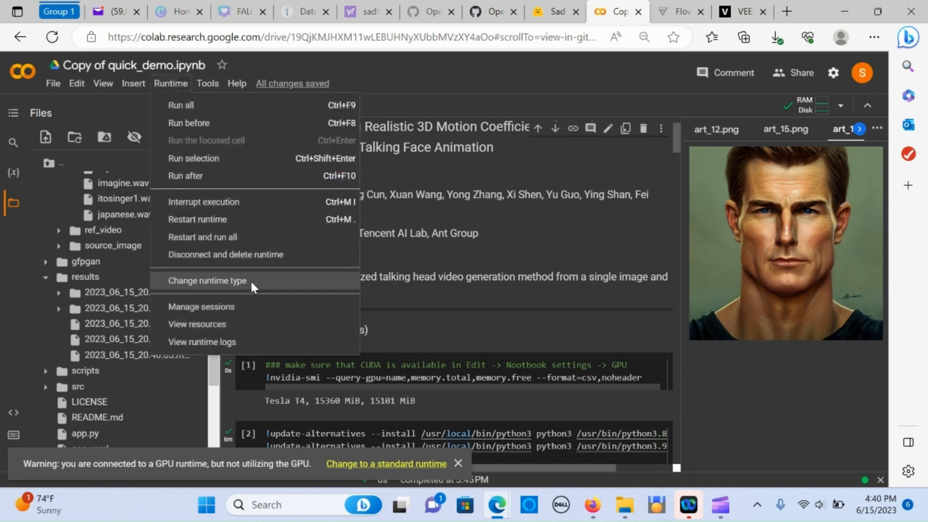
pyautogui.click(206, 280)
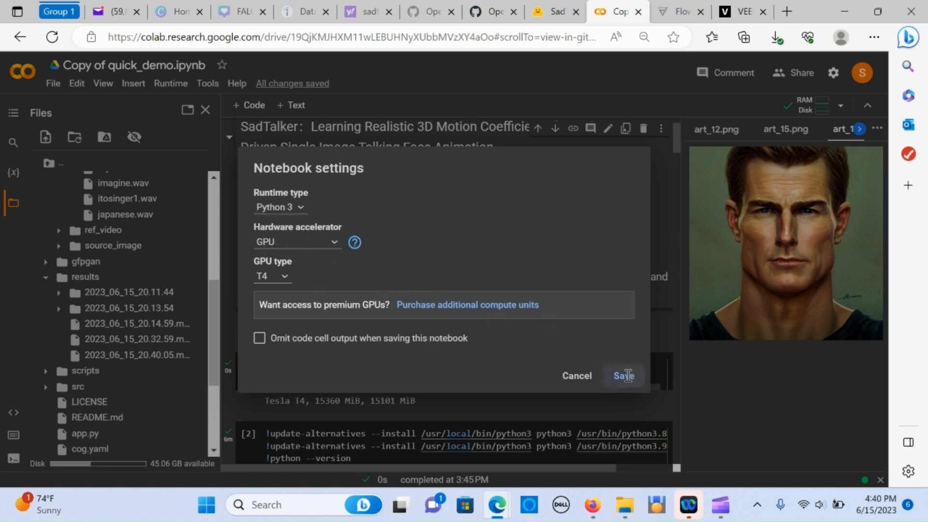
pyautogui.click(622, 375)
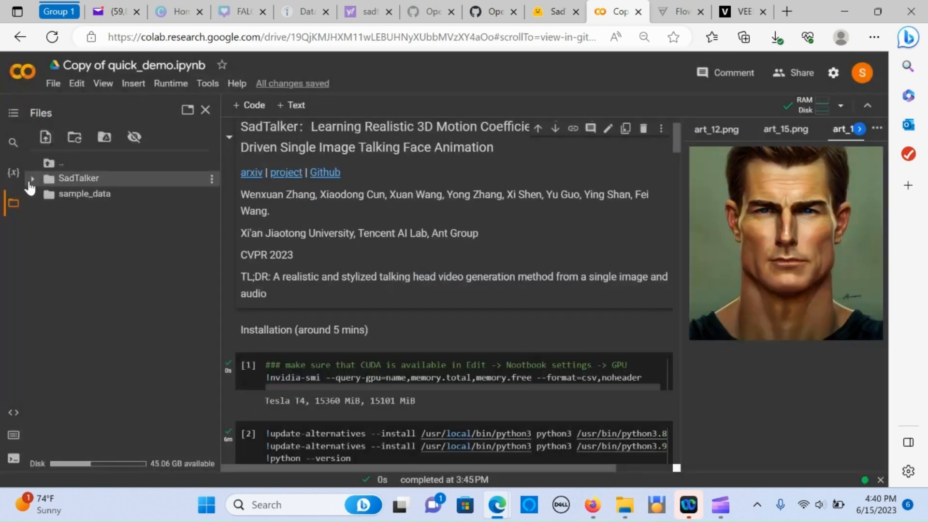
# Expand the SadTalker folder and follow the model-download cell until the checkpoints finish.
pyautogui.click(31, 178)
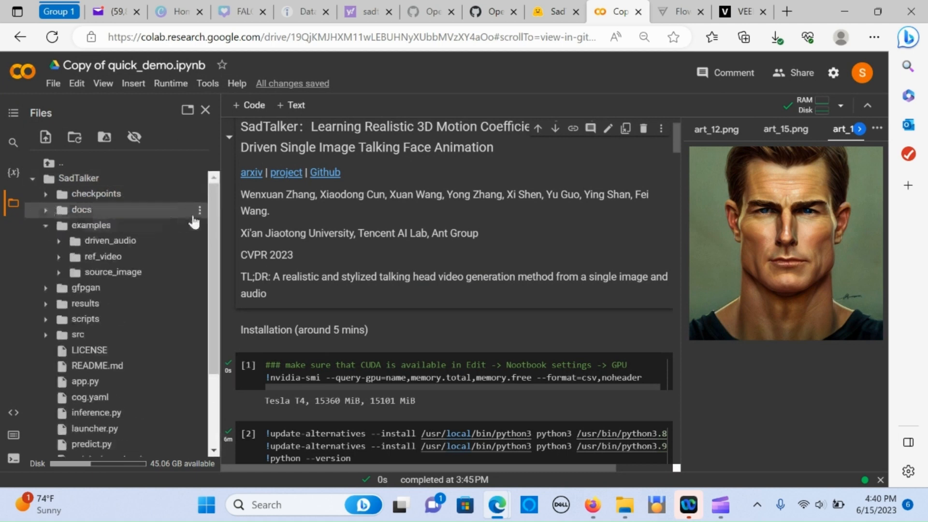
pyautogui.moveTo(681, 134)
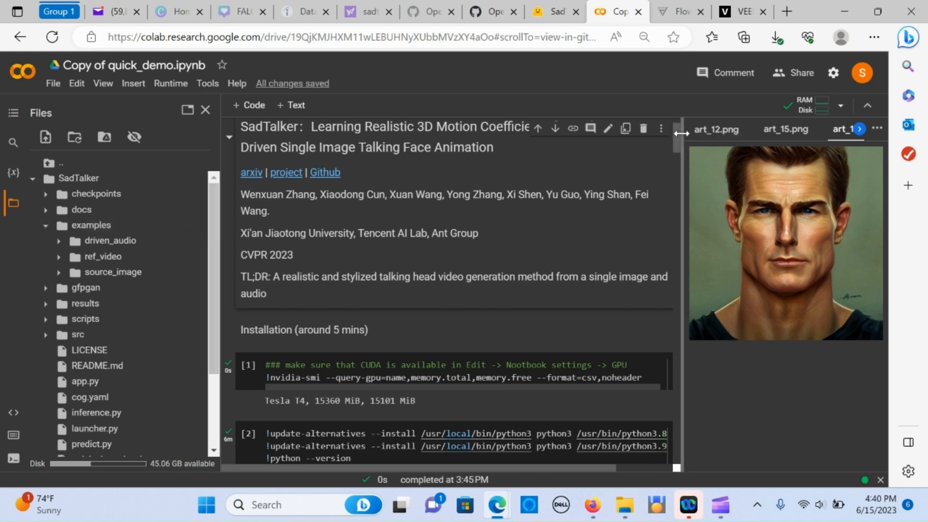
pyautogui.scroll(-3)
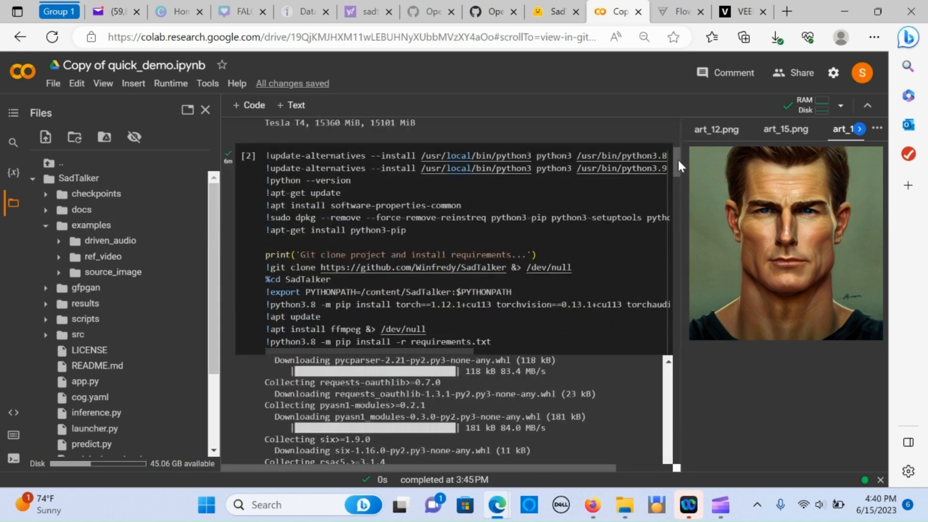
pyautogui.scroll(3)
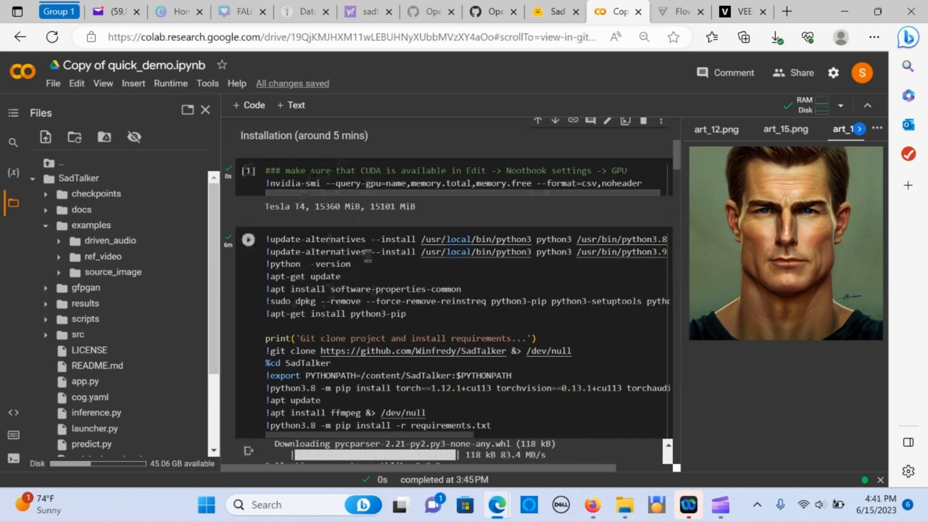
pyautogui.moveTo(461, 318)
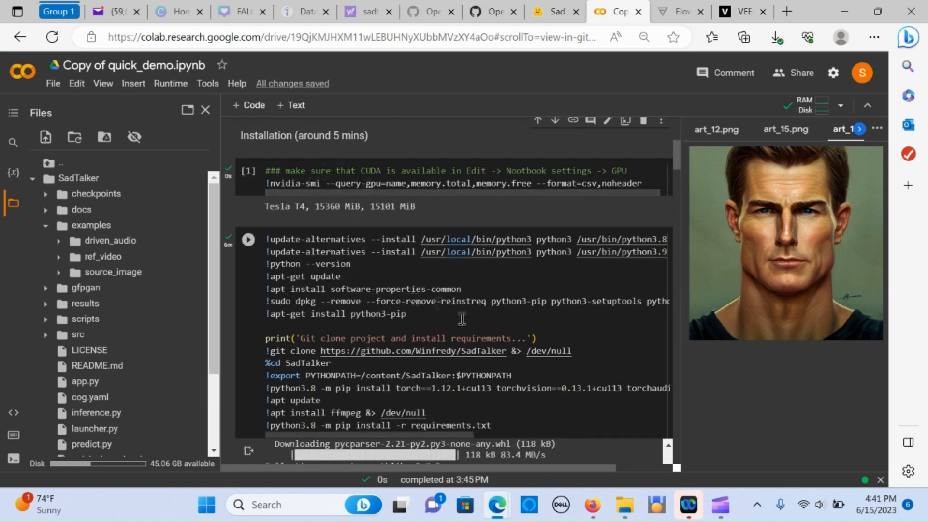
pyautogui.scroll(-3)
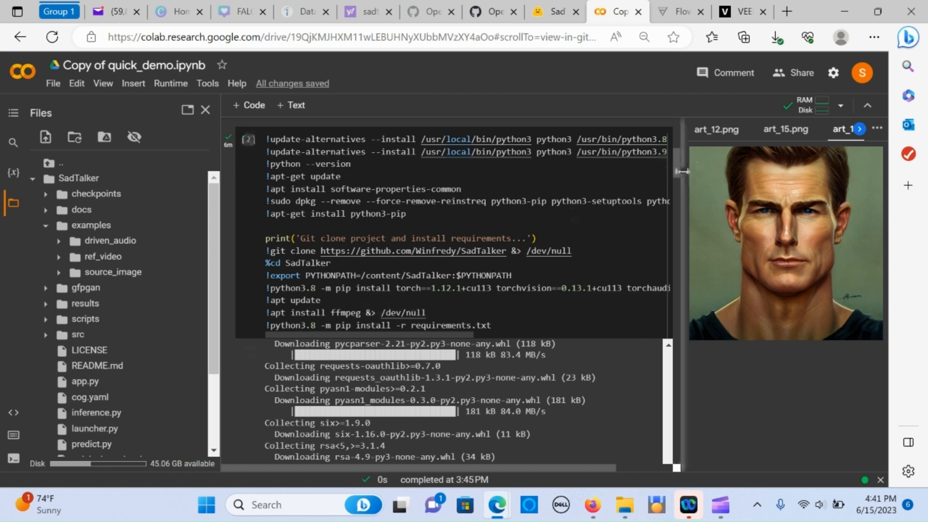
pyautogui.scroll(-3)
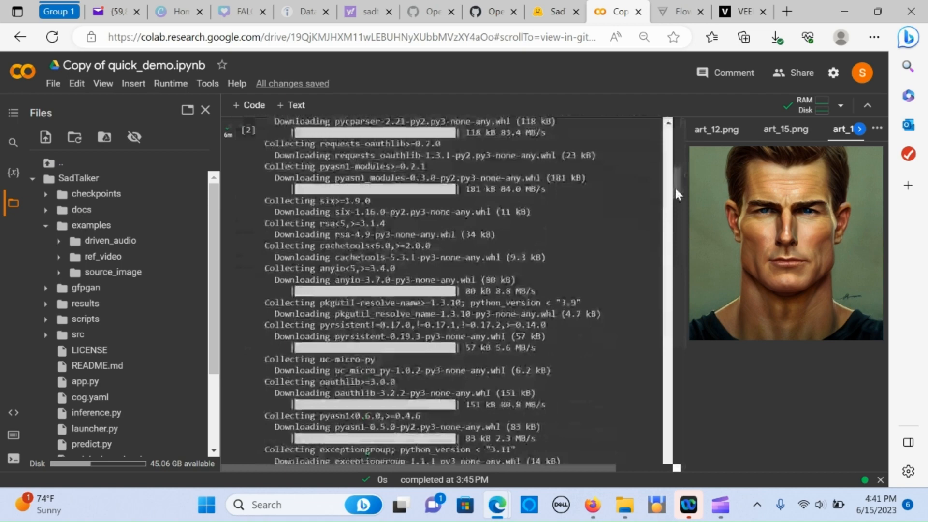
pyautogui.scroll(3)
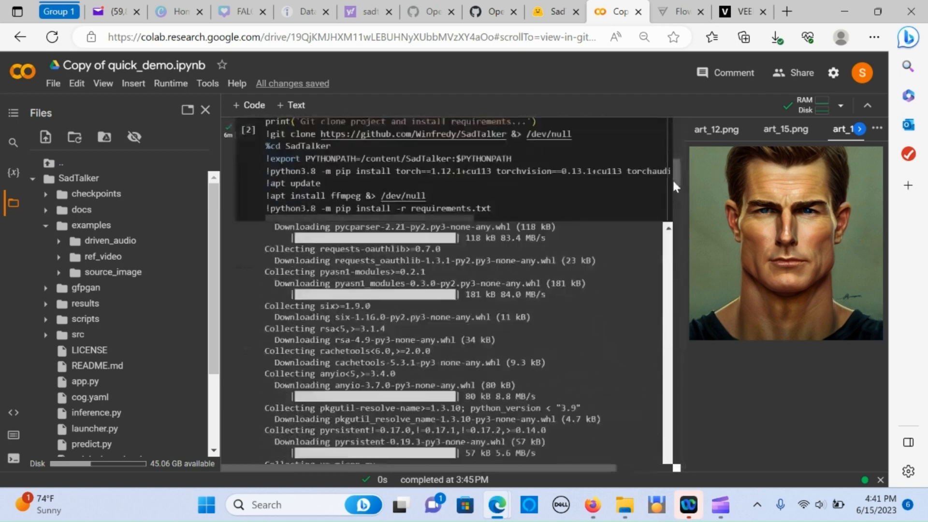
pyautogui.scroll(-3)
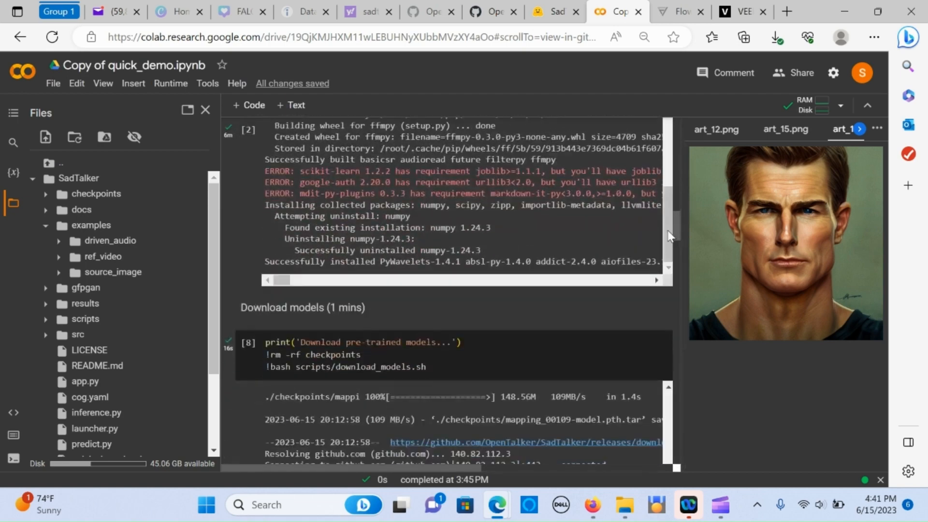
pyautogui.scroll(-3)
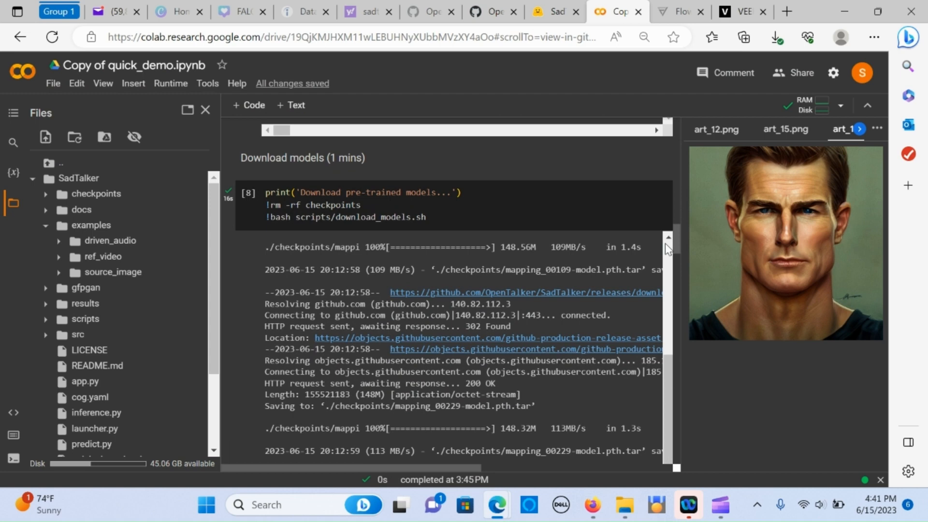
pyautogui.scroll(3)
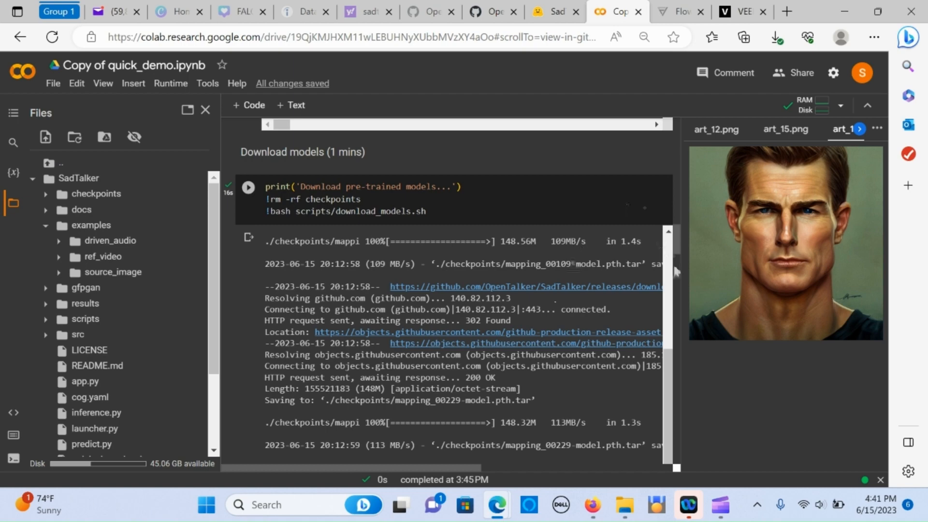
pyautogui.scroll(3)
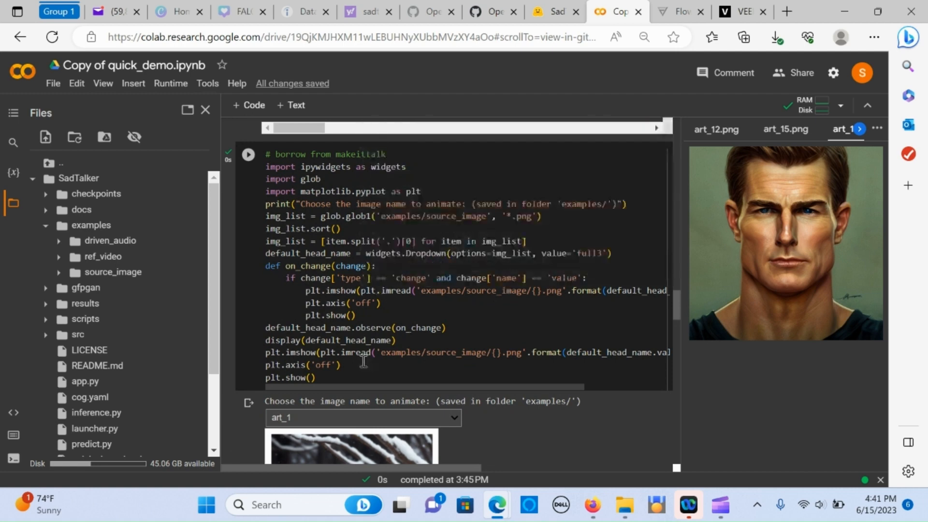
pyautogui.moveTo(452, 297)
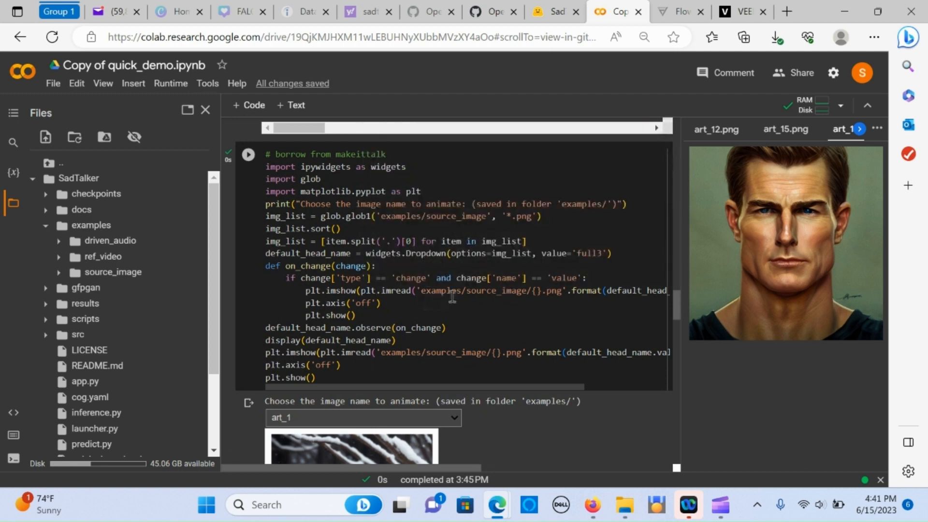
pyautogui.moveTo(408, 227)
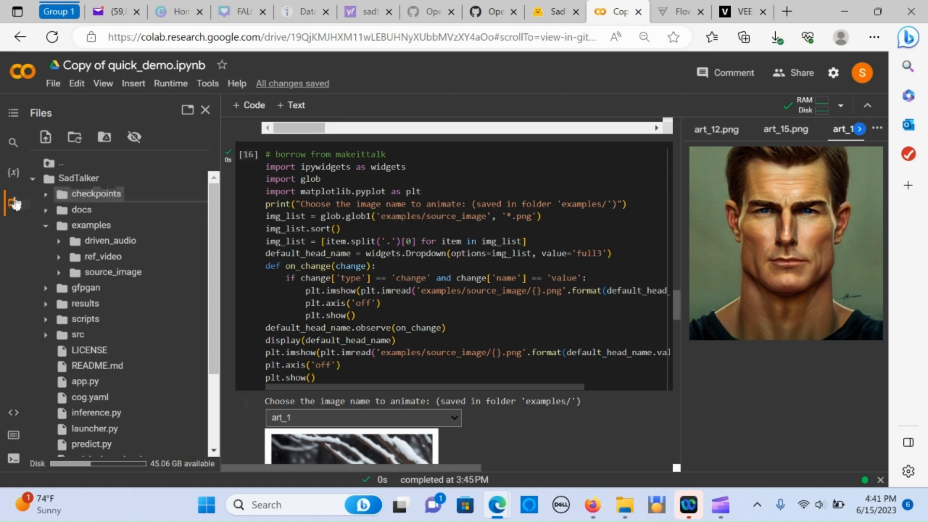
pyautogui.moveTo(13, 204)
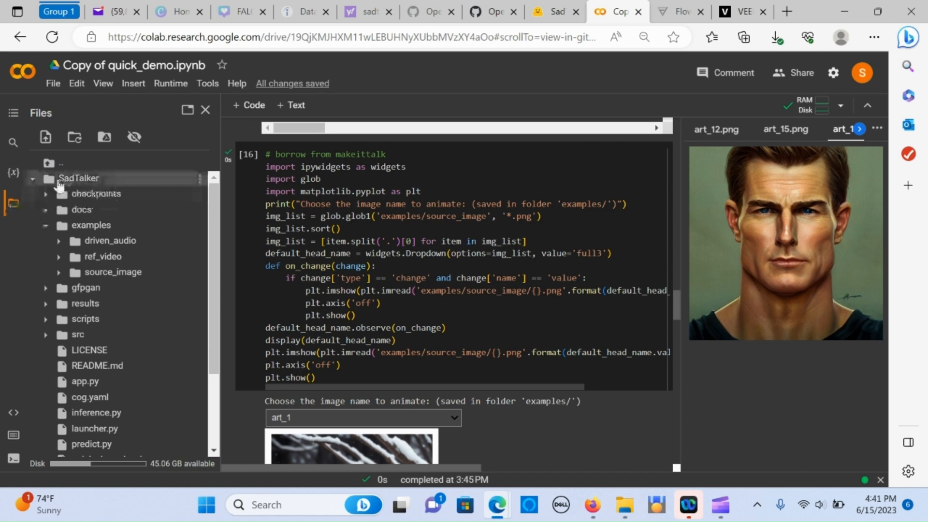
pyautogui.moveTo(82, 209)
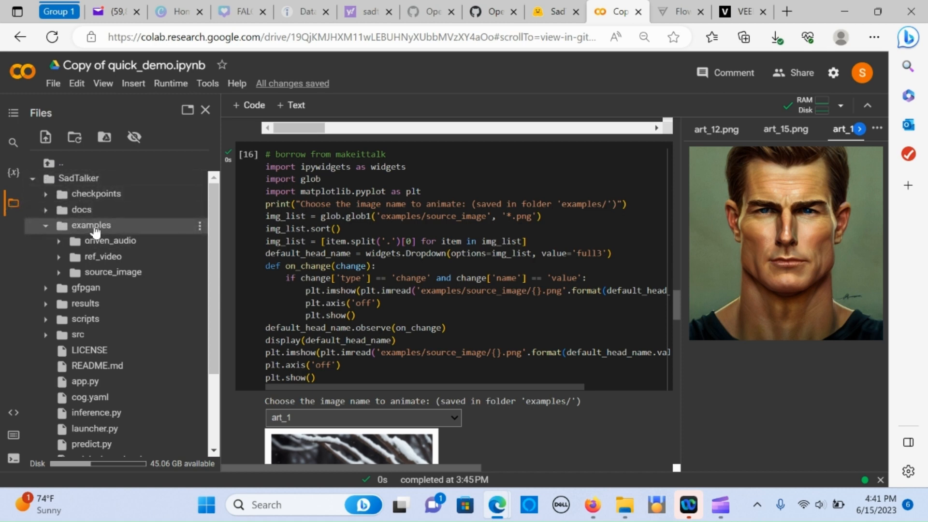
pyautogui.moveTo(110, 240)
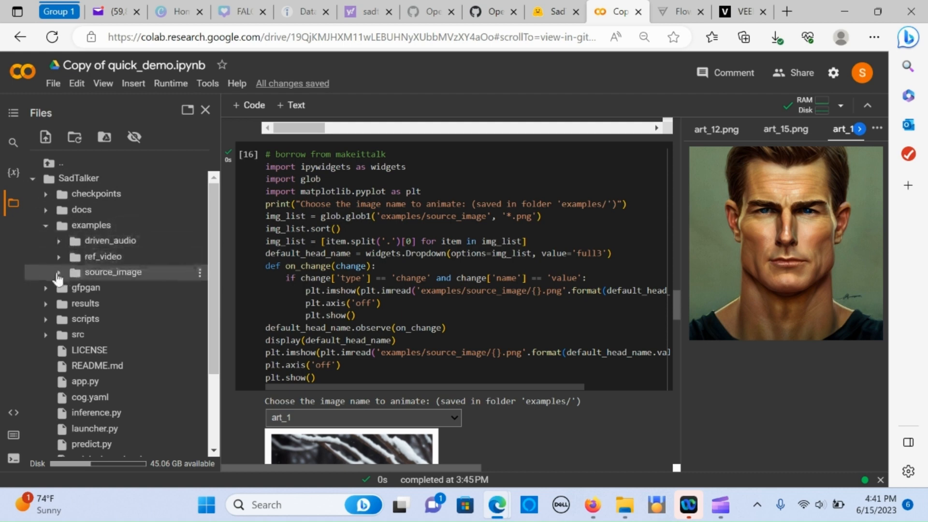
# Expand the examples source_image folder to list the art_*.png portrait files.
pyautogui.click(57, 271)
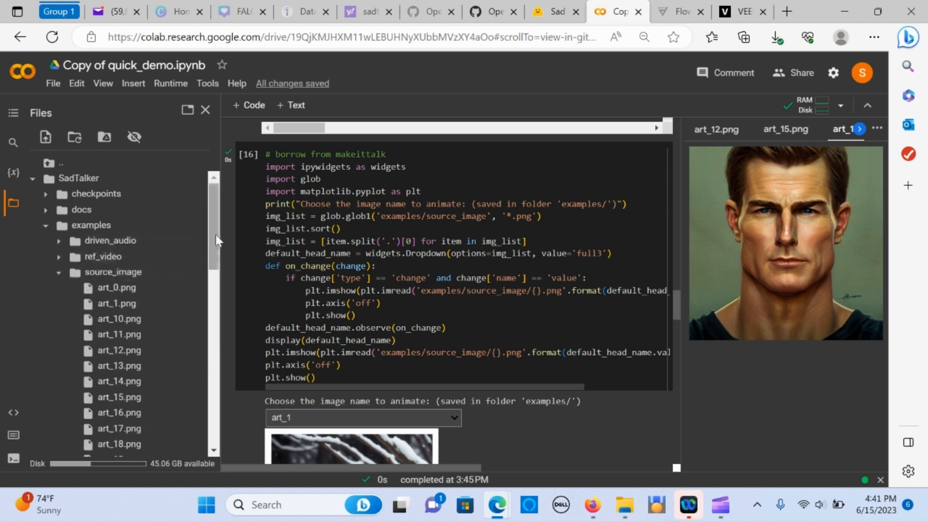
pyautogui.scroll(-3)
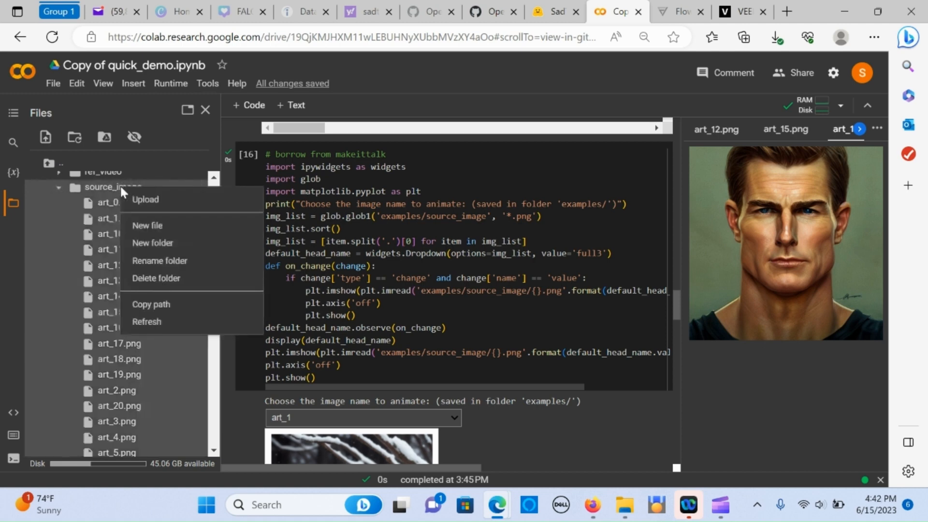
pyautogui.click(145, 200)
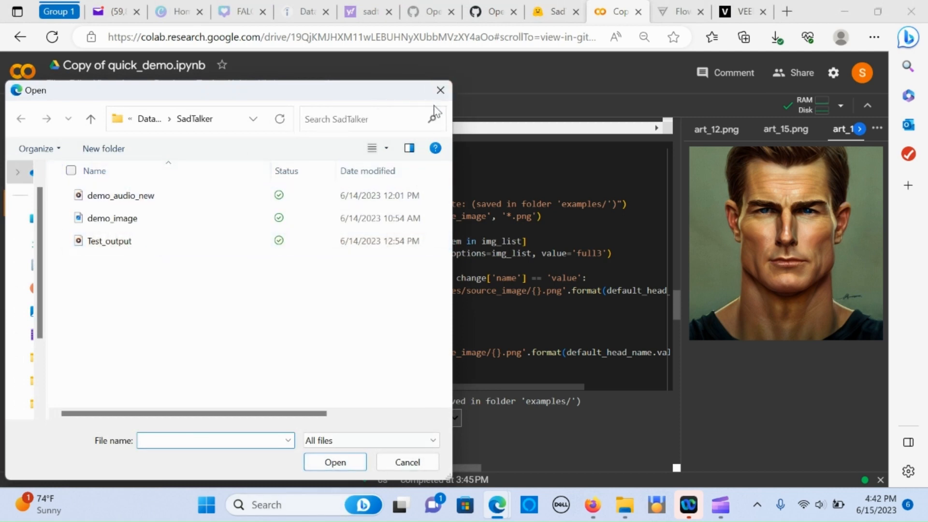
pyautogui.click(407, 462)
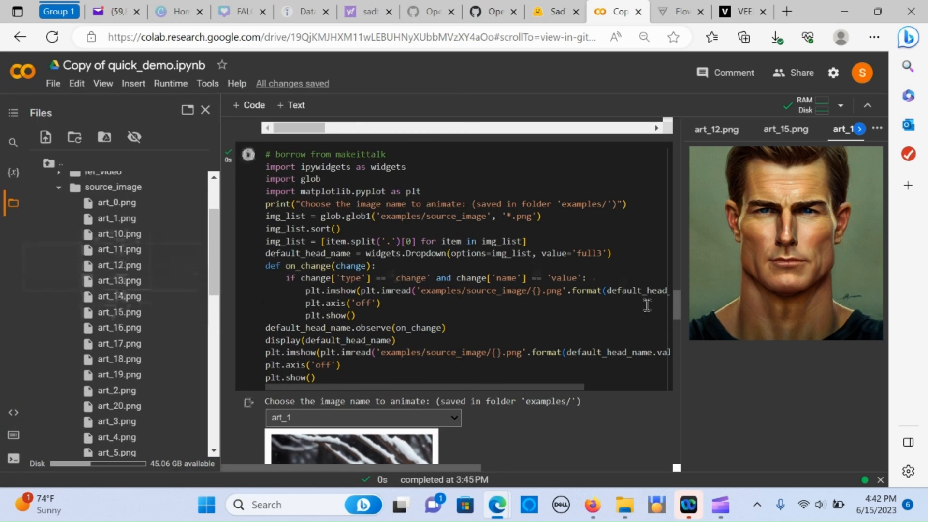
pyautogui.scroll(-3)
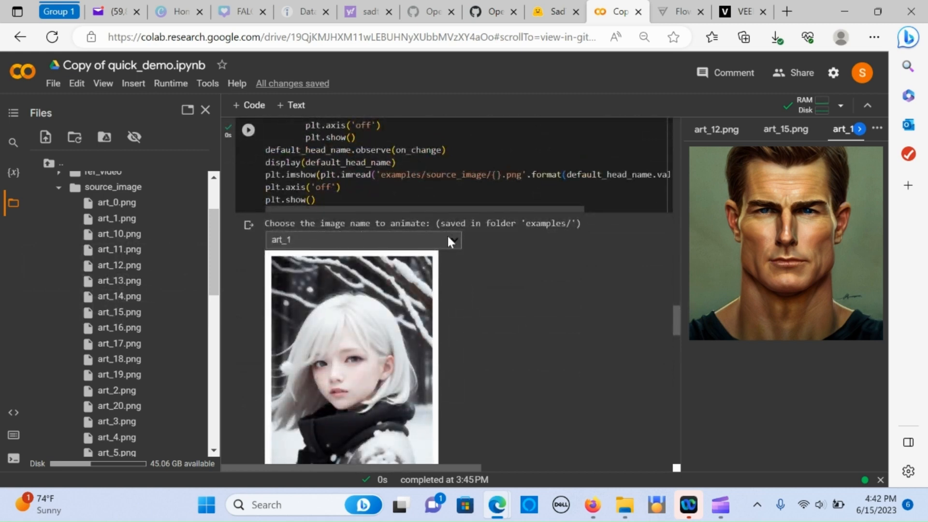
pyautogui.moveTo(396, 237)
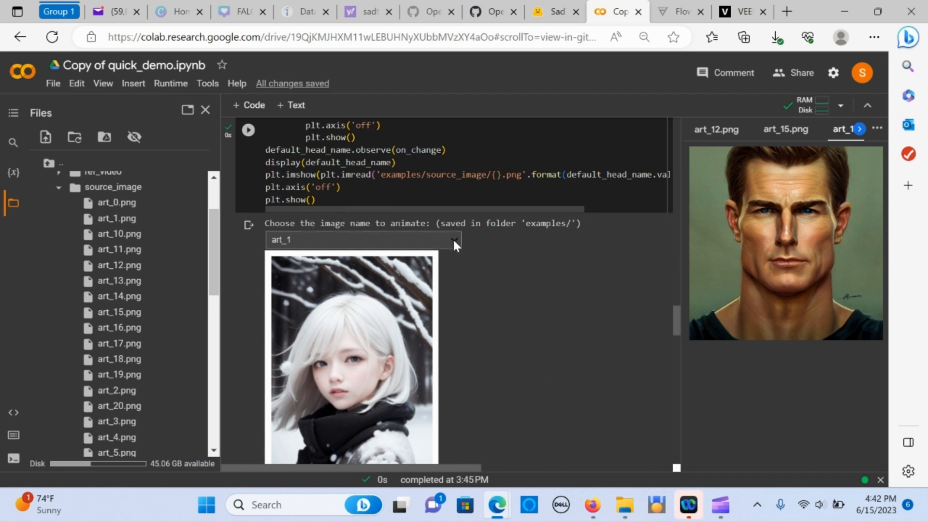
pyautogui.click(453, 240)
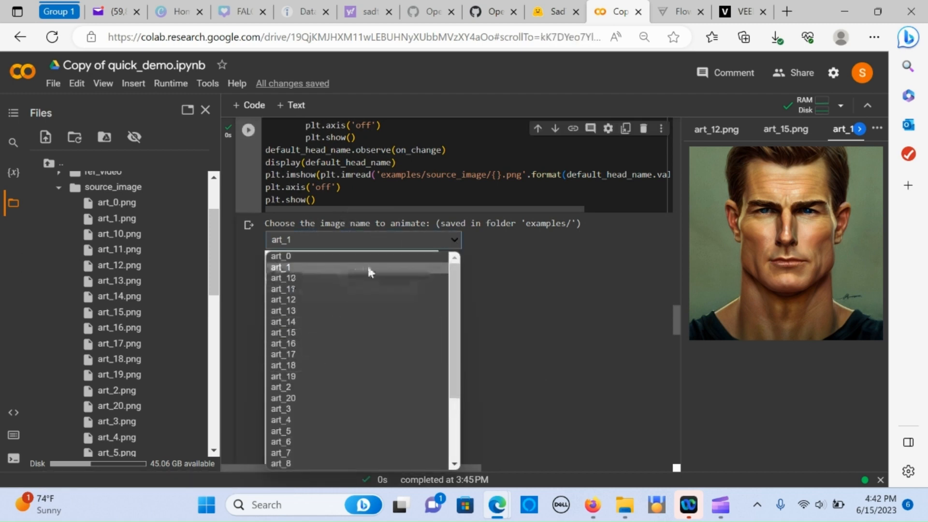
pyautogui.click(281, 266)
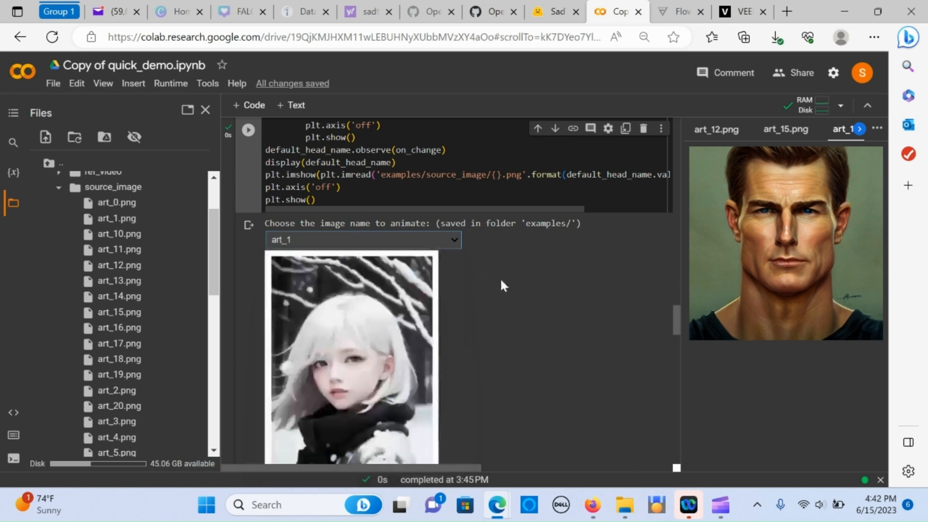
pyautogui.scroll(-3)
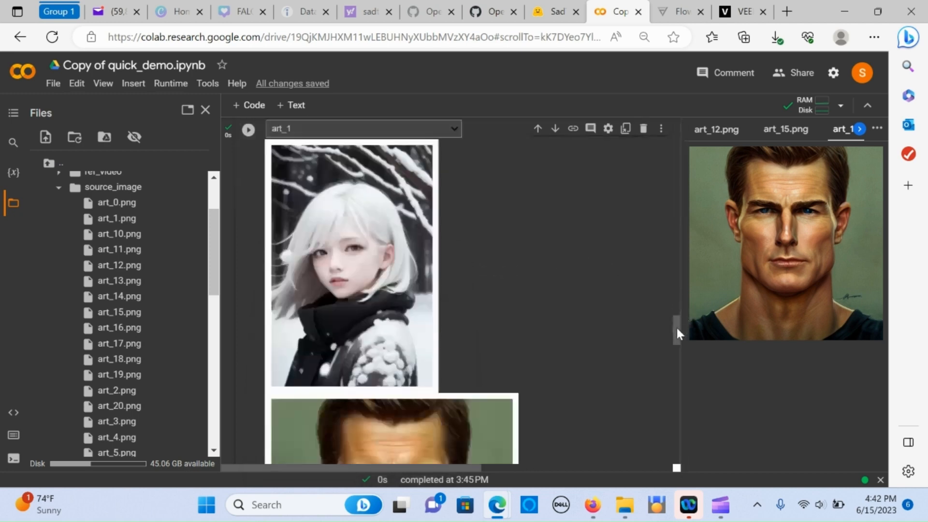
pyautogui.scroll(-3)
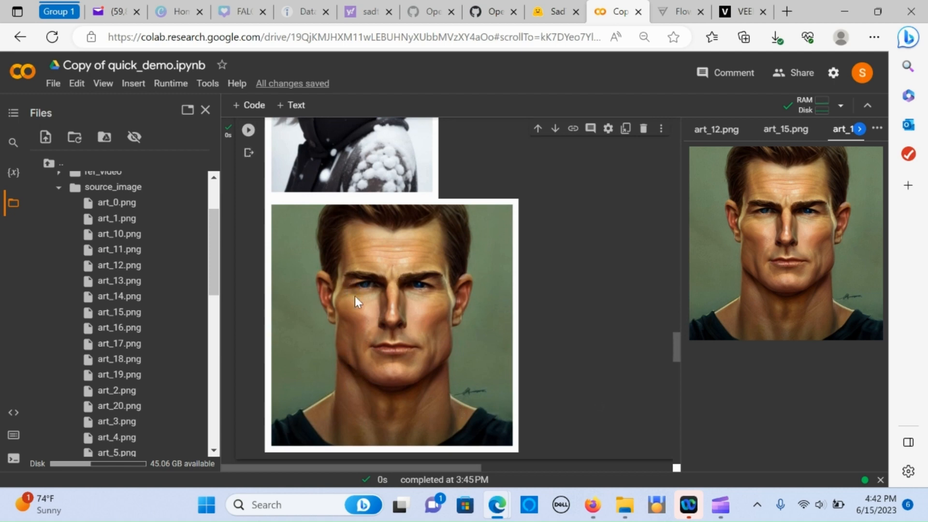
pyautogui.moveTo(461, 263)
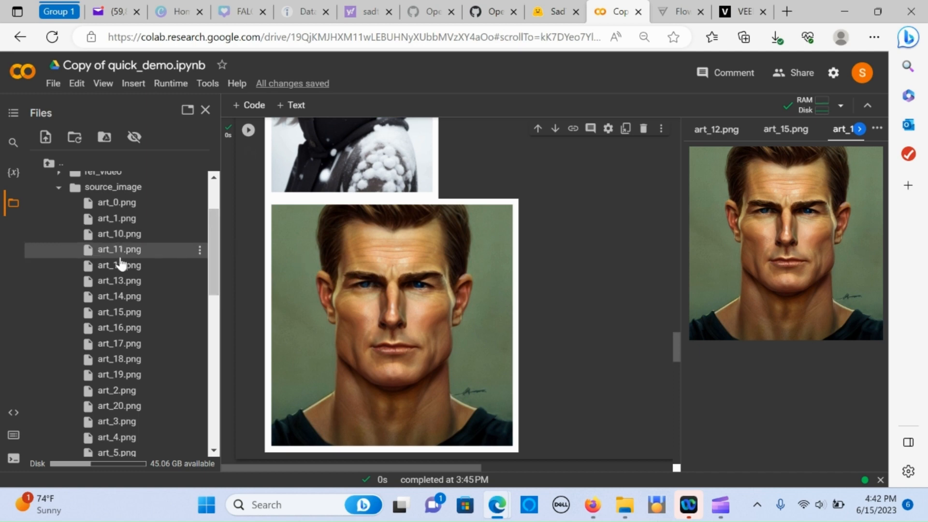
pyautogui.moveTo(116, 264)
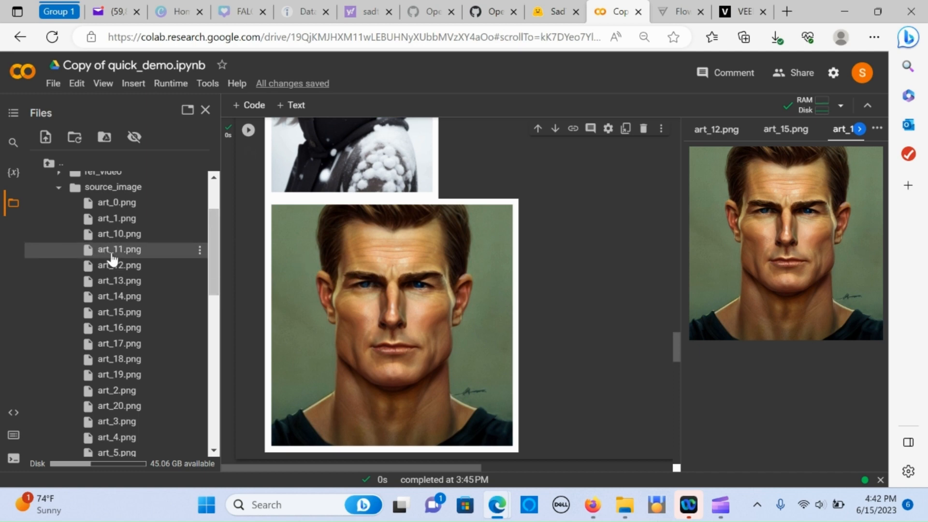
pyautogui.moveTo(546, 282)
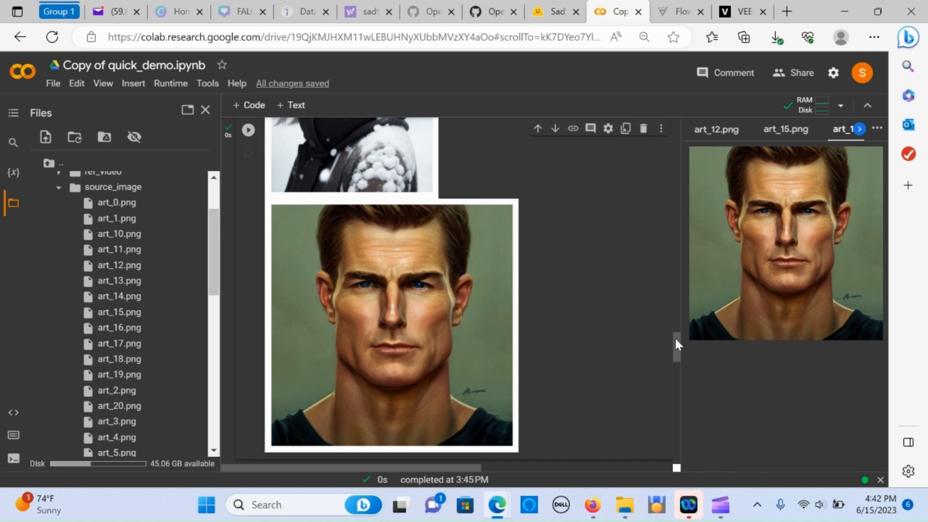
pyautogui.scroll(-3)
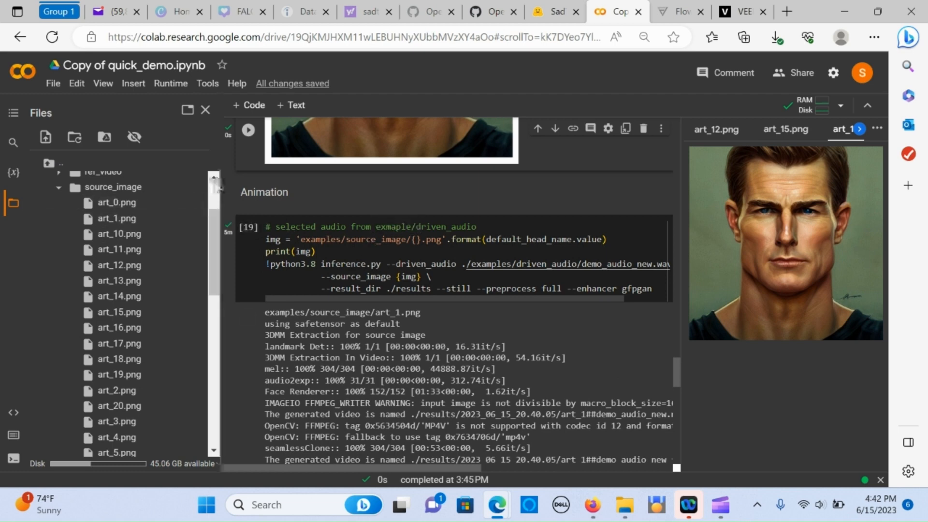
# Scroll up to the Animation cell output beside the driven_audio example clips.
pyautogui.scroll(3)
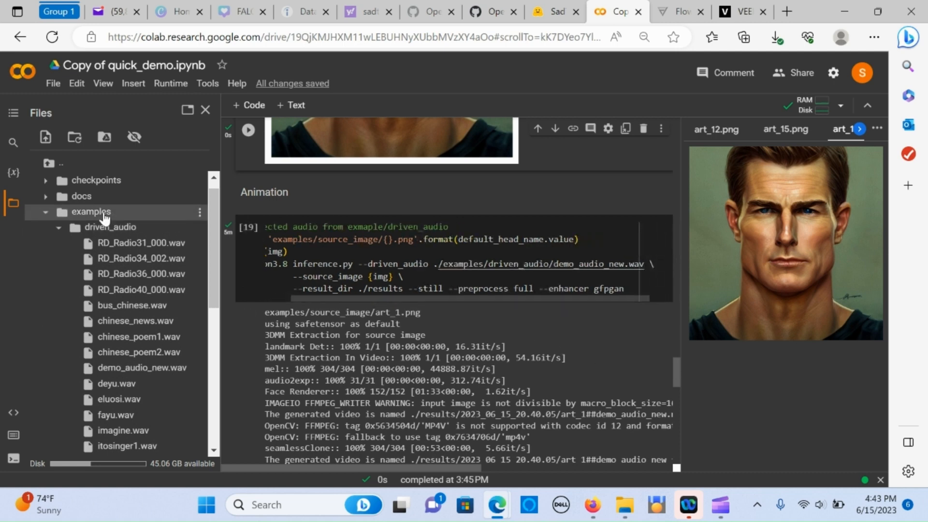
pyautogui.moveTo(117, 231)
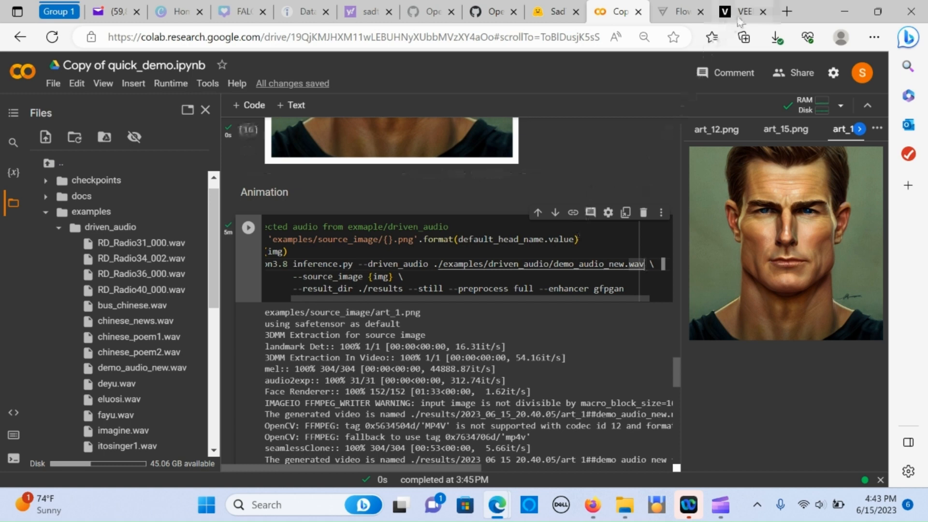
pyautogui.moveTo(742, 11)
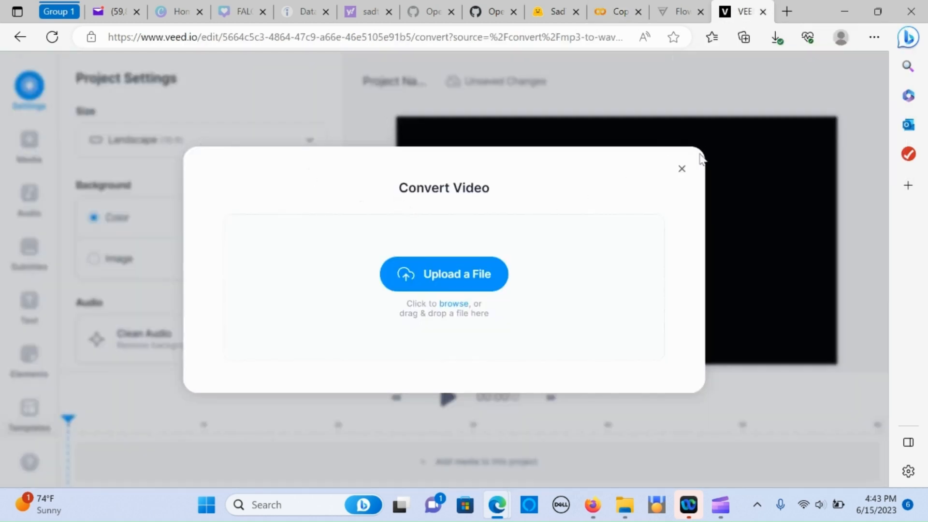
# Dismiss VEED's Convert Video prompt and load veed.io's MP3 to WAV converter in a new tab.
pyautogui.click(681, 169)
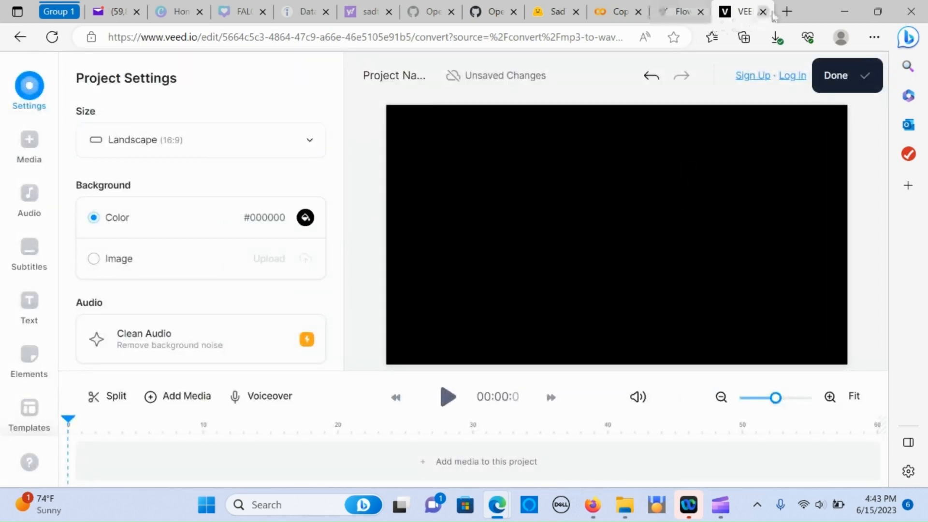
pyautogui.click(787, 11)
pyautogui.write('w')
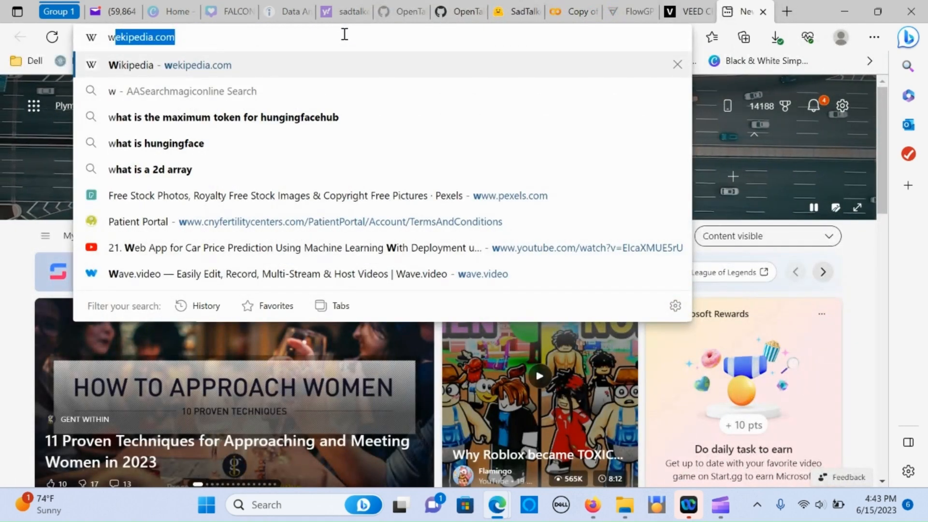
pyautogui.press('Backspace')
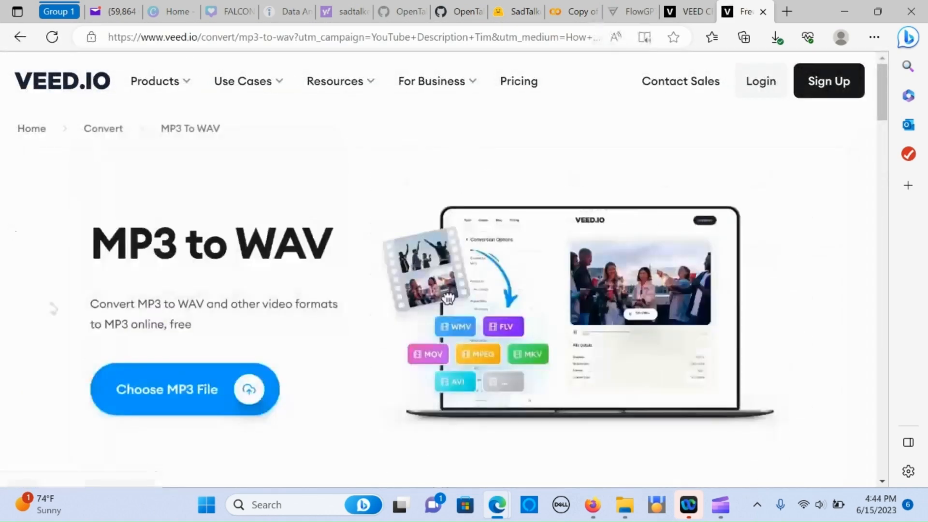
# Reach the Choose MP3 File upload picker, cancel it without a file, and return to Colab.
pyautogui.click(167, 388)
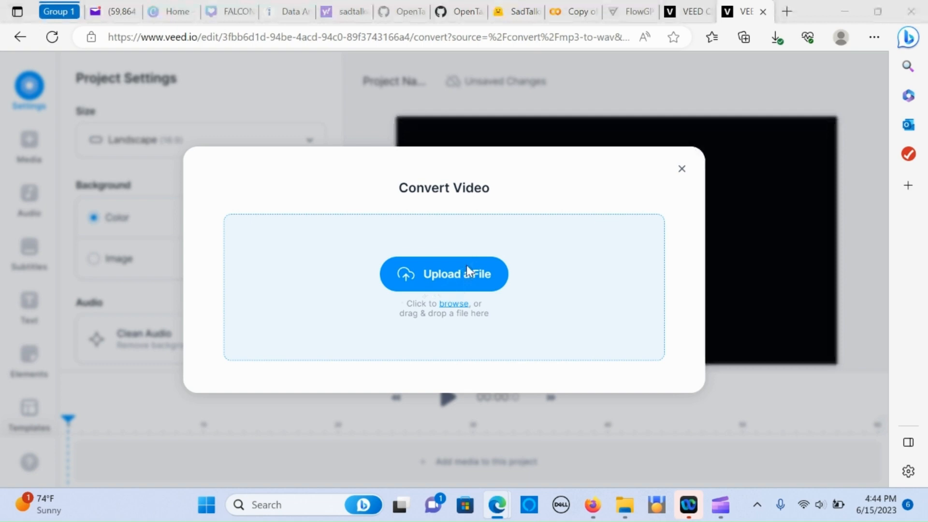
pyautogui.click(444, 274)
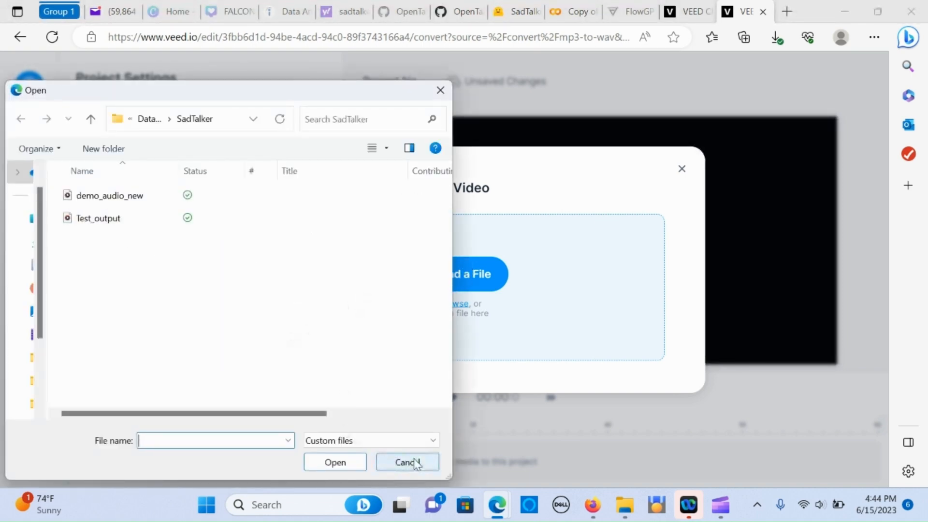
pyautogui.click(407, 462)
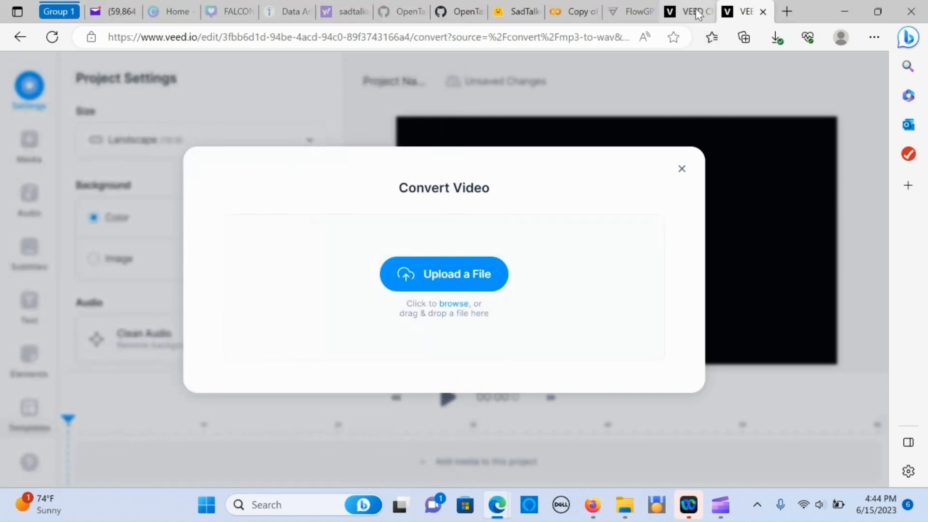
pyautogui.click(571, 11)
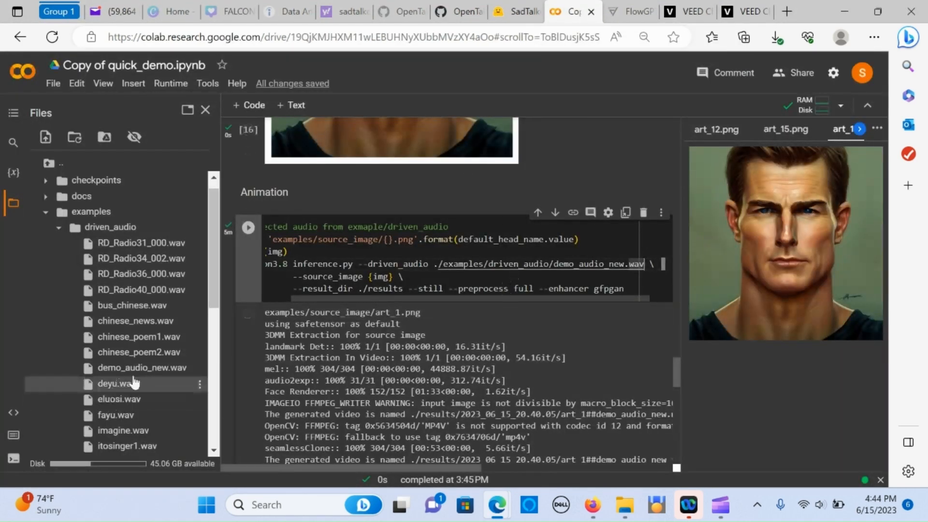
# Expand SadTalker > results in Files and scroll the notebook to the display cell's art_1 video.
pyautogui.scroll(3)
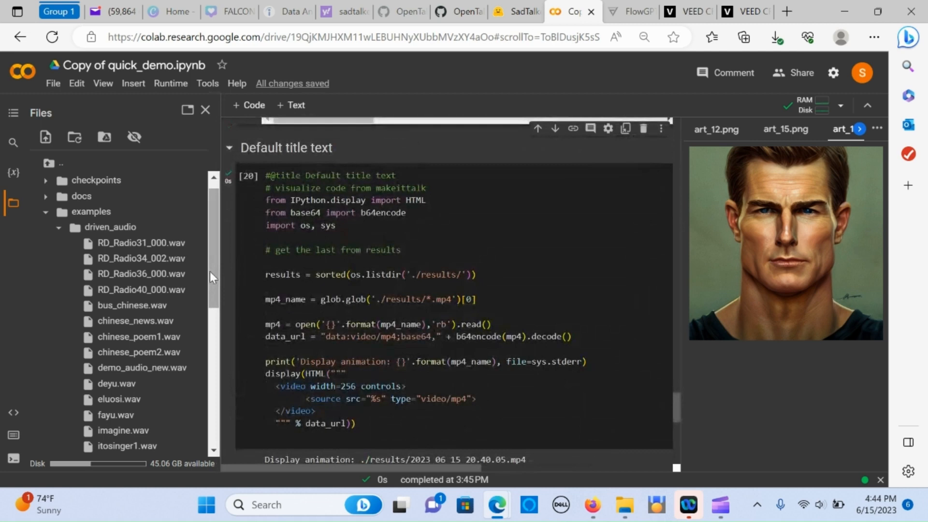
pyautogui.scroll(-3)
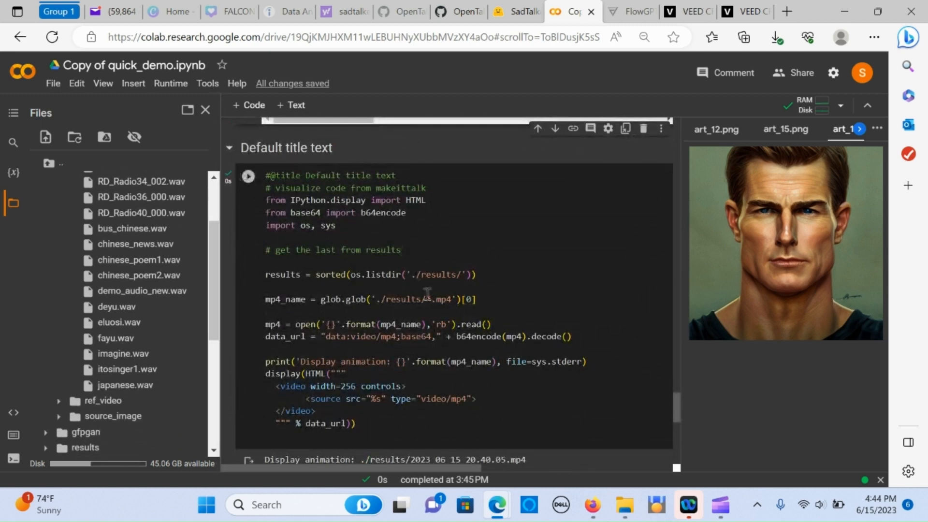
pyautogui.moveTo(283, 274)
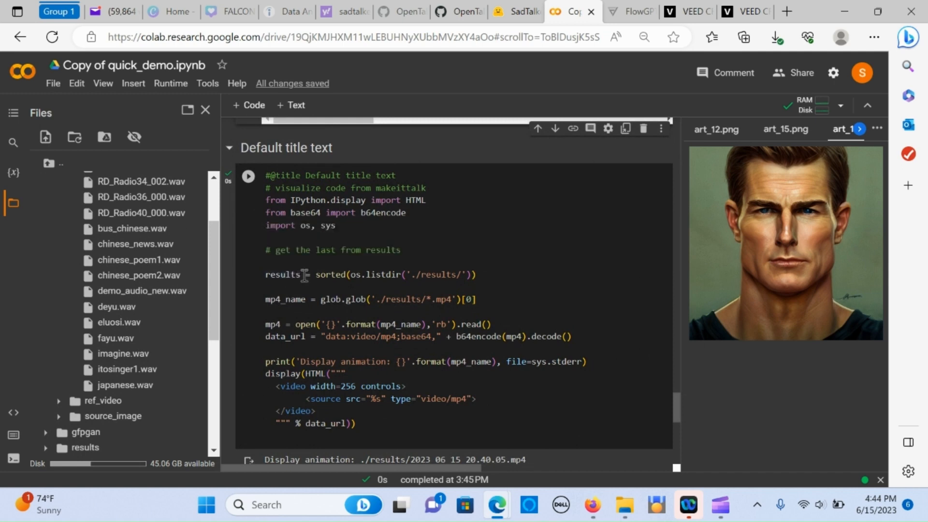
pyautogui.click(247, 176)
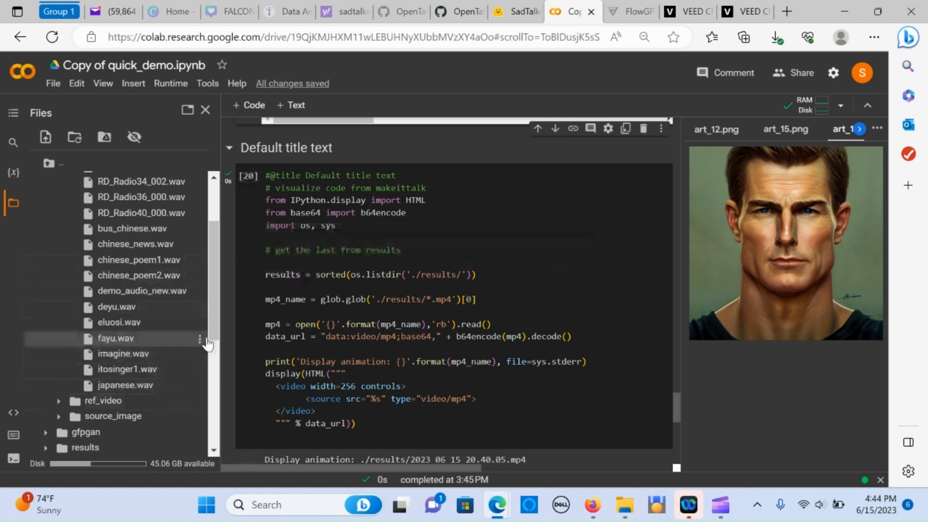
pyautogui.scroll(3)
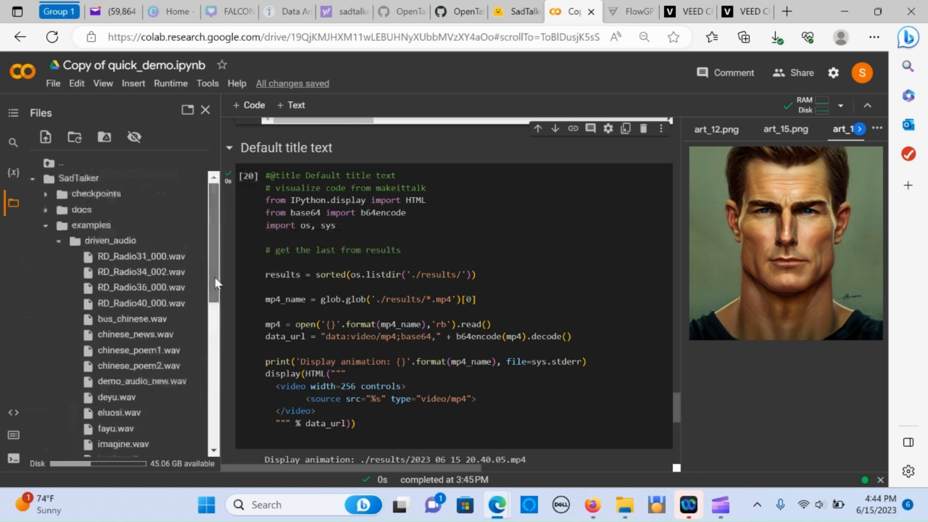
pyautogui.scroll(-3)
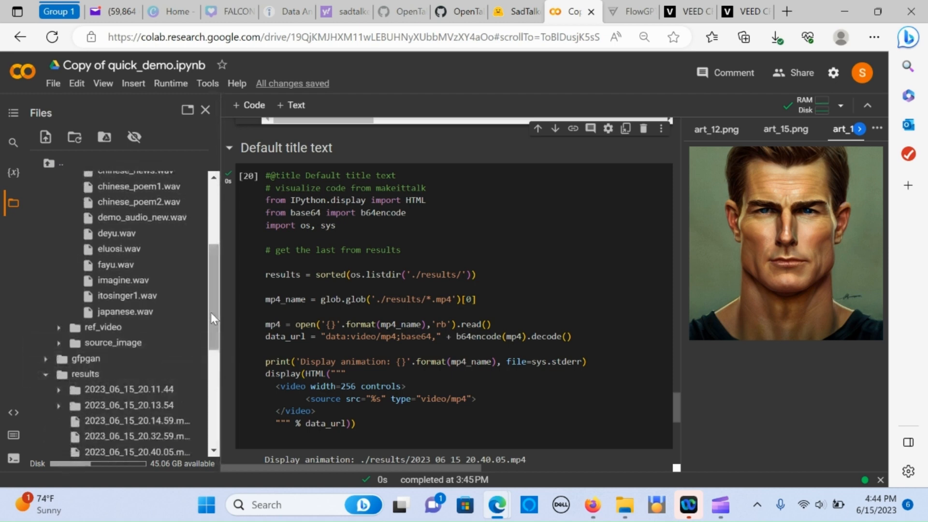
pyautogui.scroll(-3)
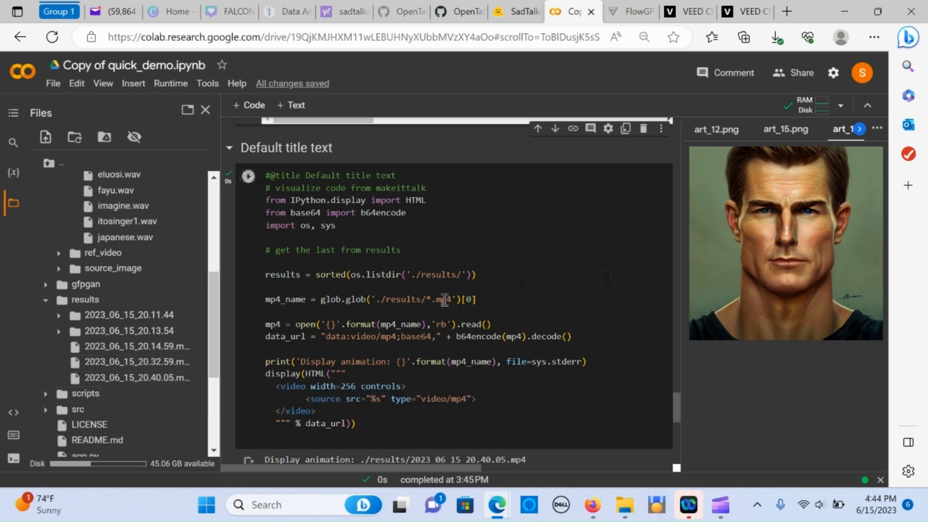
pyautogui.scroll(-3)
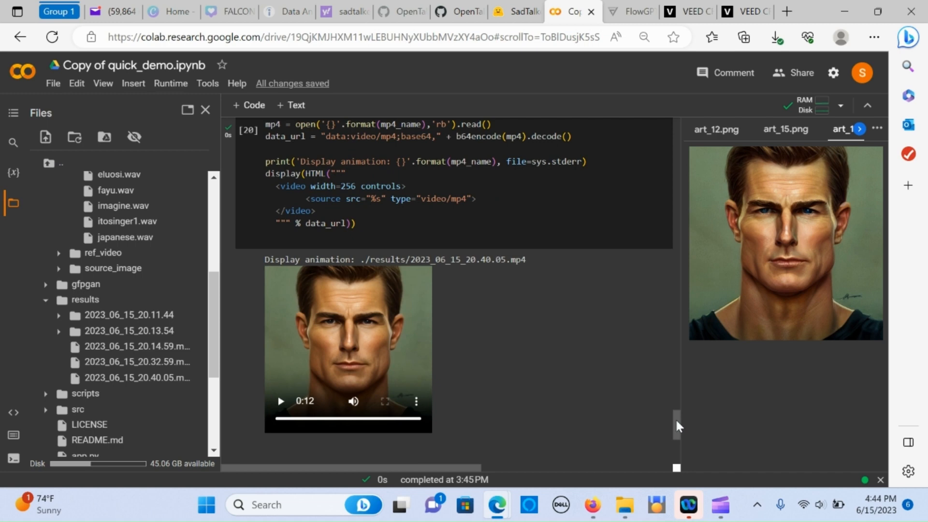
pyautogui.moveTo(301, 395)
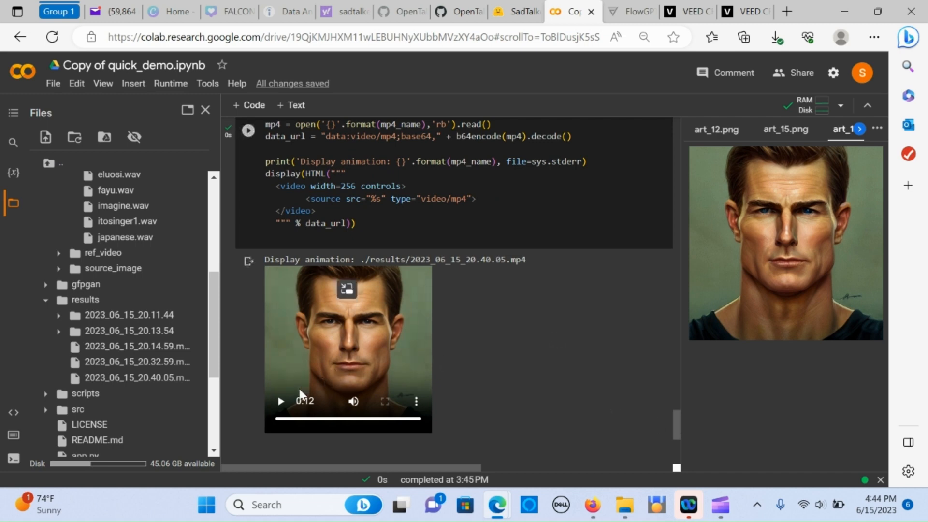
# Play the generated art_1 avatar video through and bring up its Download option.
pyautogui.click(280, 401)
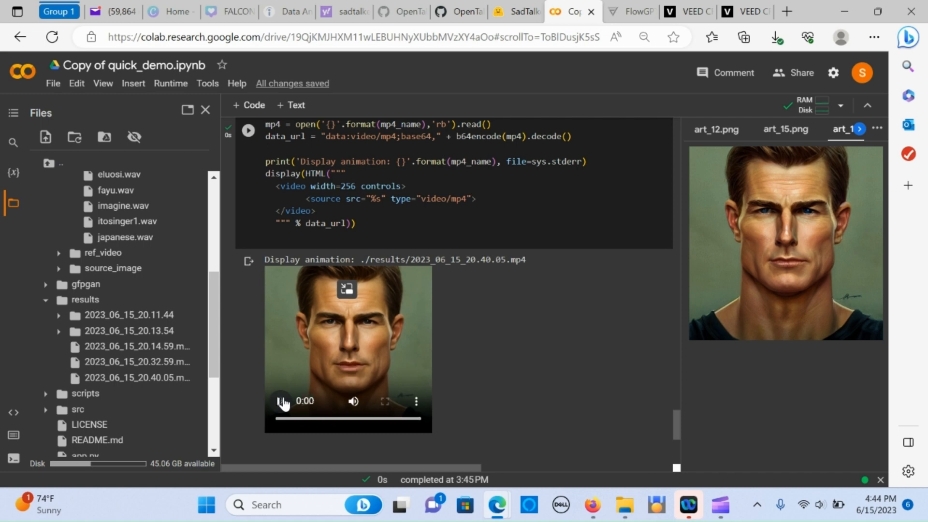
pyautogui.click(282, 401)
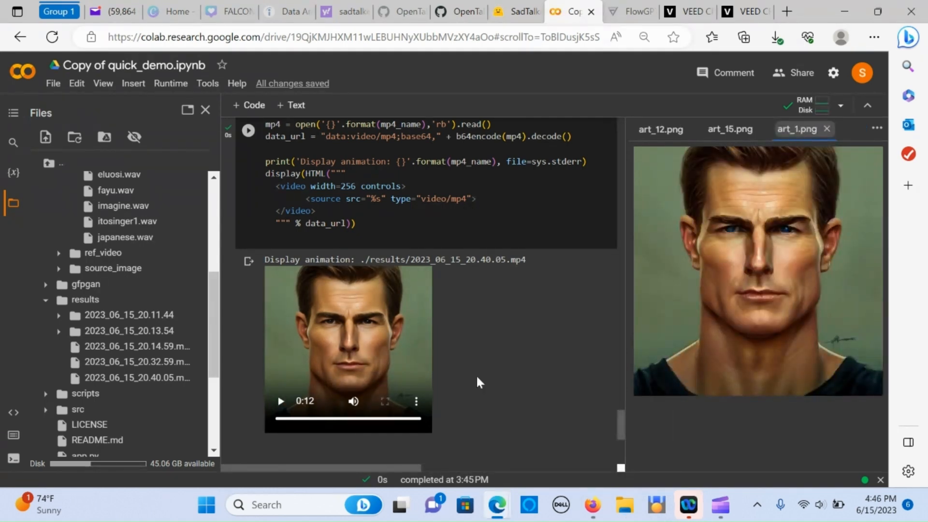
pyautogui.moveTo(476, 324)
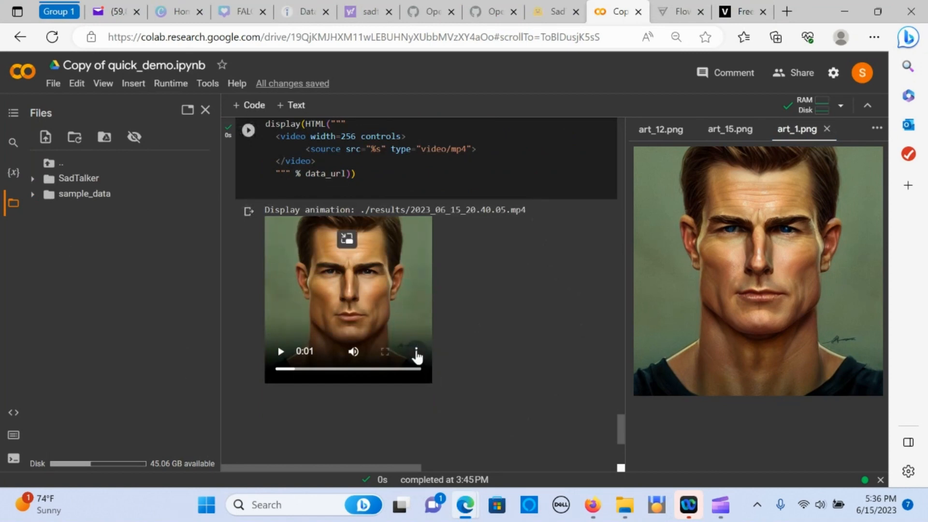
pyautogui.click(417, 351)
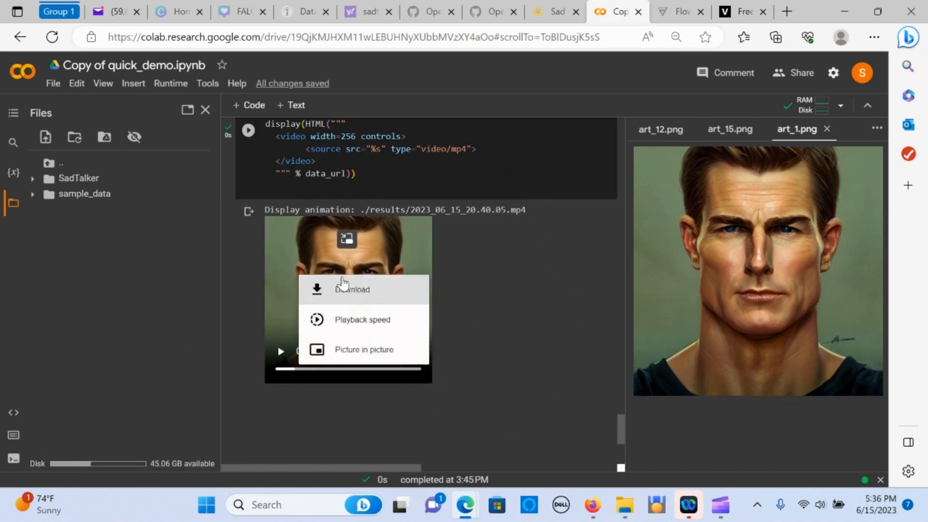
pyautogui.moveTo(359, 290)
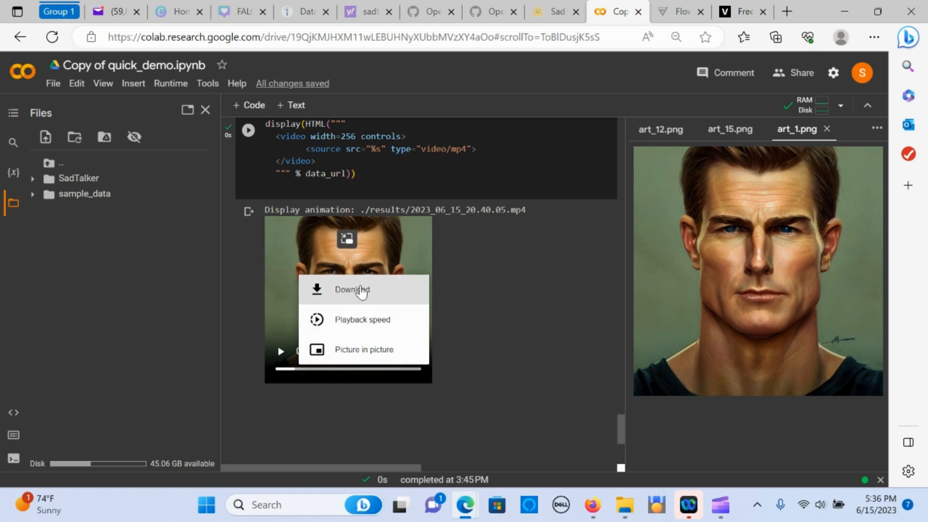
pyautogui.moveTo(383, 292)
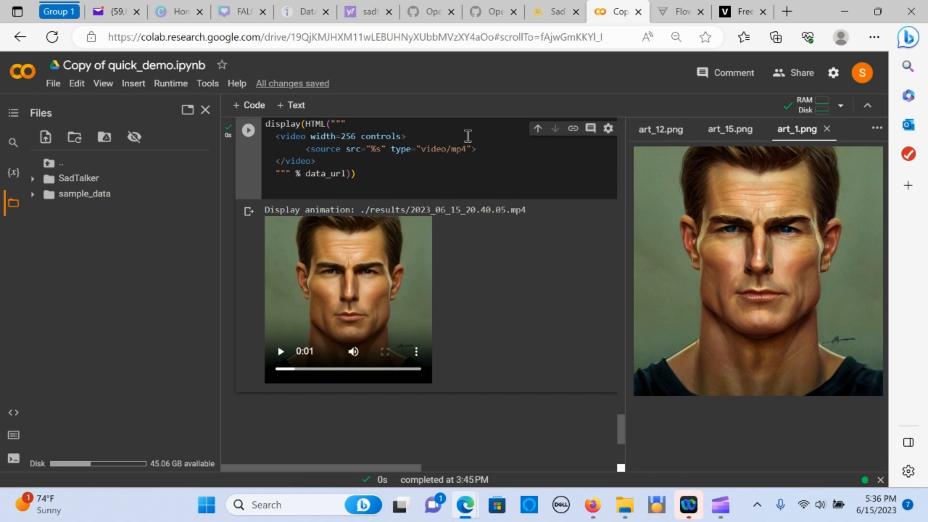
pyautogui.moveTo(490, 11)
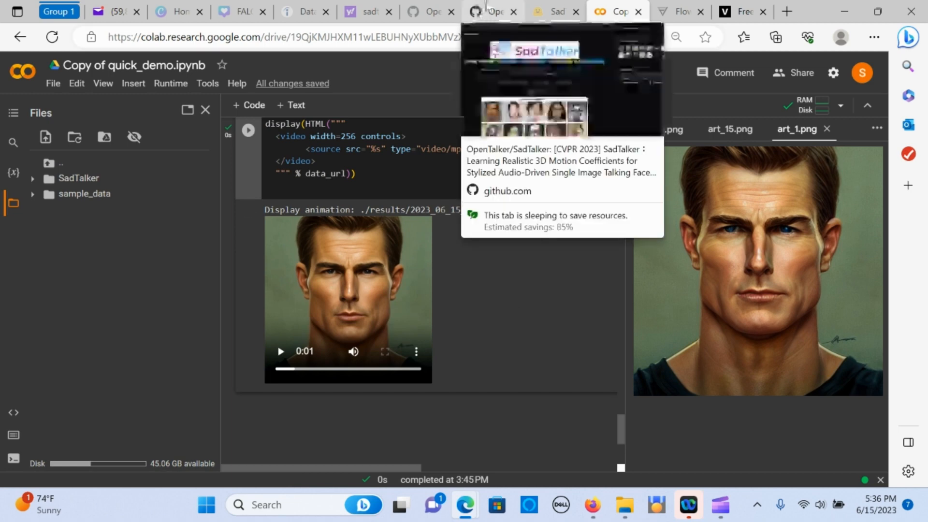
# Scroll the OpenTalker/SadTalker README from demo samples to the Disclaimer and back, then return to Colab.
pyautogui.click(490, 11)
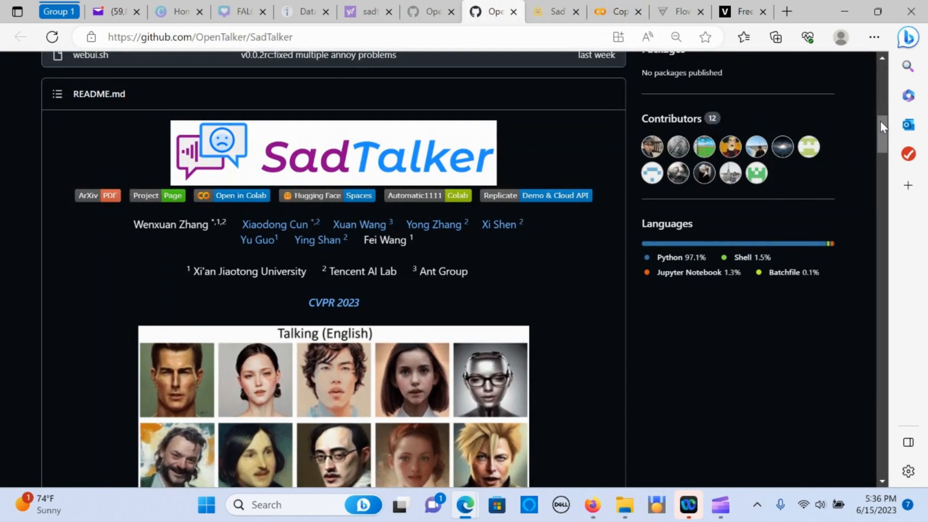
pyautogui.scroll(-3)
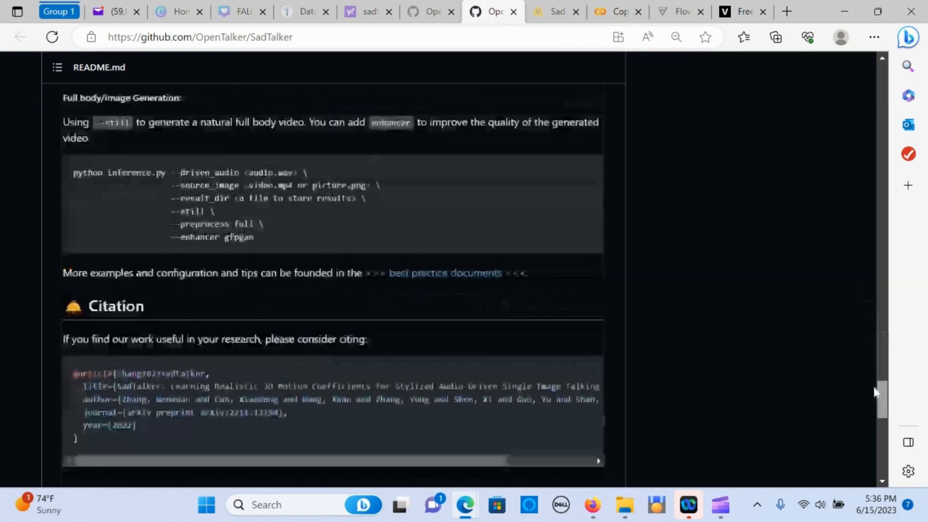
pyautogui.scroll(-3)
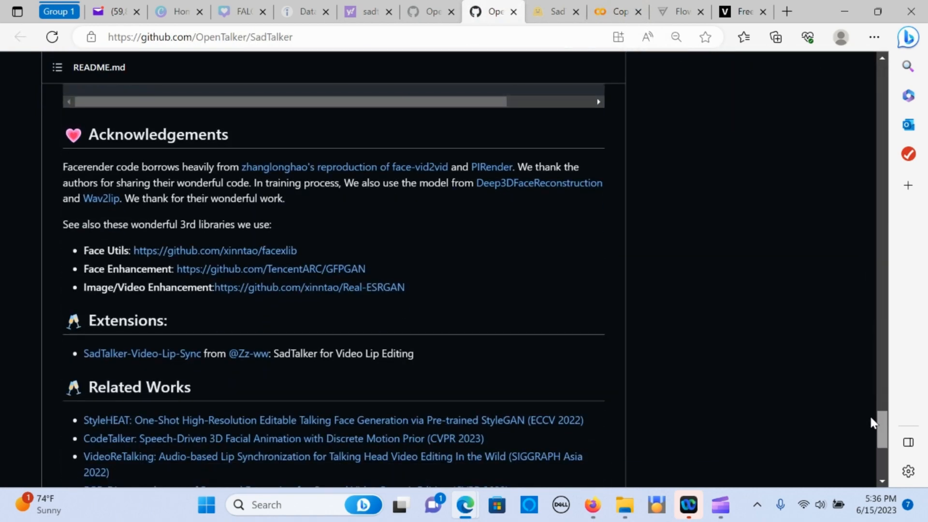
pyautogui.scroll(-3)
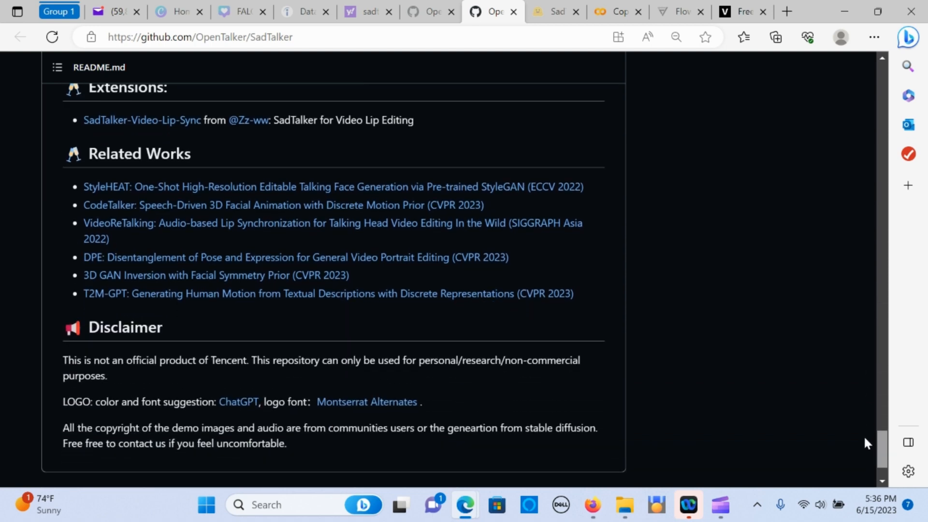
pyautogui.scroll(-3)
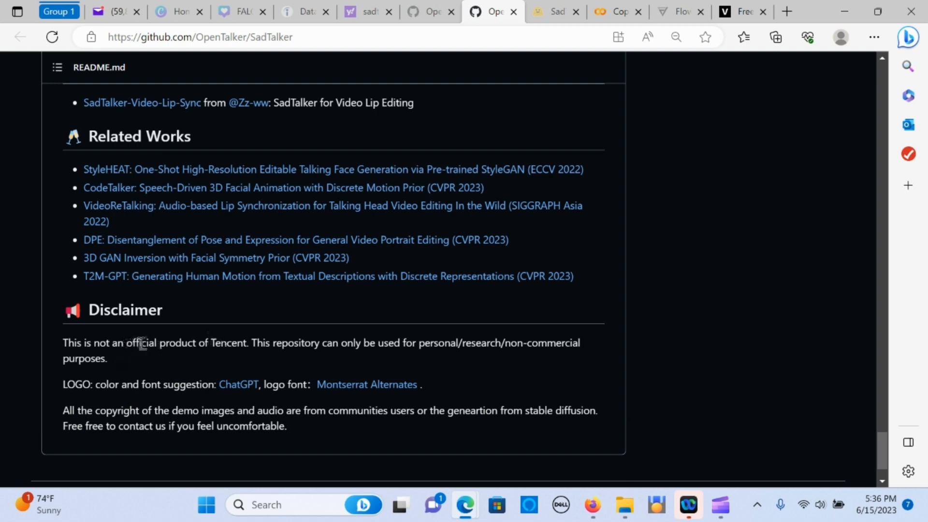
pyautogui.moveTo(240, 345)
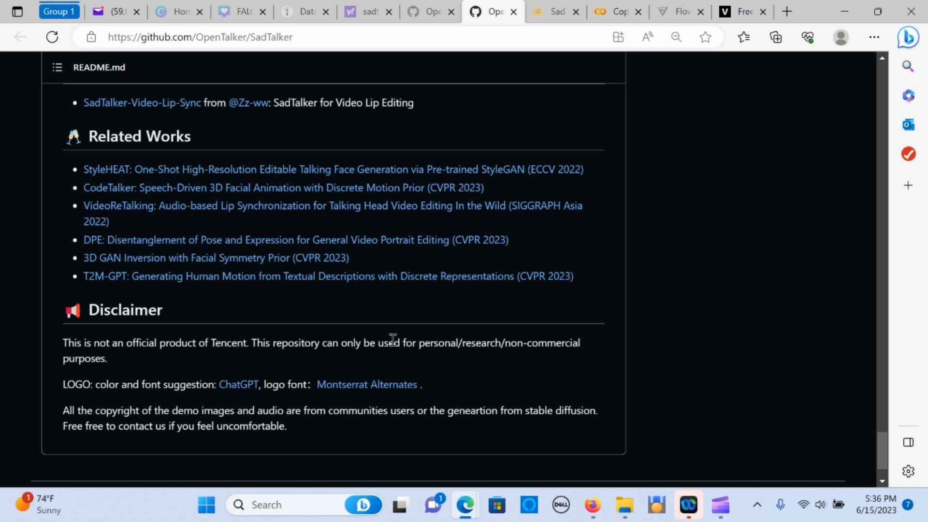
pyautogui.moveTo(415, 356)
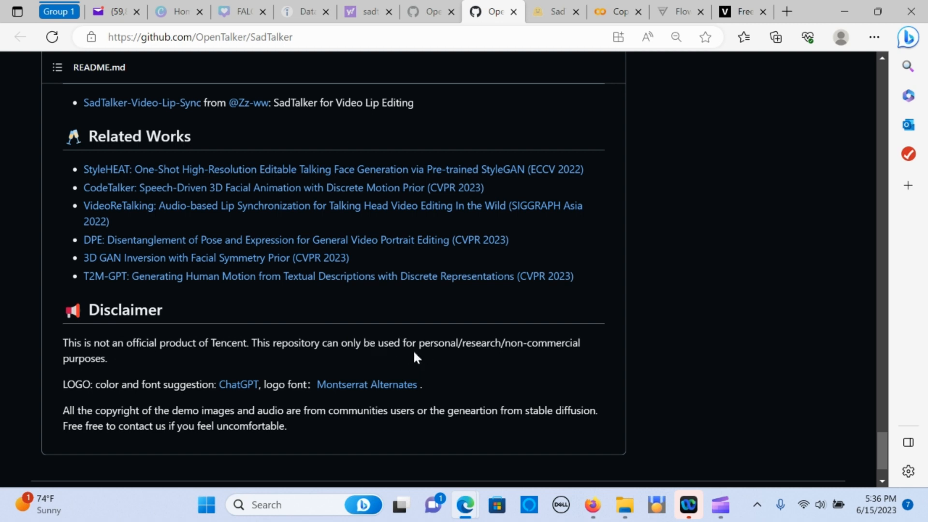
pyautogui.moveTo(490, 348)
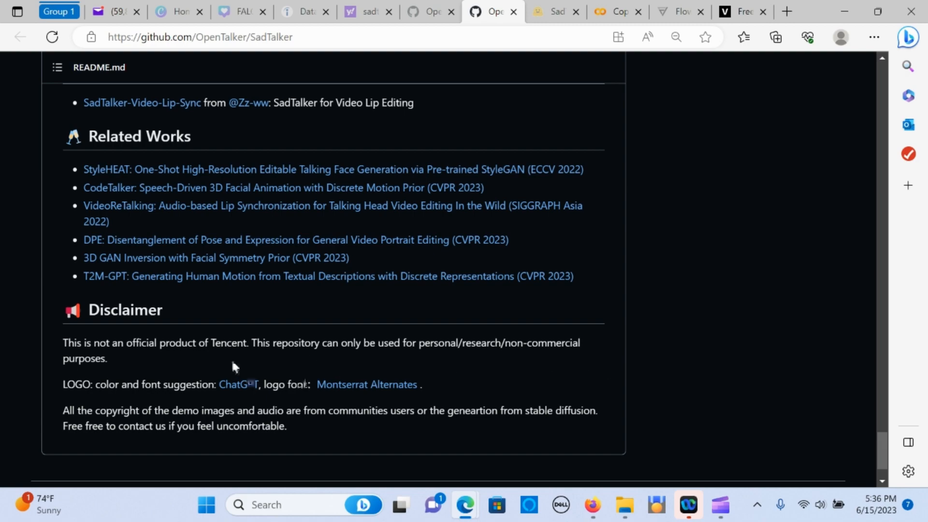
pyautogui.scroll(3)
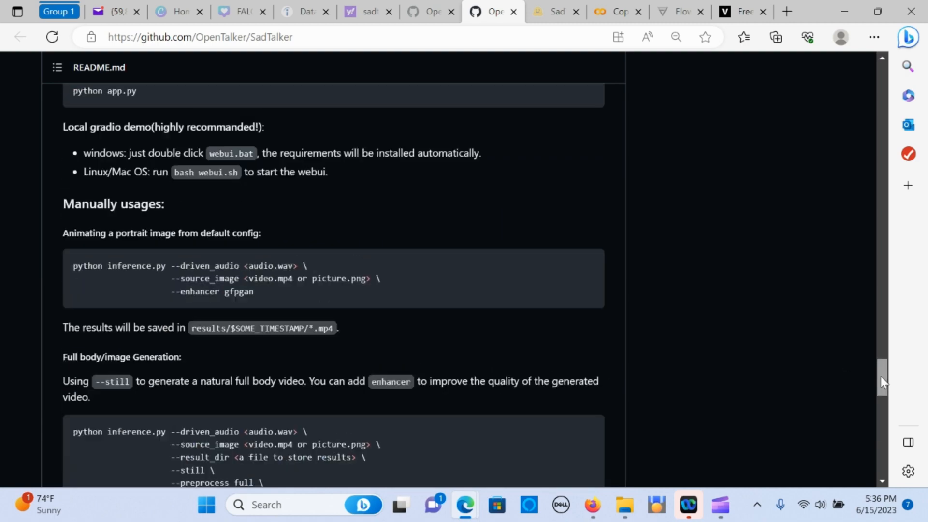
pyautogui.scroll(3)
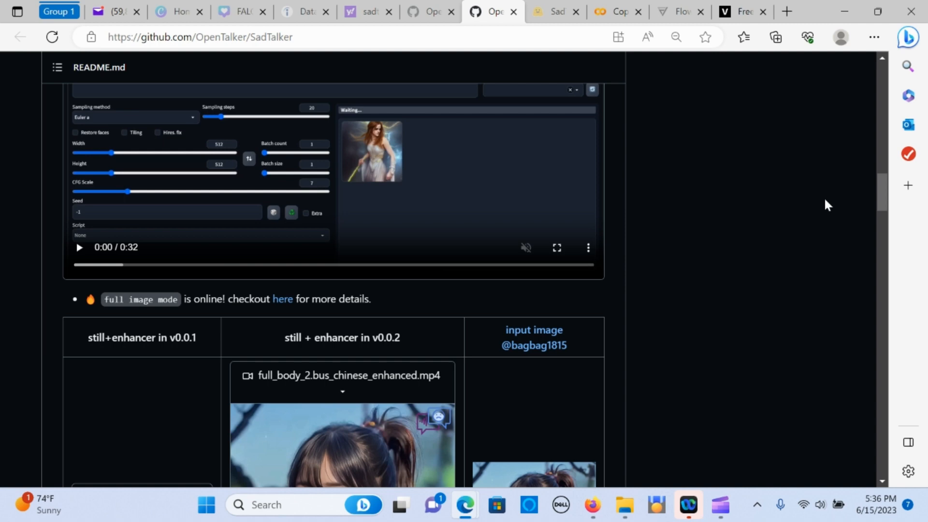
pyautogui.click(570, 11)
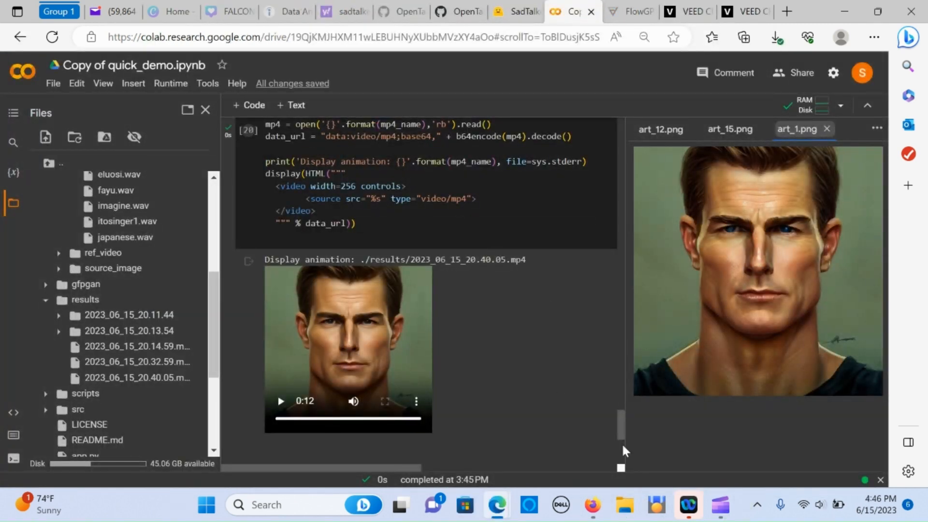
pyautogui.scroll(3)
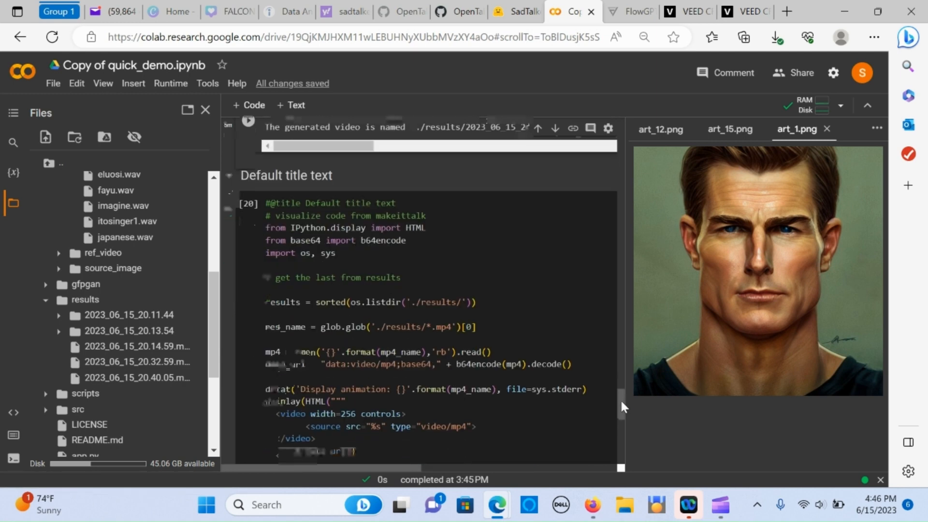
pyautogui.scroll(-3)
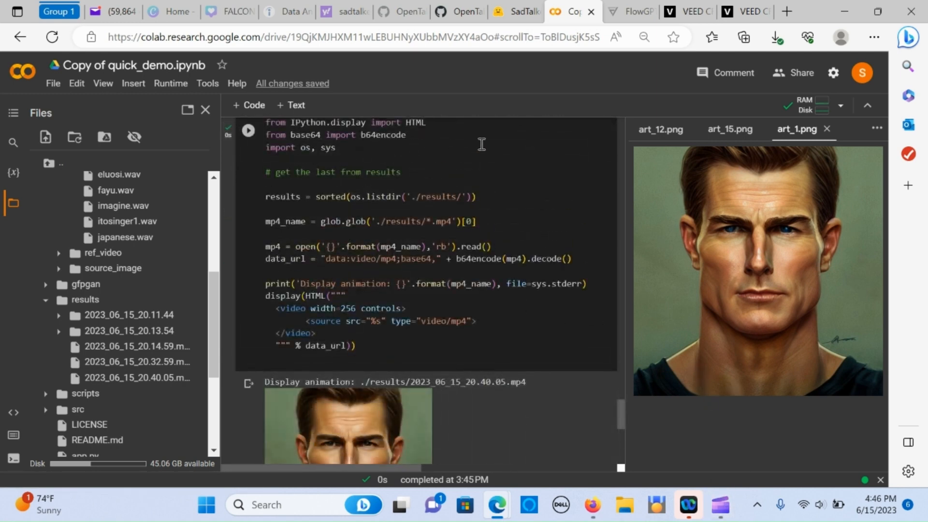
pyautogui.moveTo(398, 231)
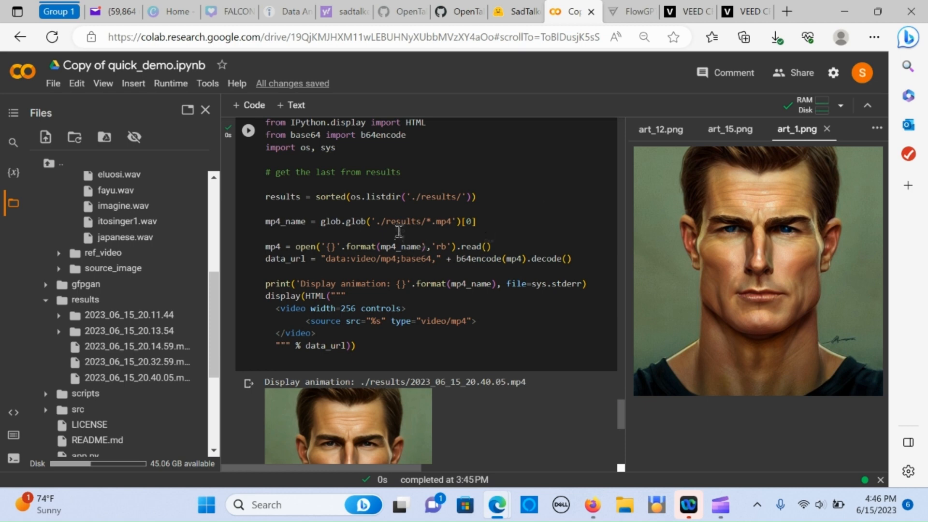
pyautogui.moveTo(330, 258)
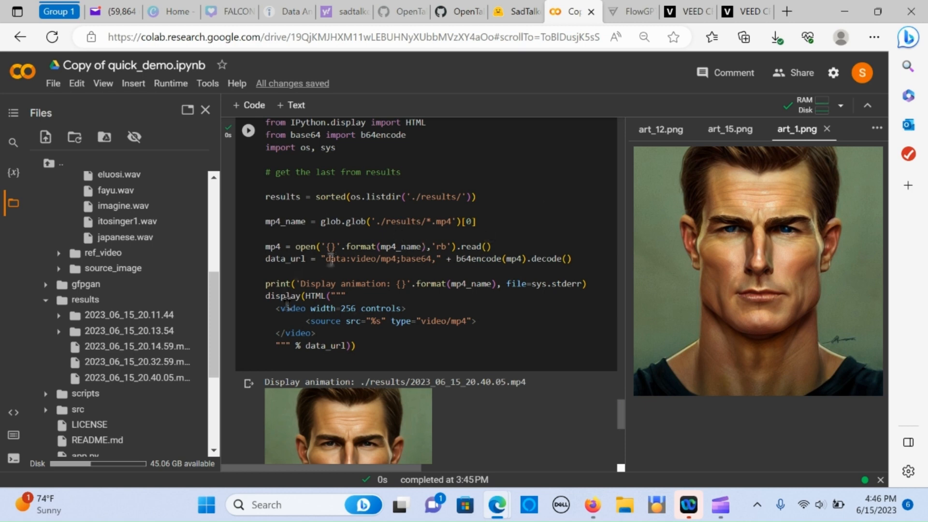